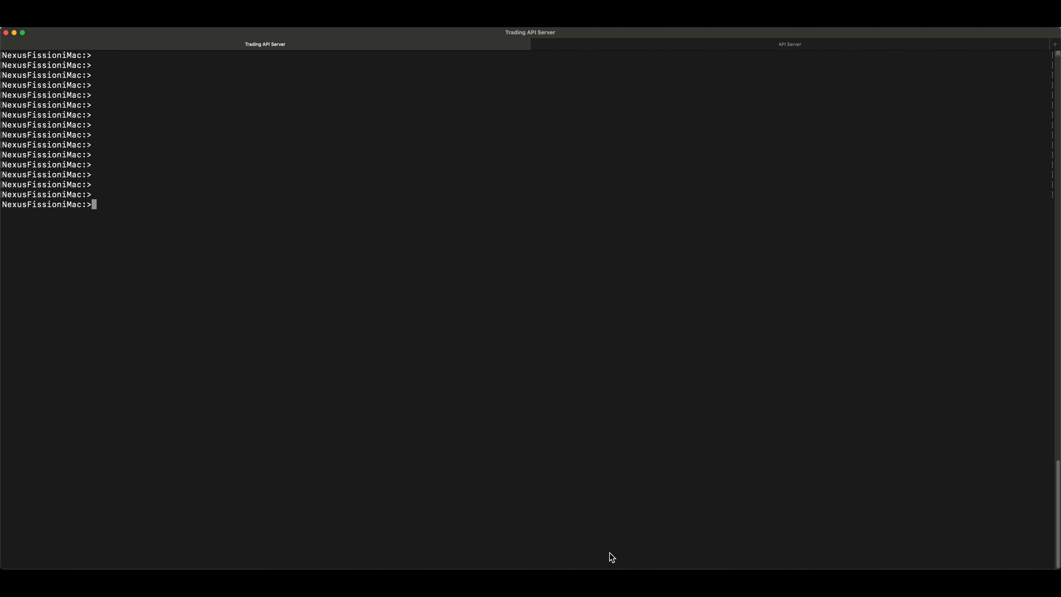
# - Launch Google Chrome from its executable path with the remote-debugging-port flag
pyautogui.write('/Applications/Google\\ Chrome.app/Contents/MacOS/Google\\ Chrome --remote-debugging-port=9222 --disable-logging --user-data-dir="~/Library/Application Support/Google/Chrome/Default"')
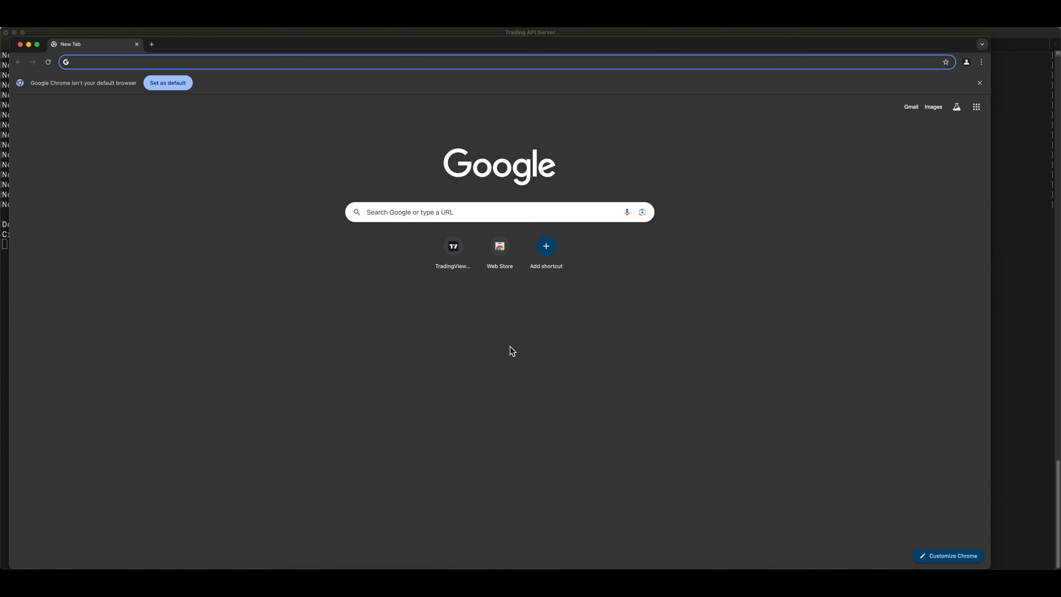
pyautogui.moveTo(566, 121)
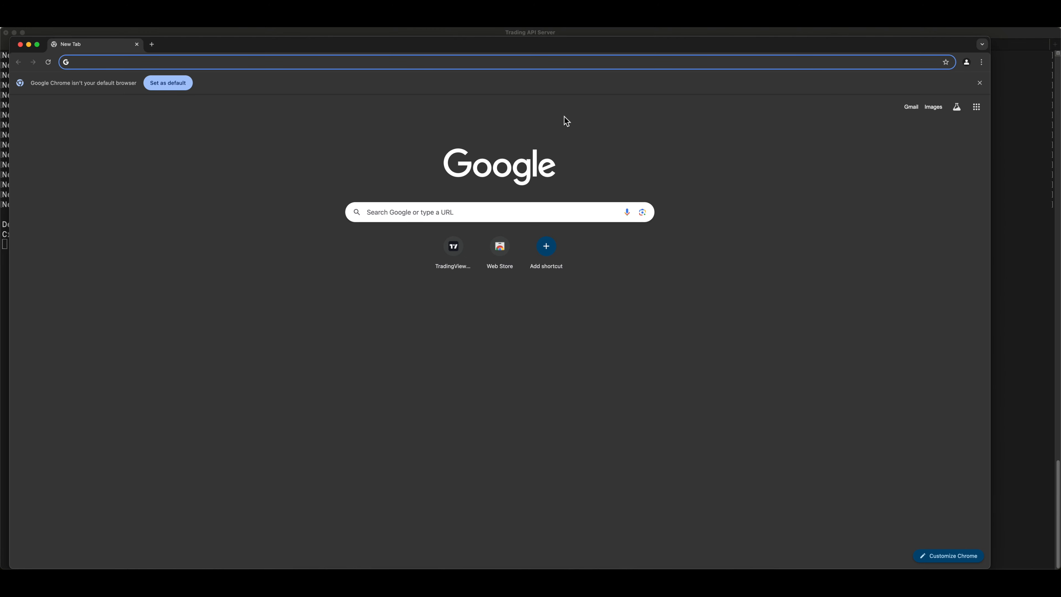
# - Go to tradingview.com and sign in with the Google account, entering the 2FA code
pyautogui.write('radingview.com')
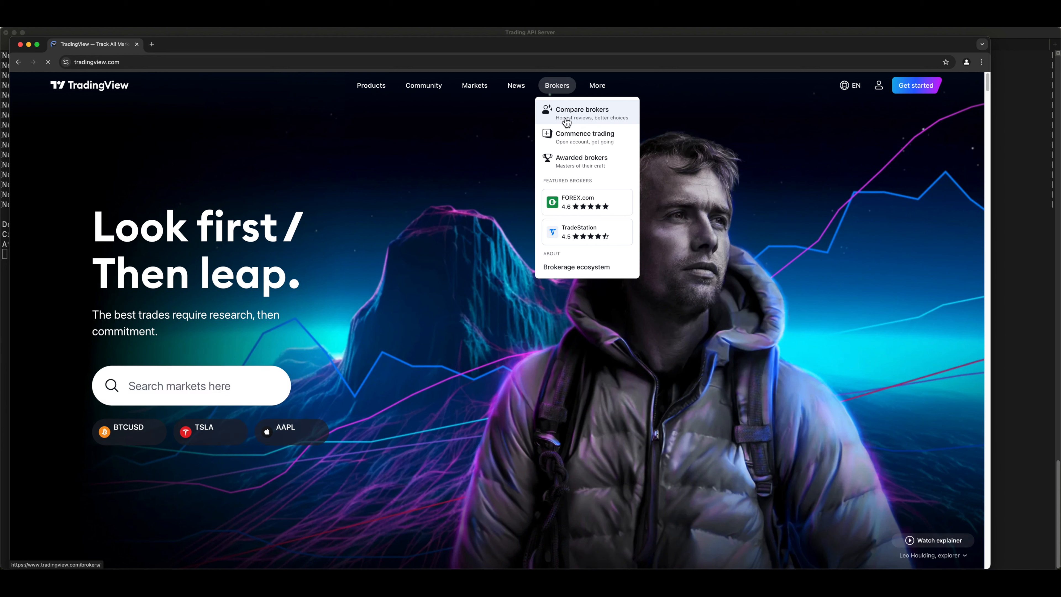
pyautogui.click(878, 85)
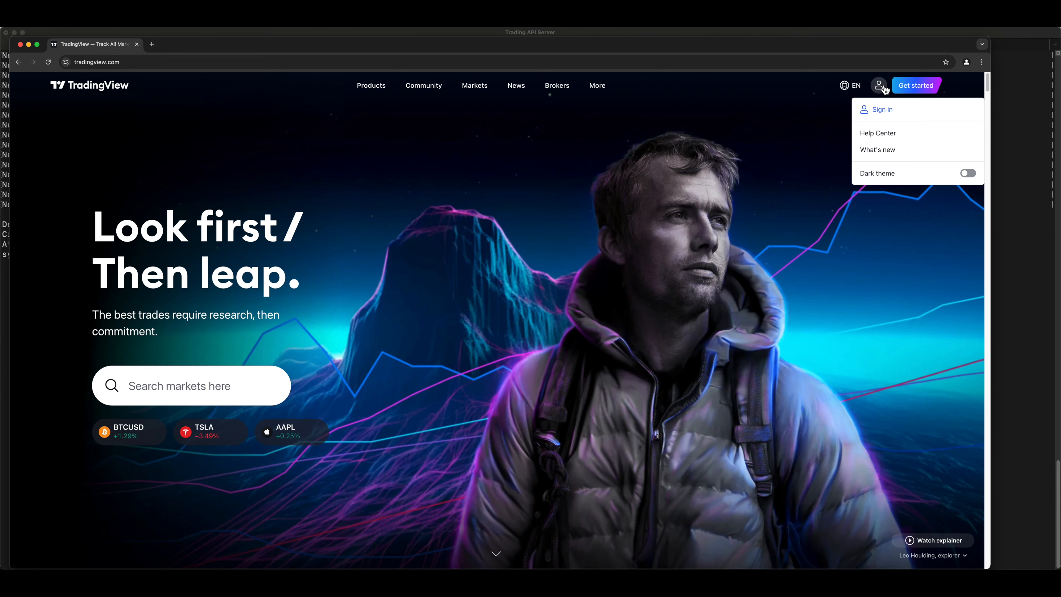
pyautogui.click(881, 109)
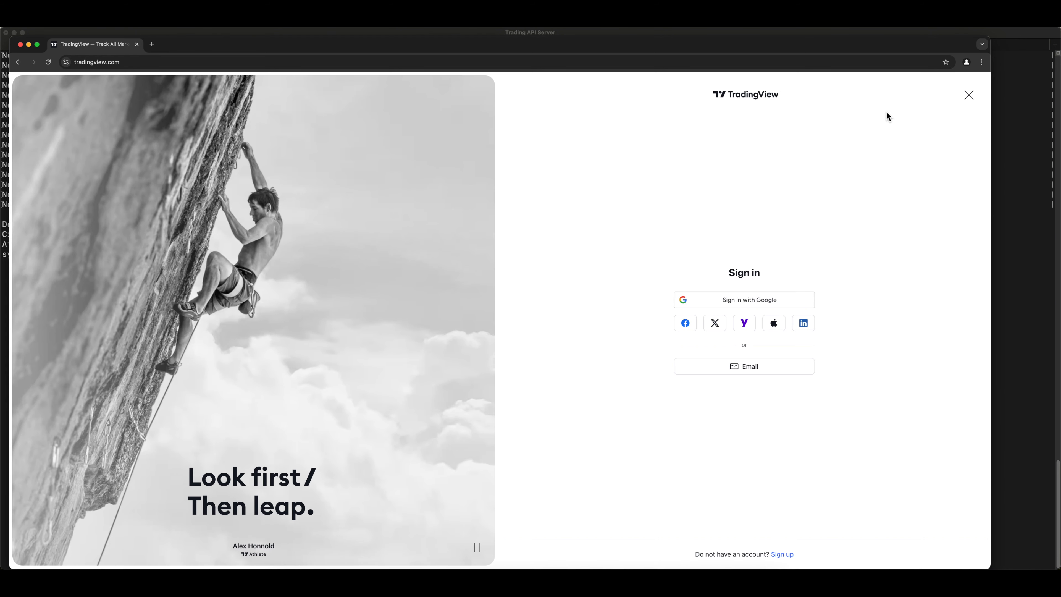
pyautogui.click(744, 299)
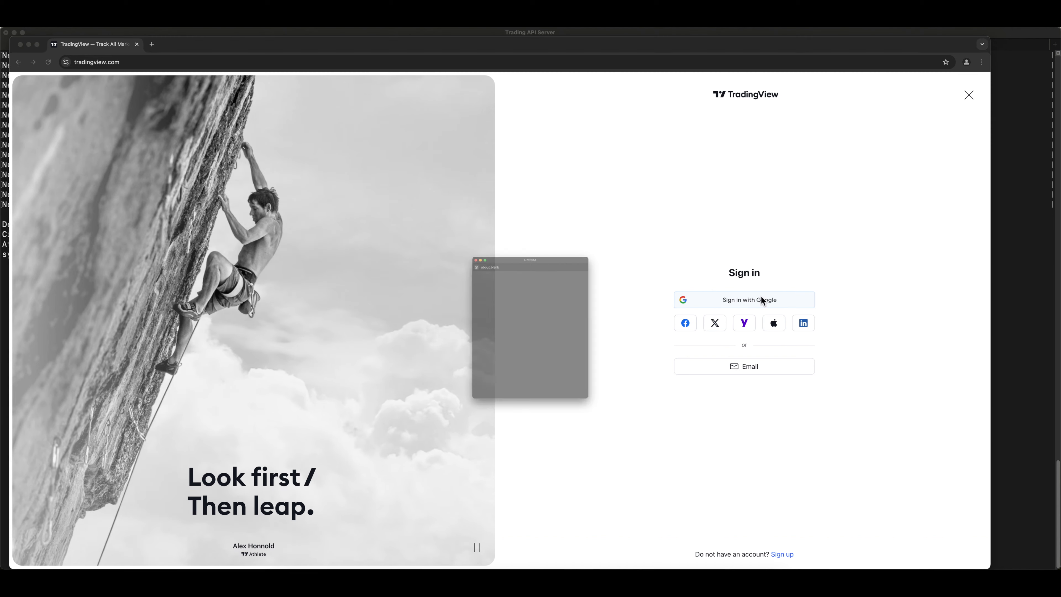
pyautogui.click(744, 299)
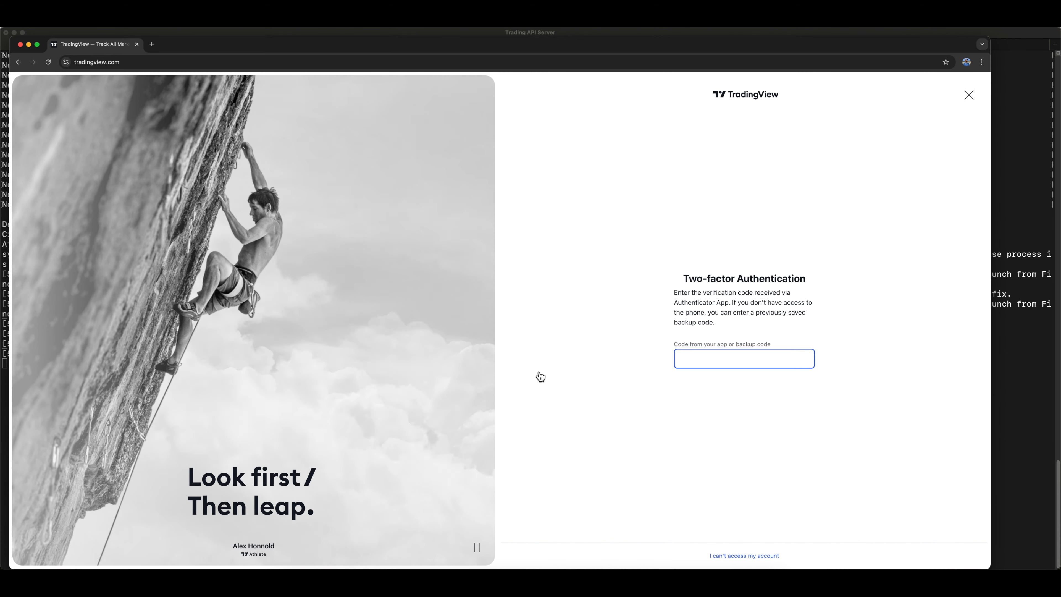
pyautogui.write('09')
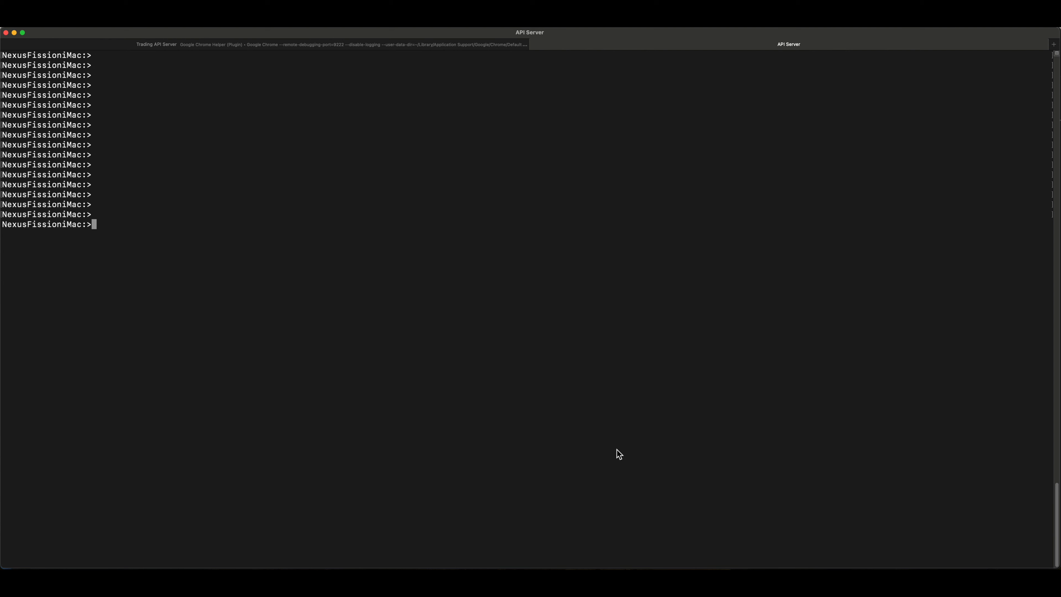
# - Activate the .venv virtual environment and run pip install selenium
pyautogui.write('source .venv/bin/activate')
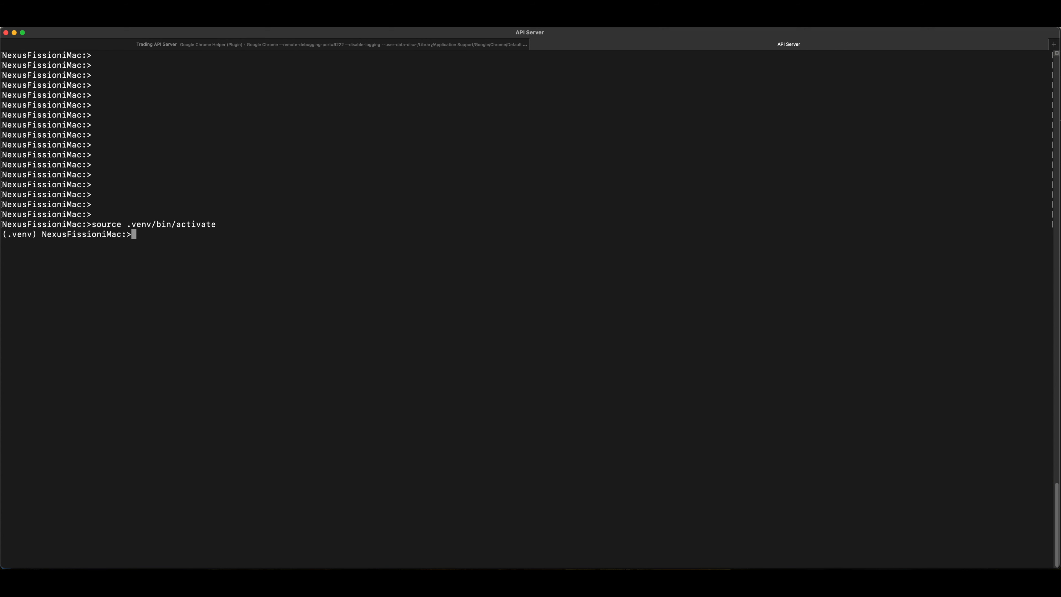
pyautogui.write('pp')
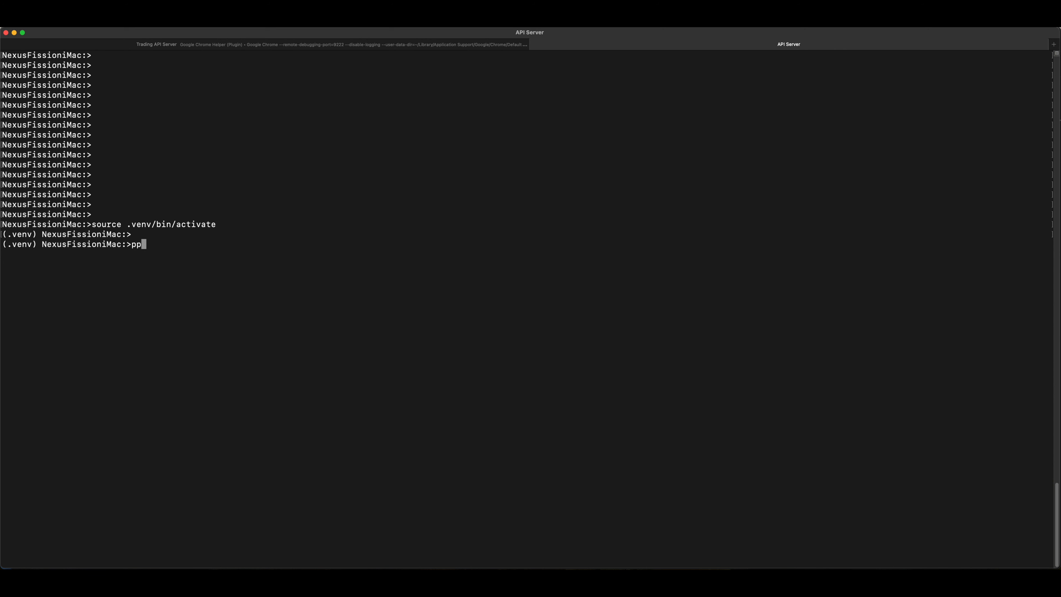
pyautogui.write('pip install s')
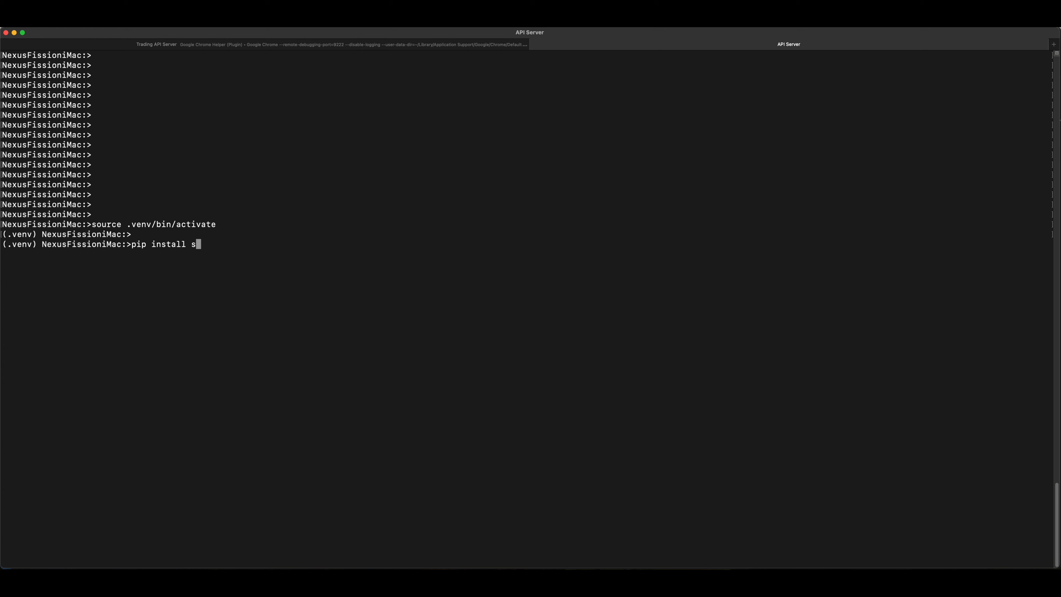
pyautogui.write('elenium')
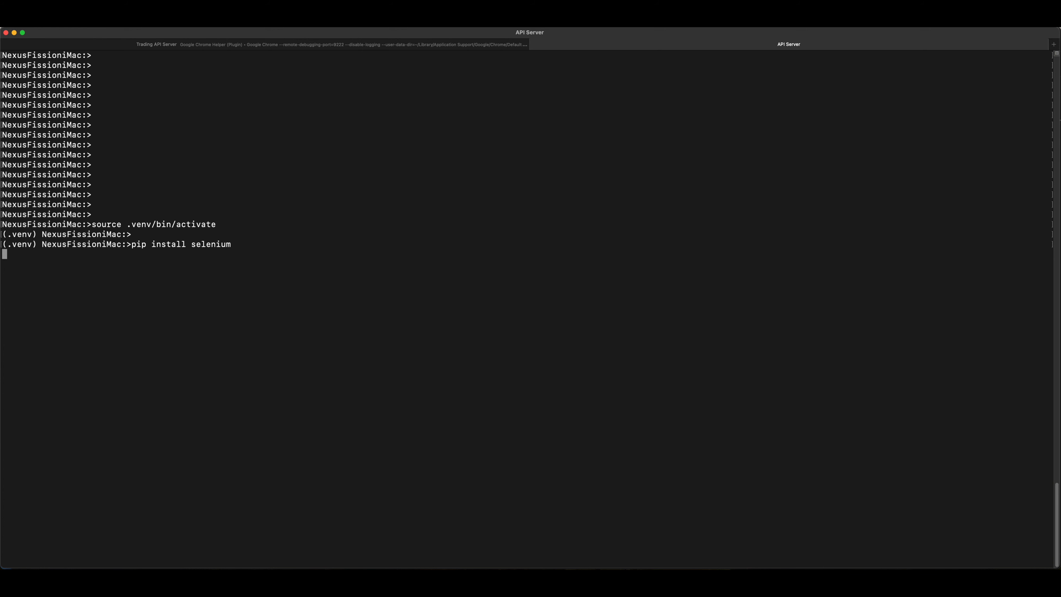
pyautogui.press('Return')
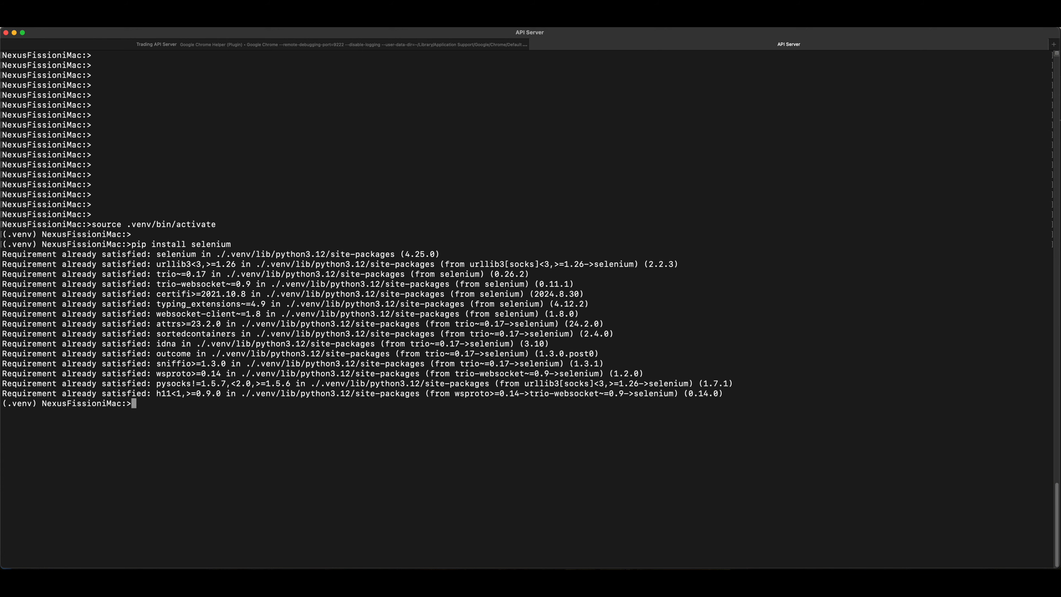
# - Change directory into the trading project's src/tradingview folder
pyautogui.write('cd tr')
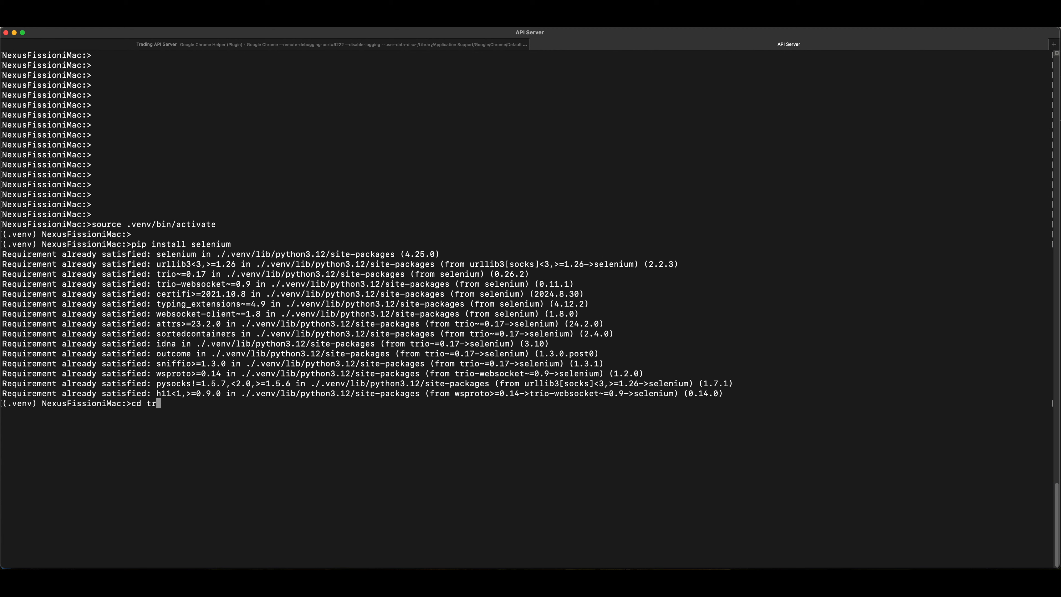
pyautogui.write('src/t')
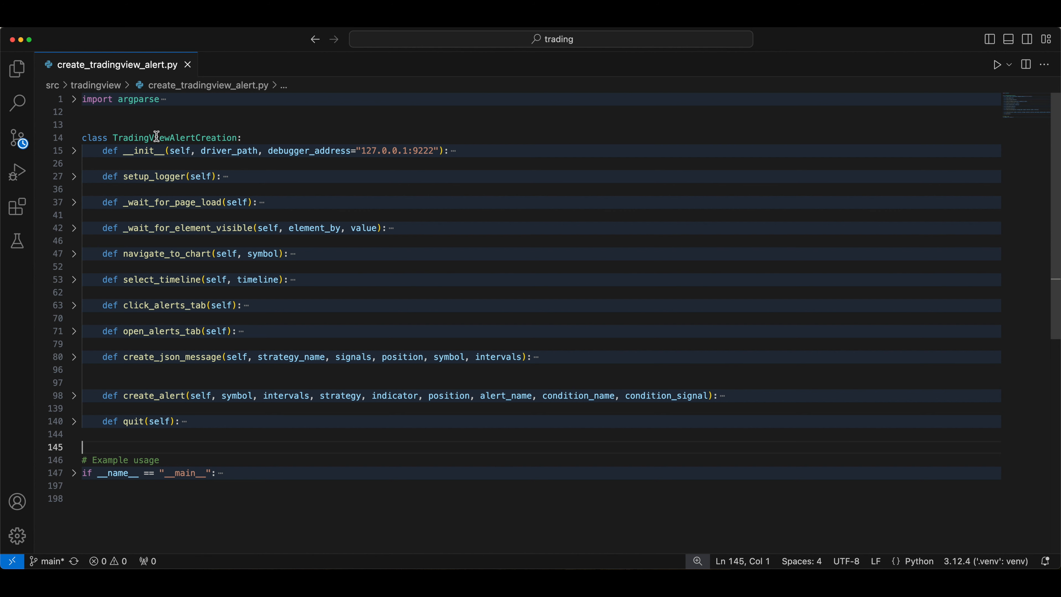
# - Toggle folding of the imports and TradingViewAlertCreation class, then reveal the __main__ example-usage section
pyautogui.click(73, 137)
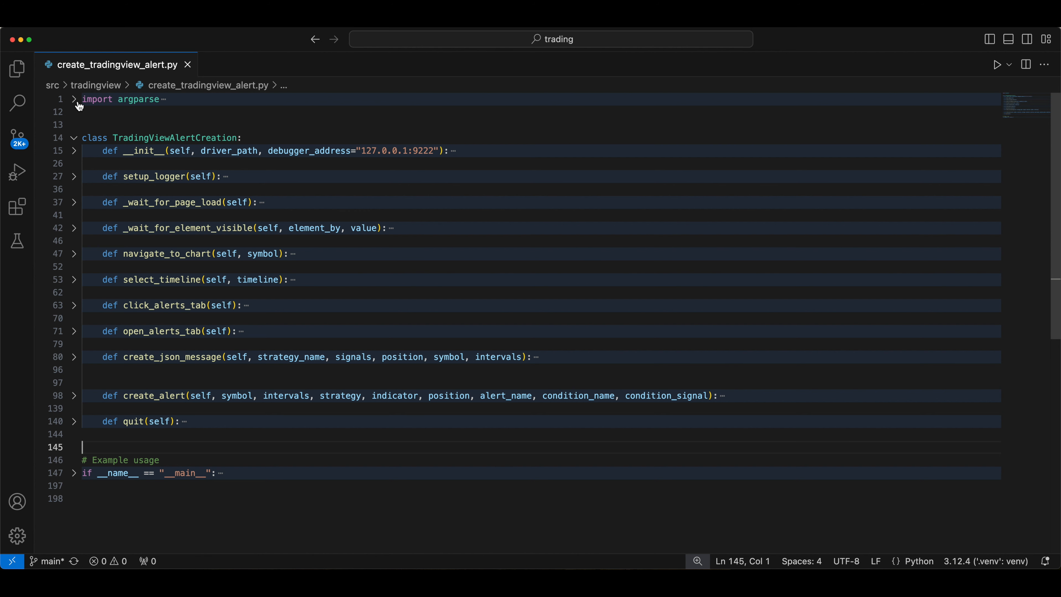
pyautogui.click(73, 99)
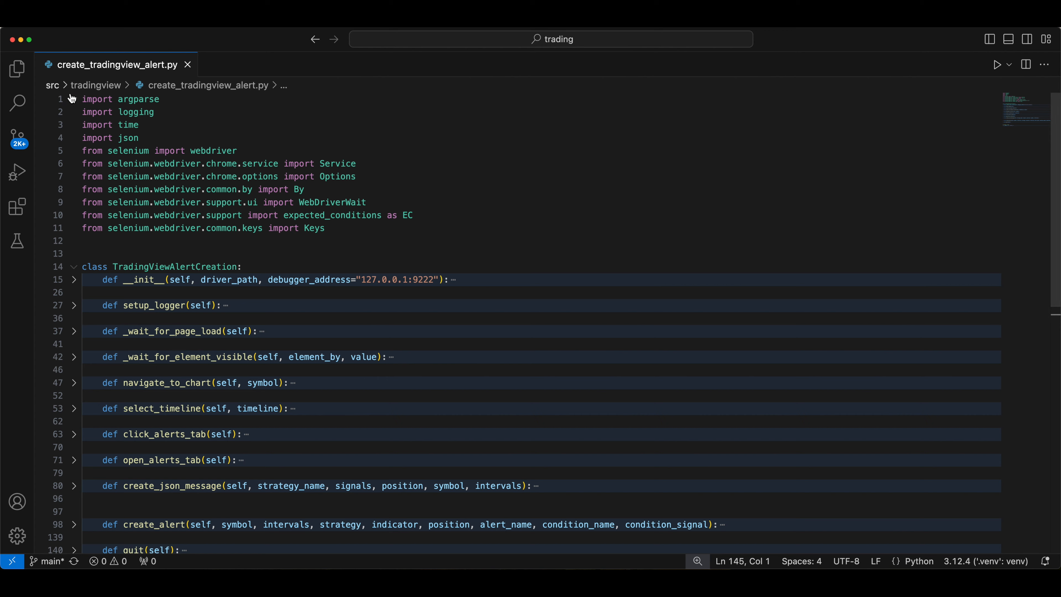
pyautogui.click(73, 99)
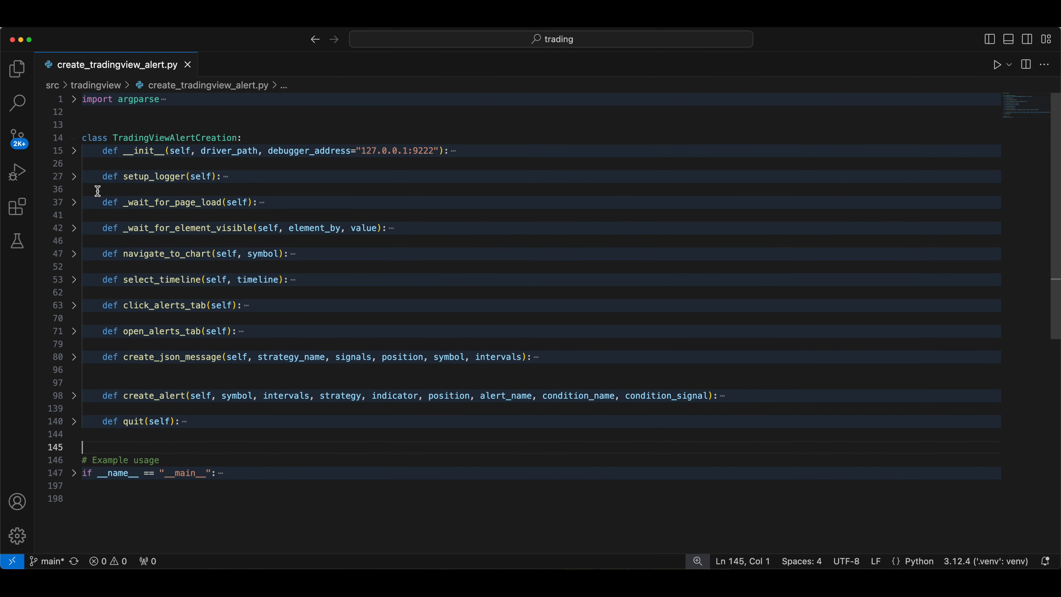
pyautogui.click(73, 138)
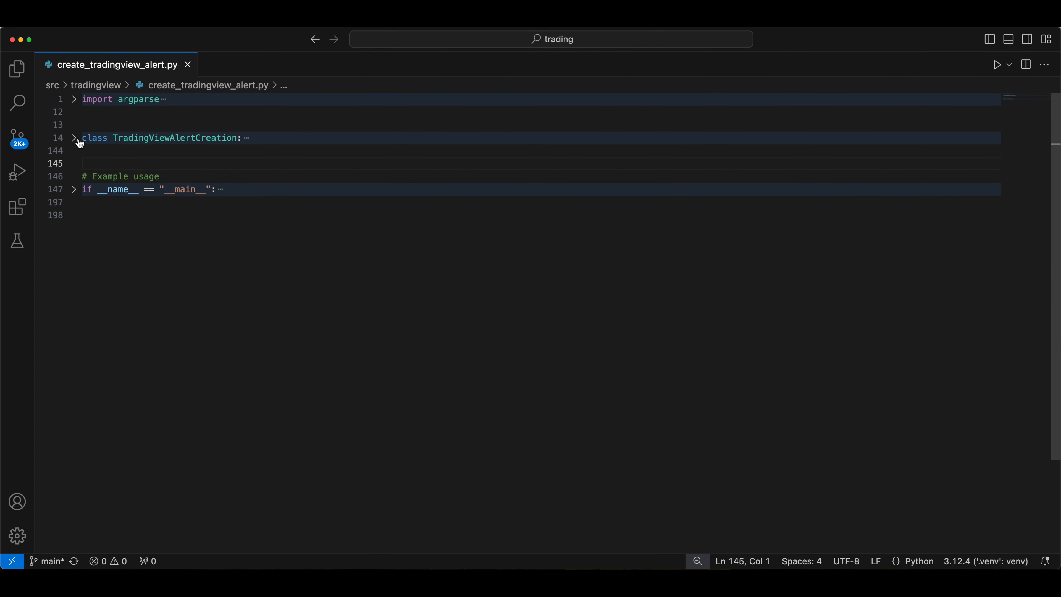
pyautogui.click(73, 138)
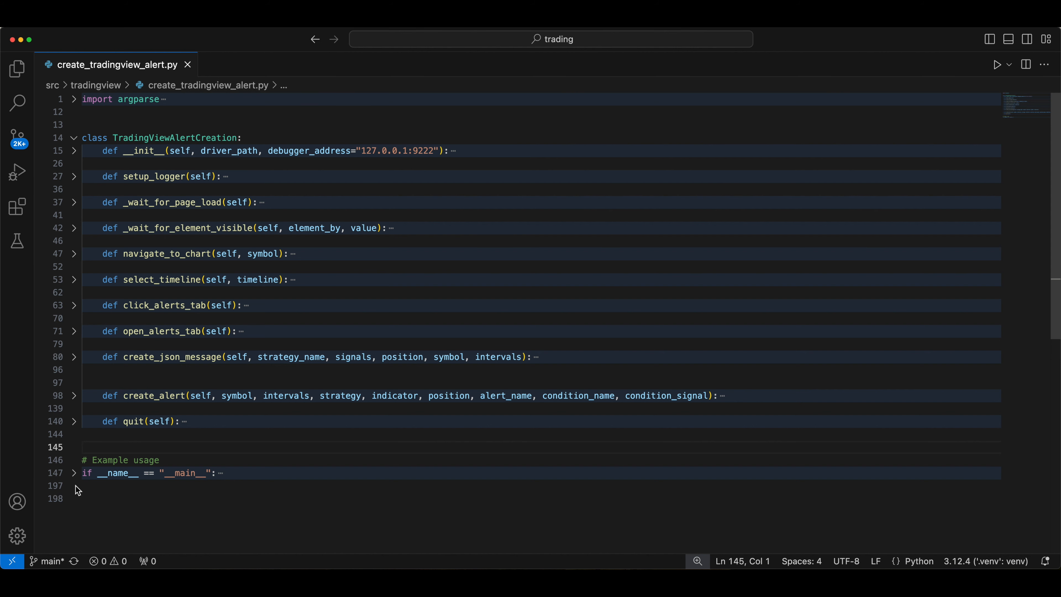
pyautogui.scroll(-3)
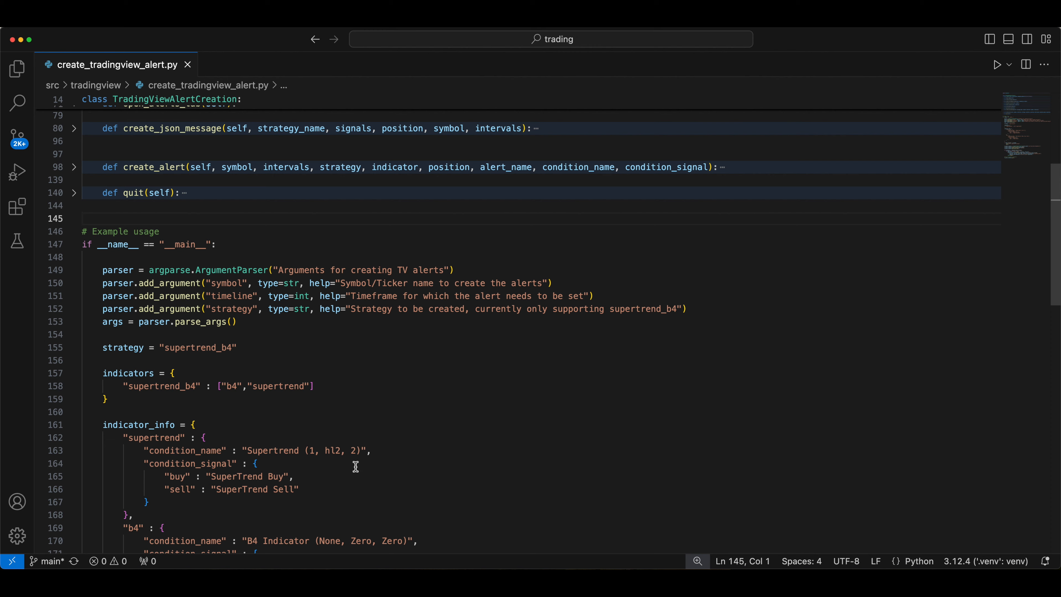
# - Scroll through the indicator_info dictionary with the Supertrend and B4 buy/sell conditions
pyautogui.scroll(-3)
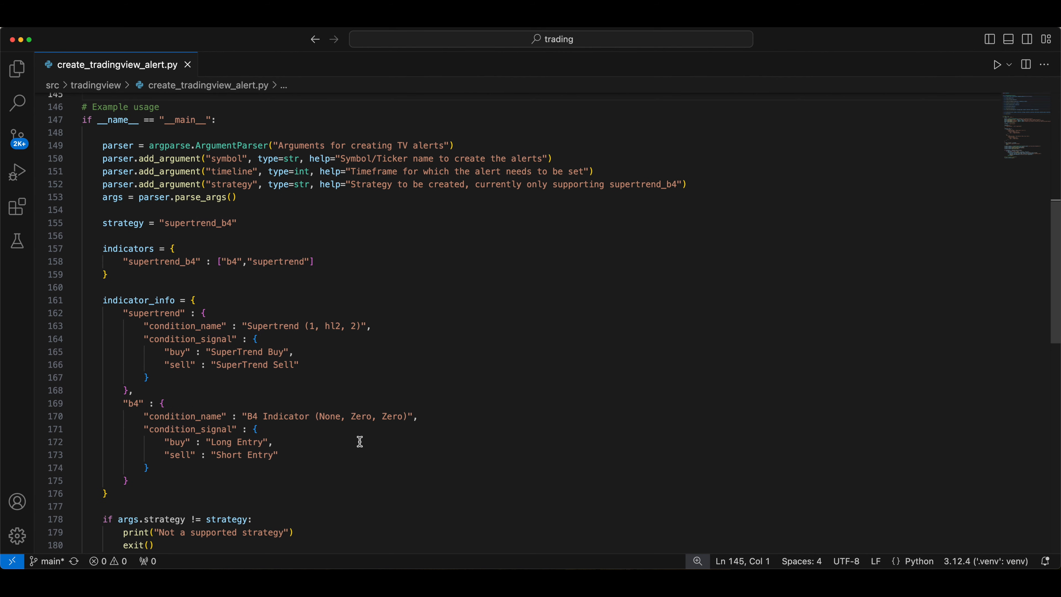
pyautogui.scroll(-3)
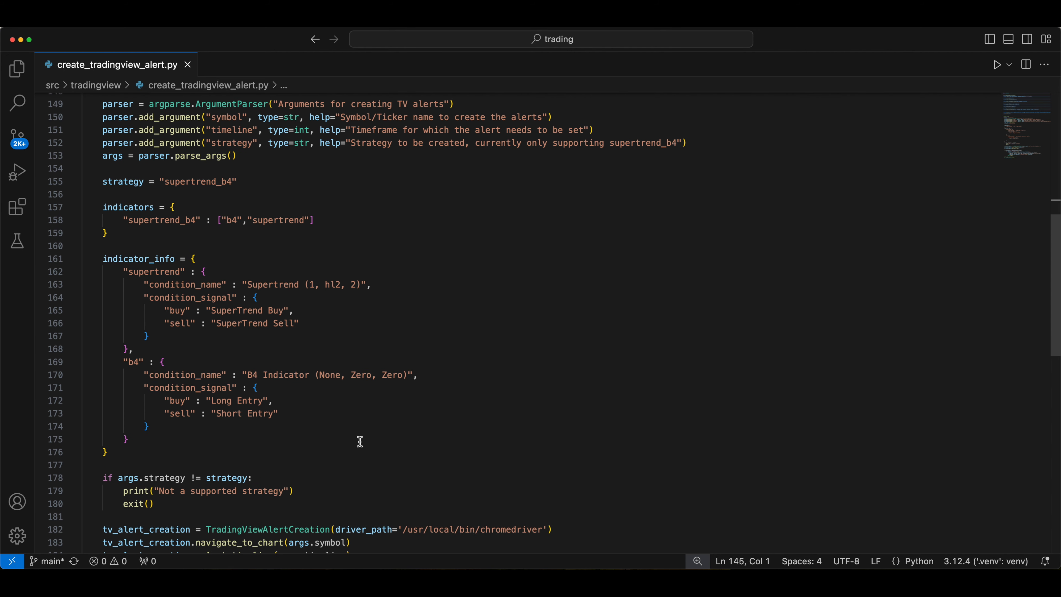
pyautogui.moveTo(258, 220)
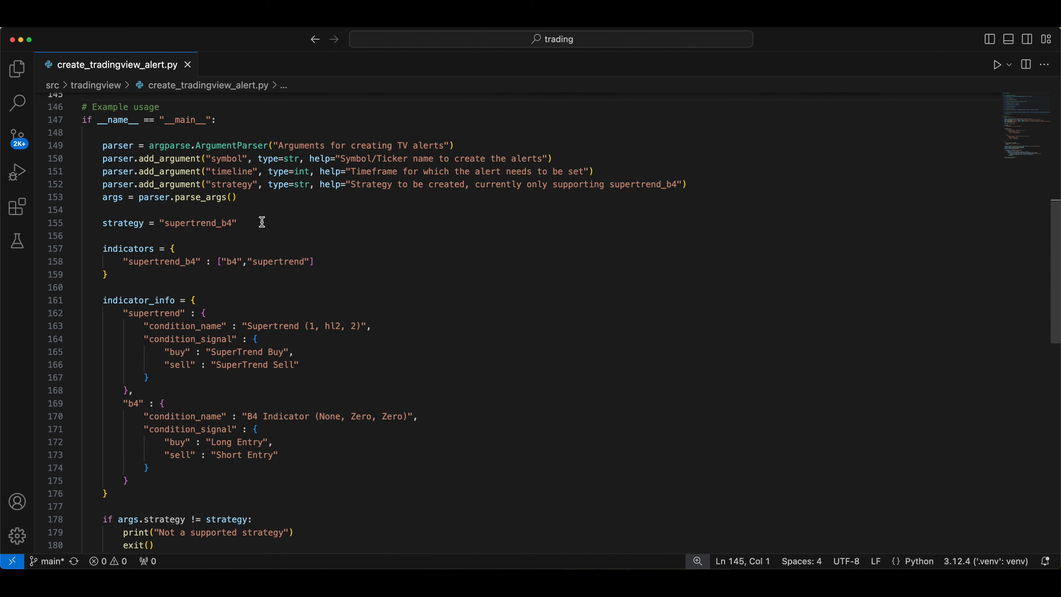
pyautogui.moveTo(270, 158)
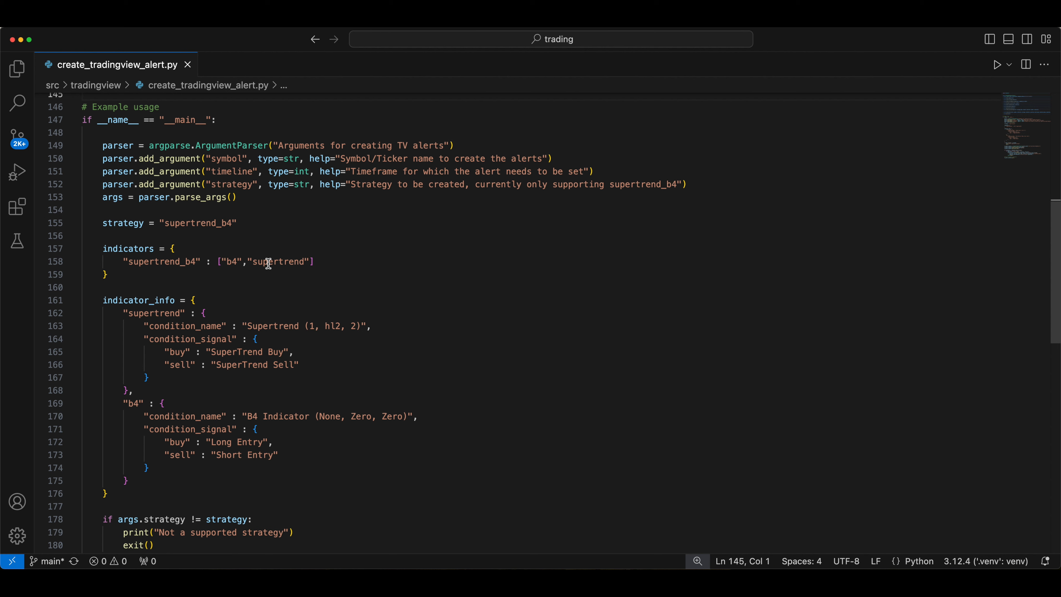
pyautogui.moveTo(389, 537)
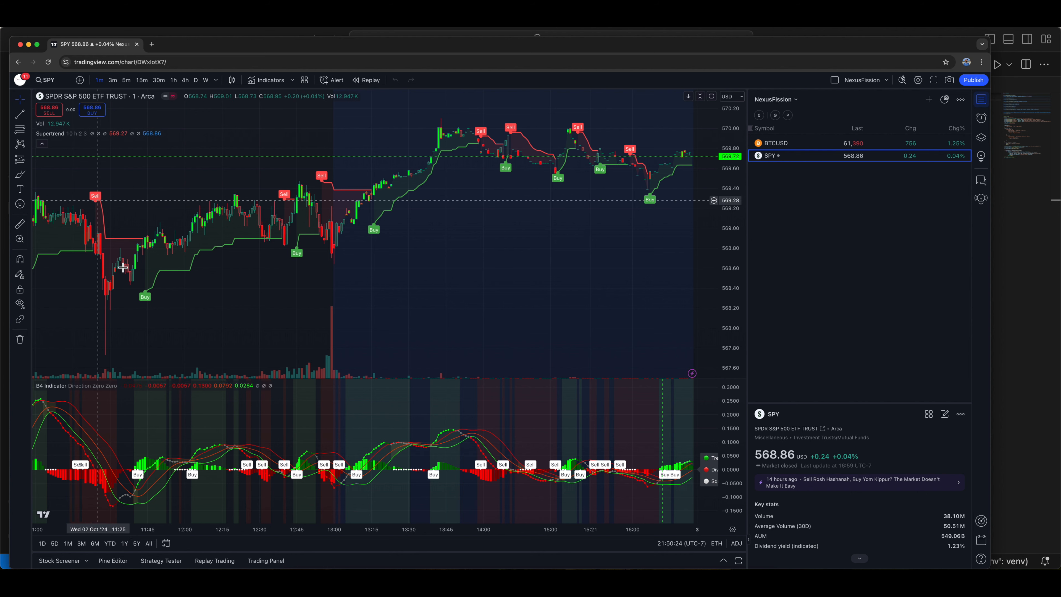
pyautogui.moveTo(59, 395)
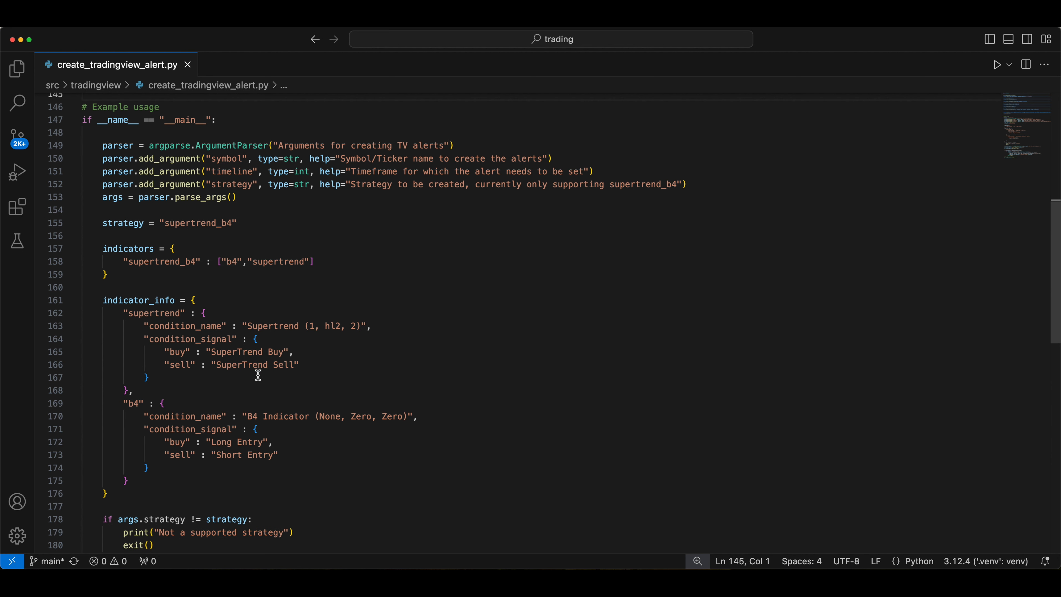
pyautogui.moveTo(269, 432)
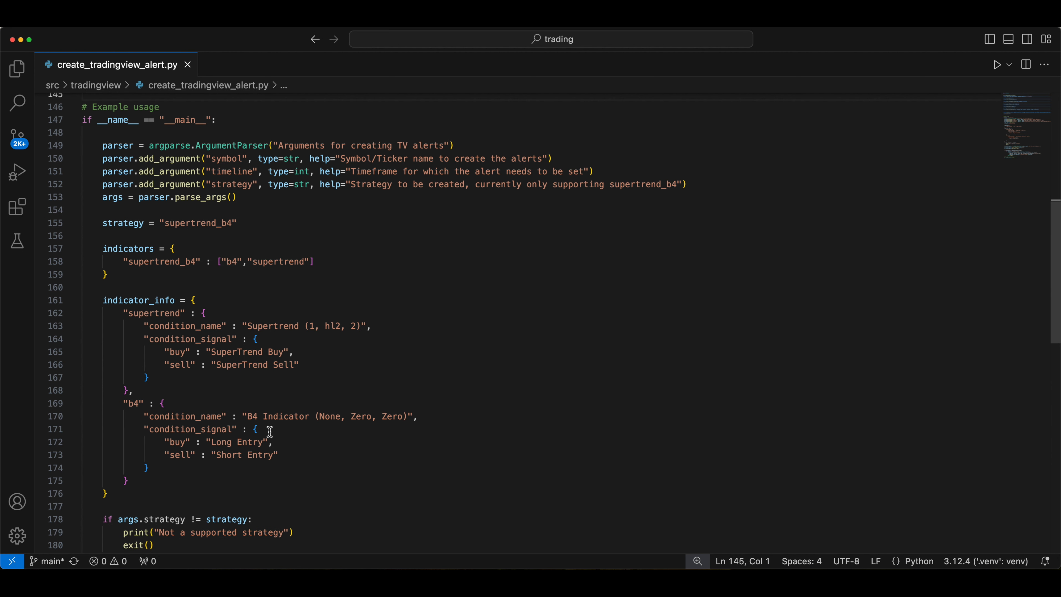
pyautogui.moveTo(361, 458)
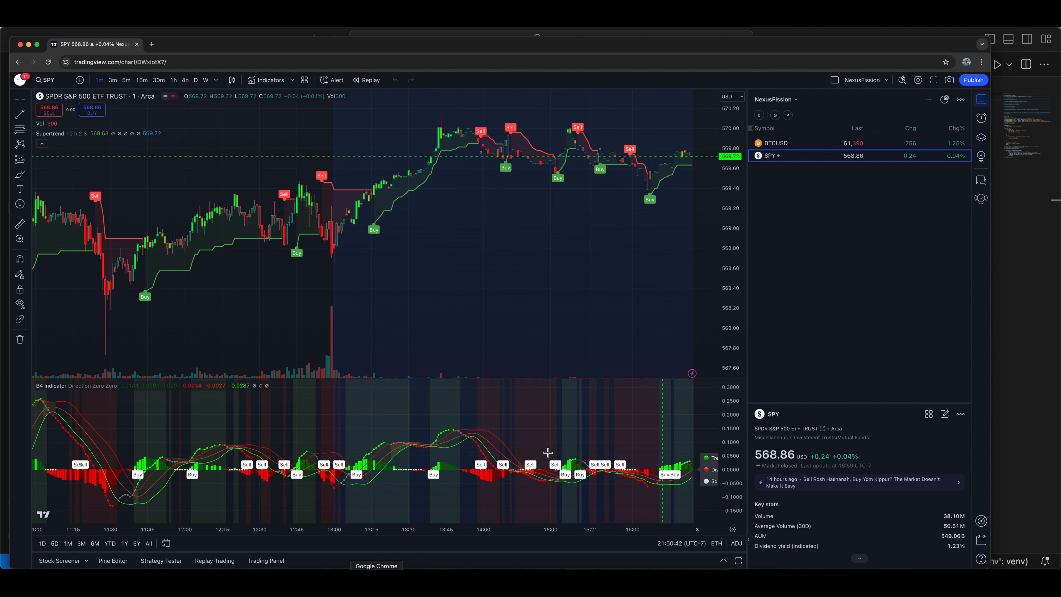
# - Start creating a new alert on SPY from the Alerts panel
pyautogui.click(980, 118)
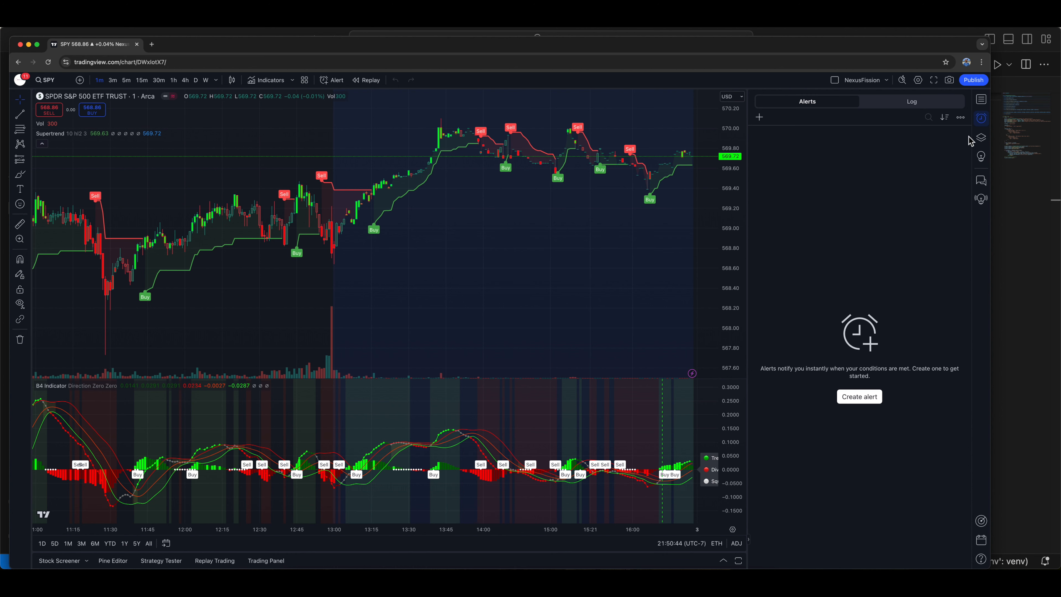
pyautogui.click(859, 395)
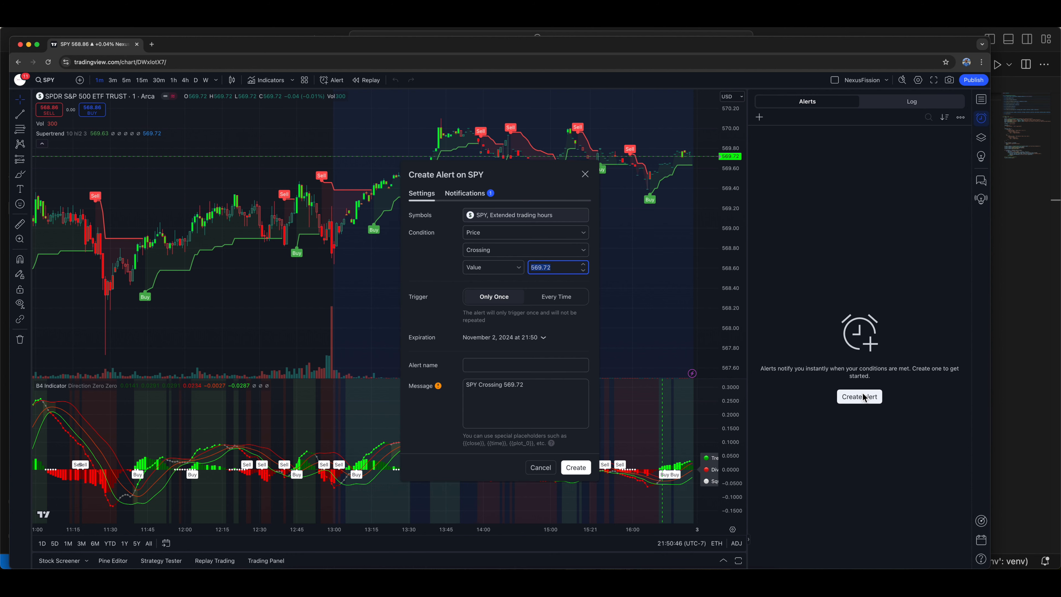
pyautogui.click(525, 215)
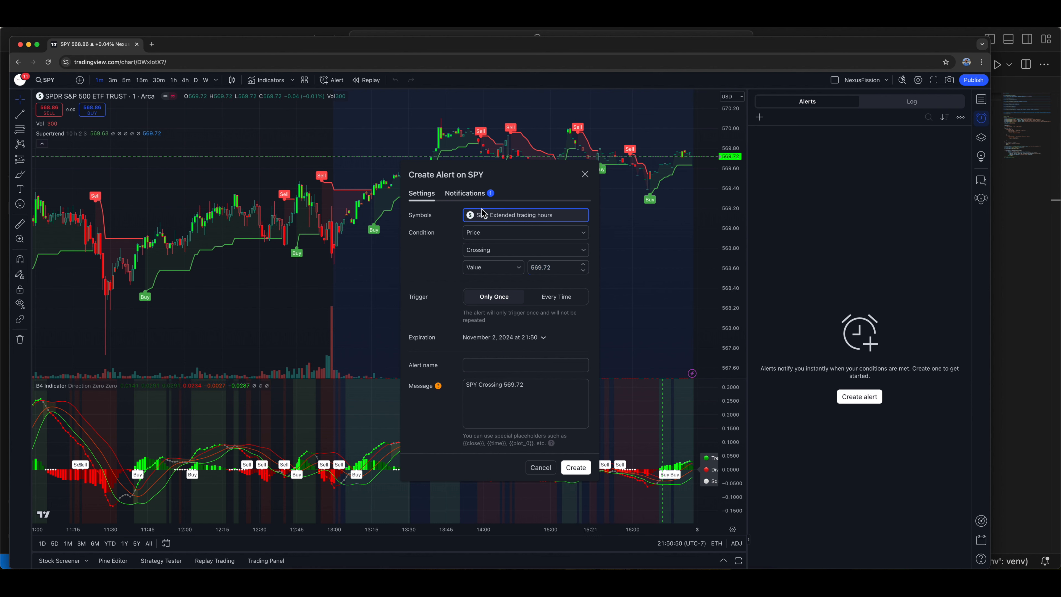
# - Choose Supertrend (10, hl2, 3) as the condition and list its signals (SuperTrend Buy)
pyautogui.click(524, 232)
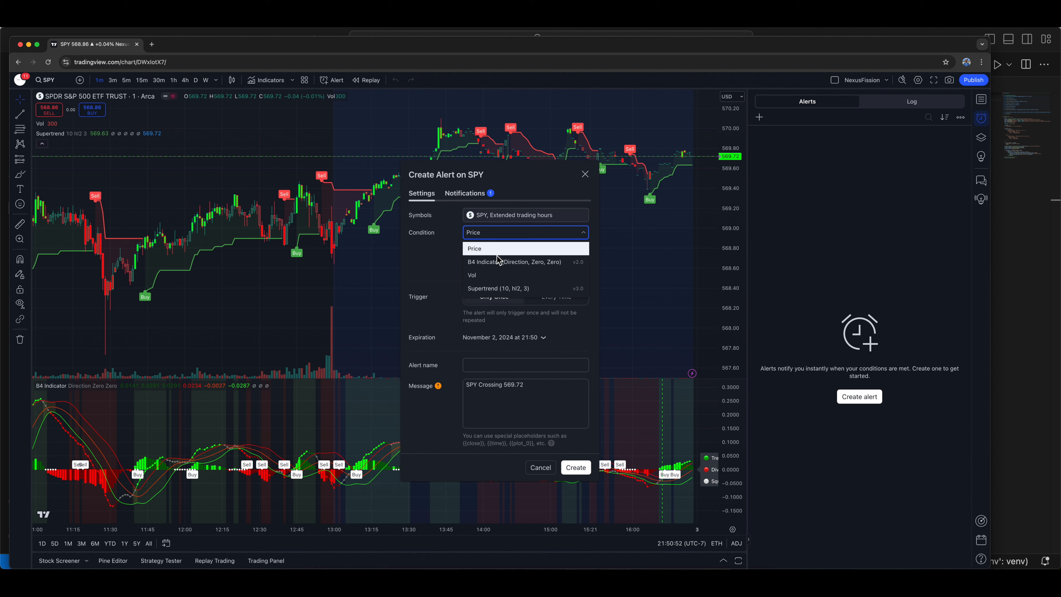
pyautogui.click(497, 289)
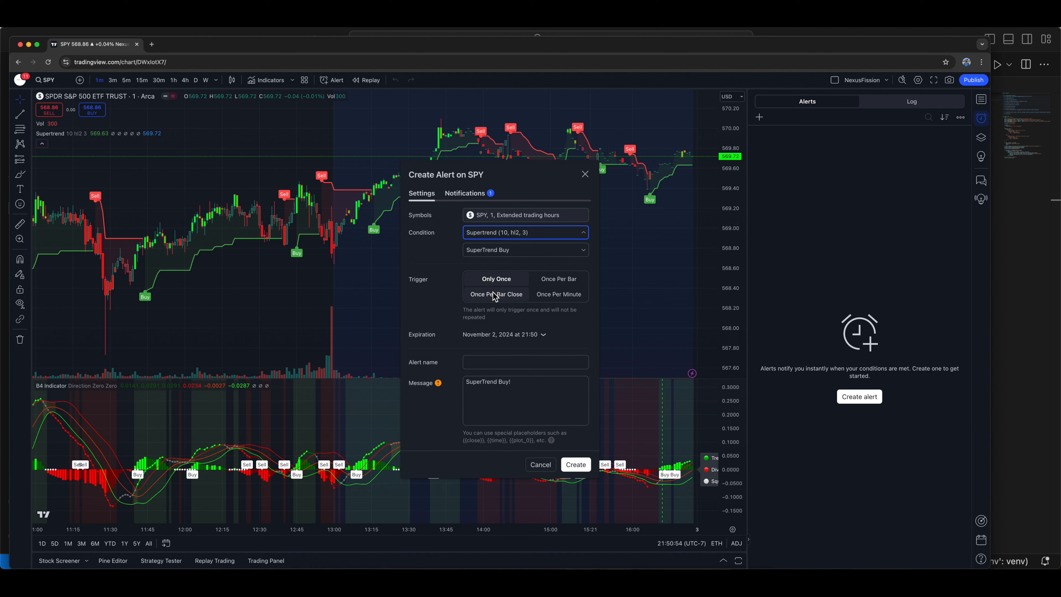
pyautogui.click(524, 249)
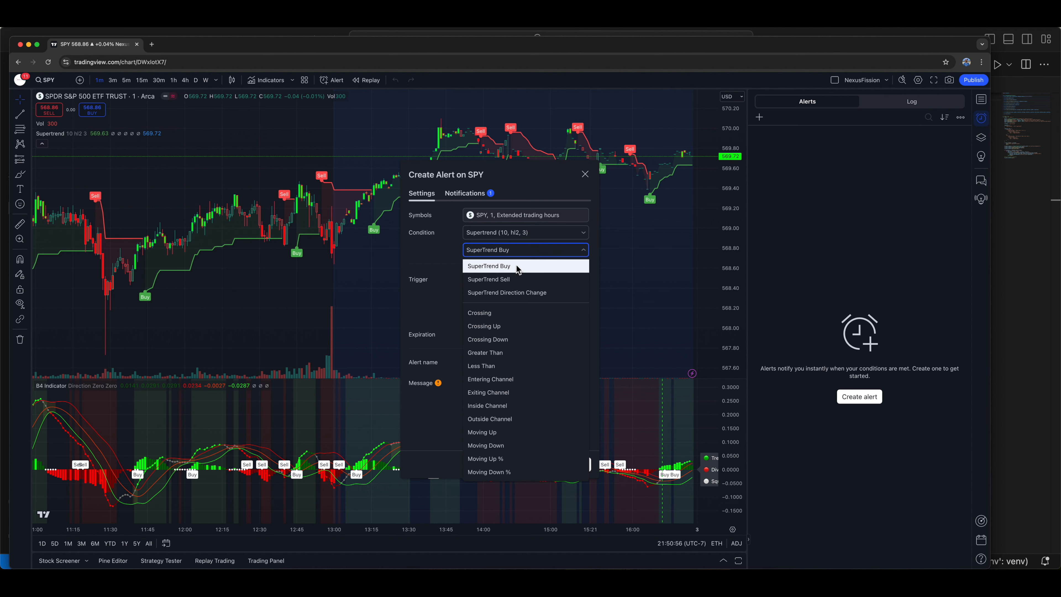
pyautogui.moveTo(509, 279)
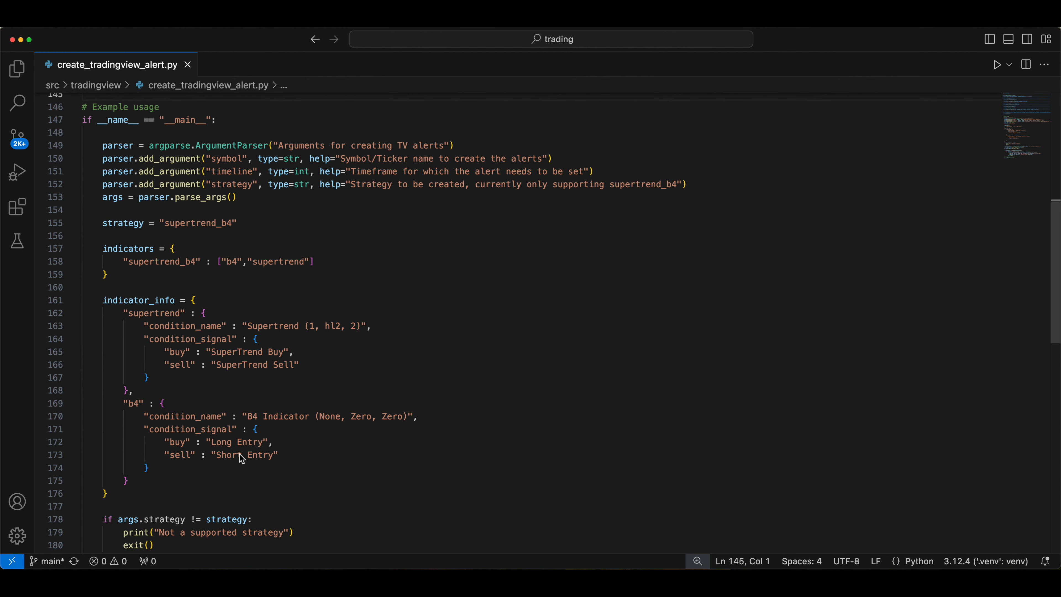
pyautogui.moveTo(306, 453)
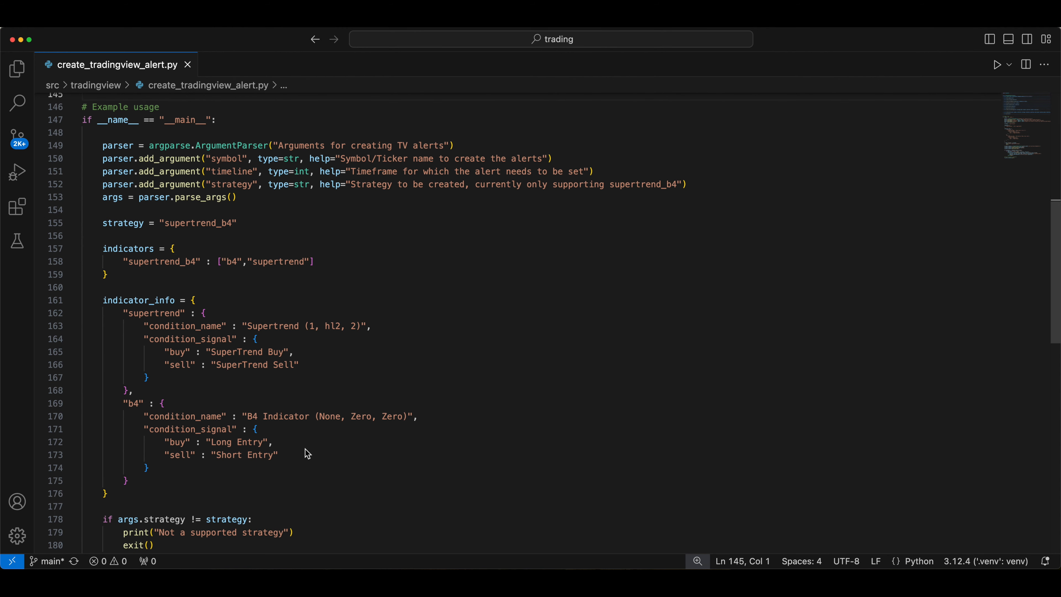
pyautogui.scroll(-3)
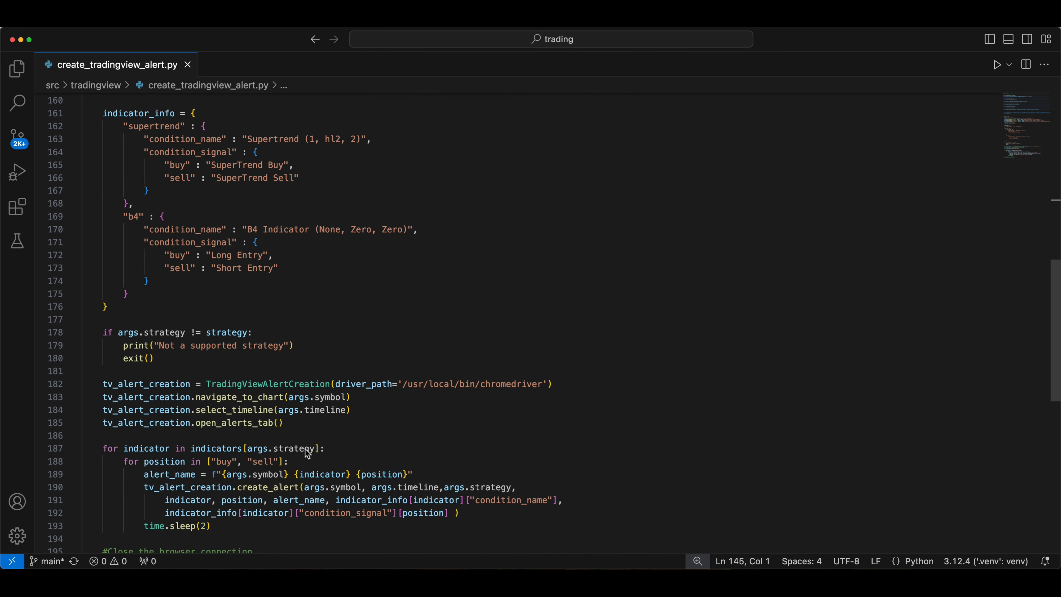
pyautogui.scroll(-3)
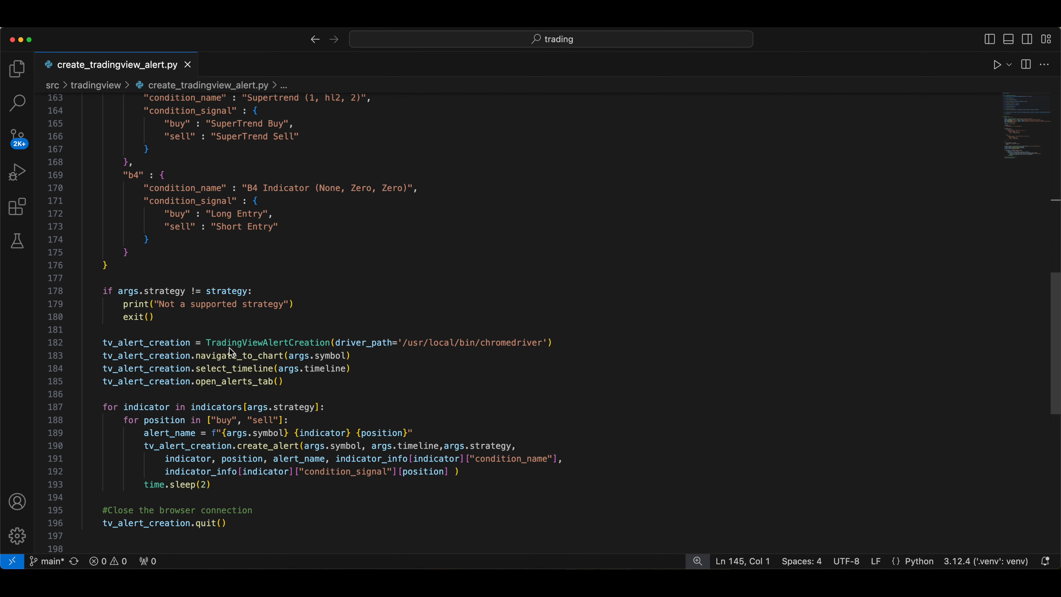
pyautogui.moveTo(267, 342)
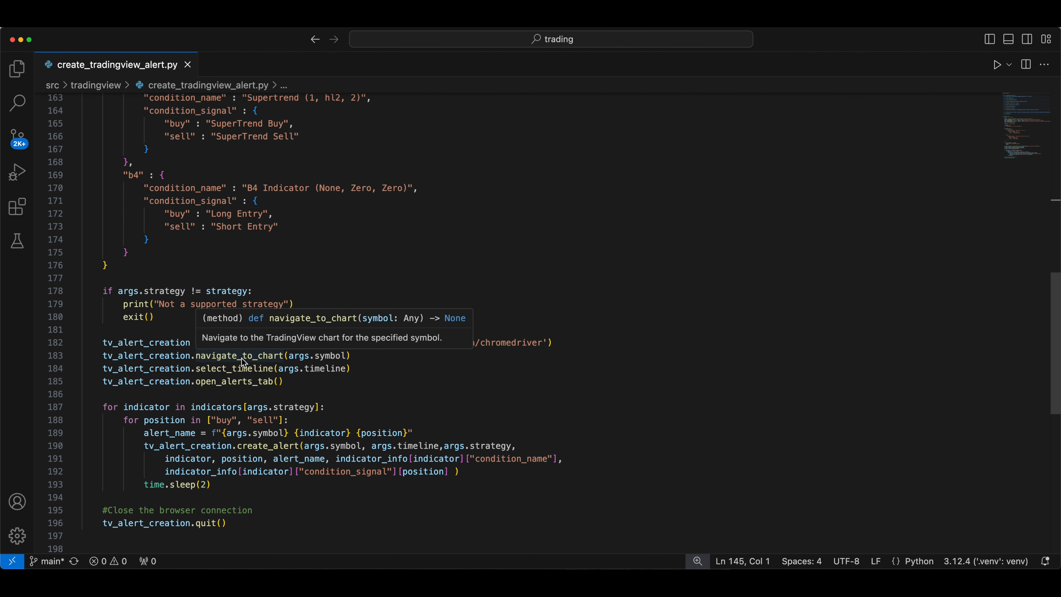
pyautogui.moveTo(242, 372)
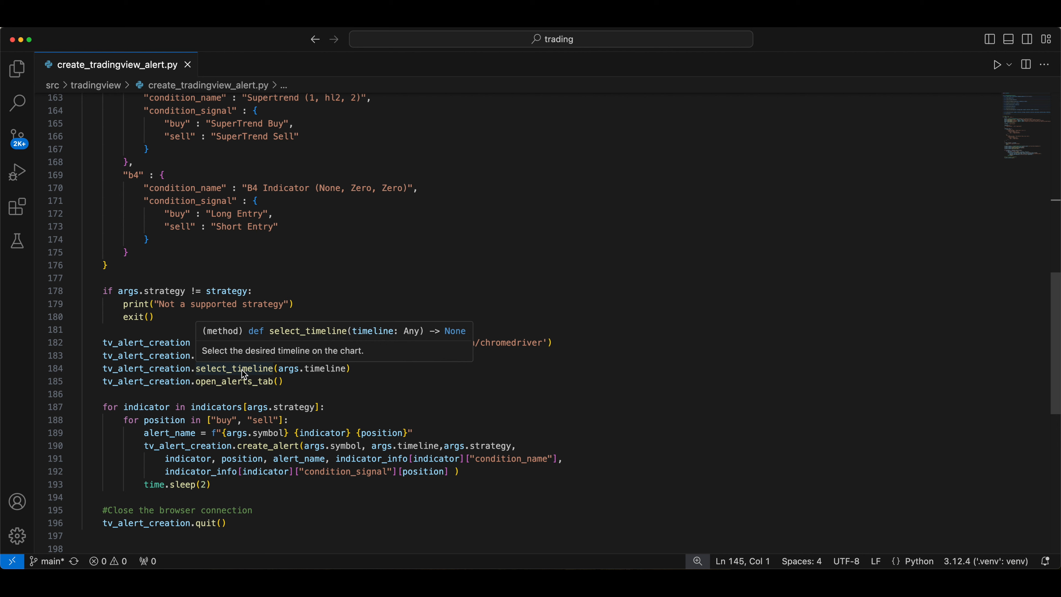
pyautogui.moveTo(233, 381)
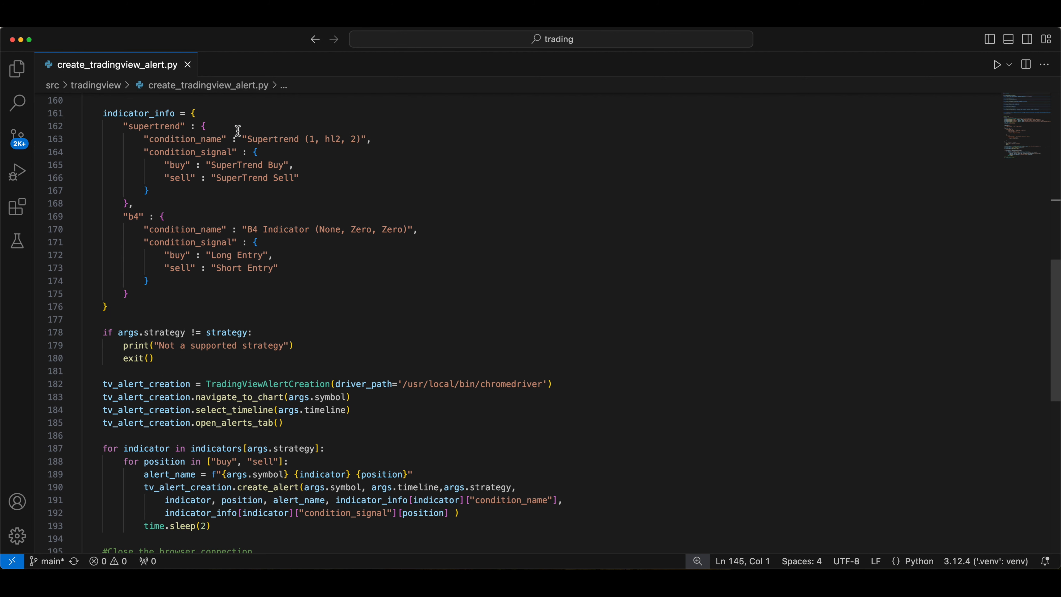
pyautogui.moveTo(230, 503)
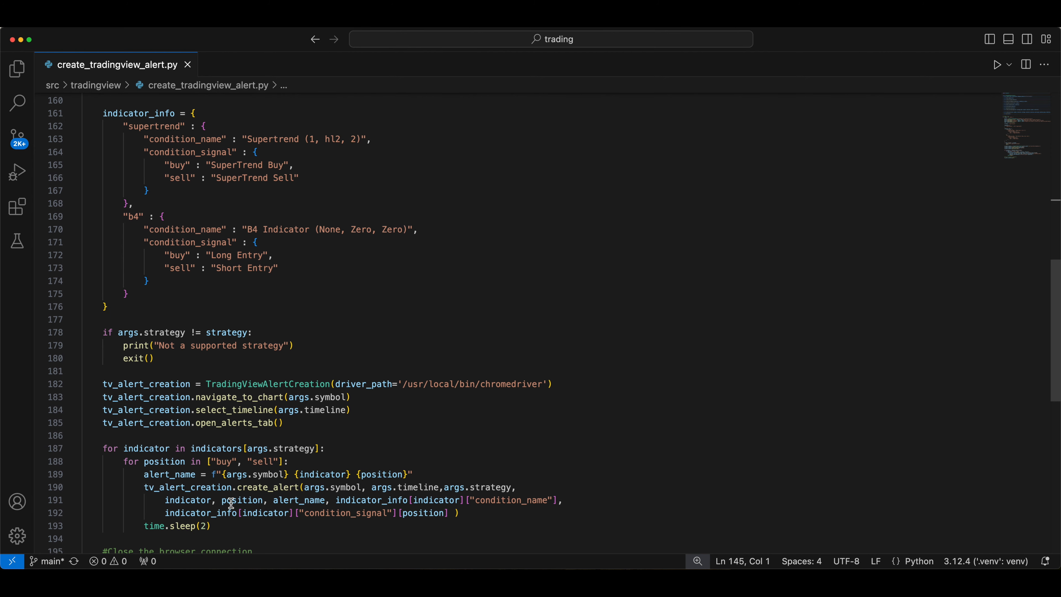
pyautogui.moveTo(264, 512)
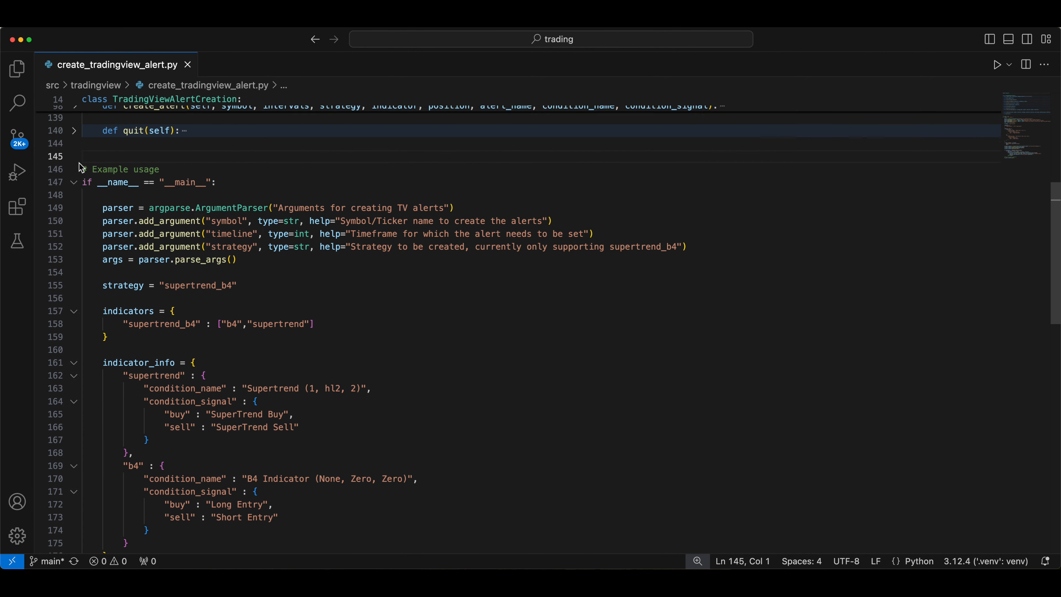
# - Fold the __main__ block, expand __init__, and highlight the remote debugging port in the launch command
pyautogui.click(74, 202)
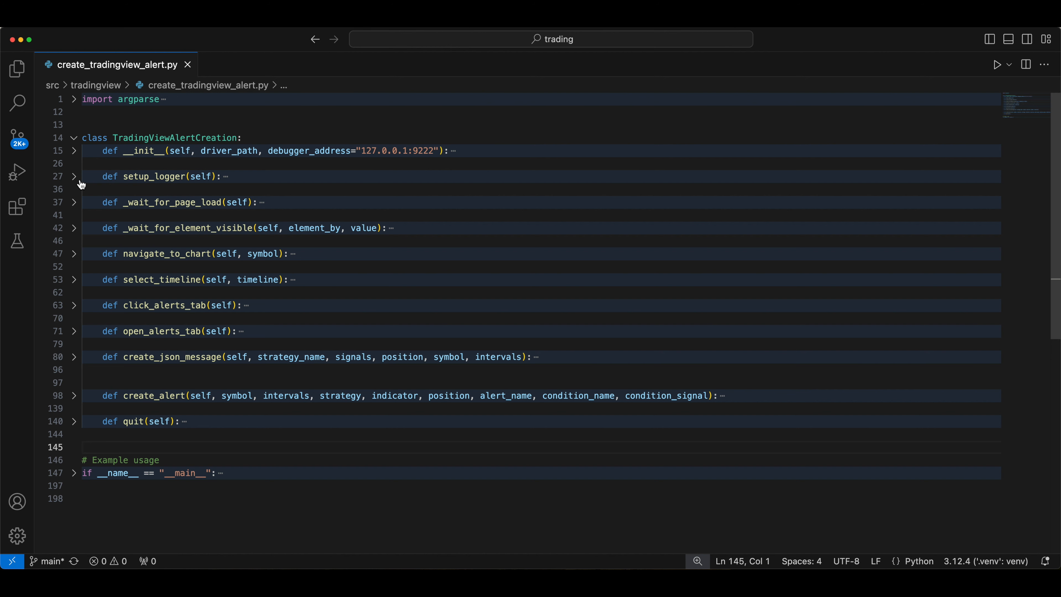
pyautogui.click(73, 150)
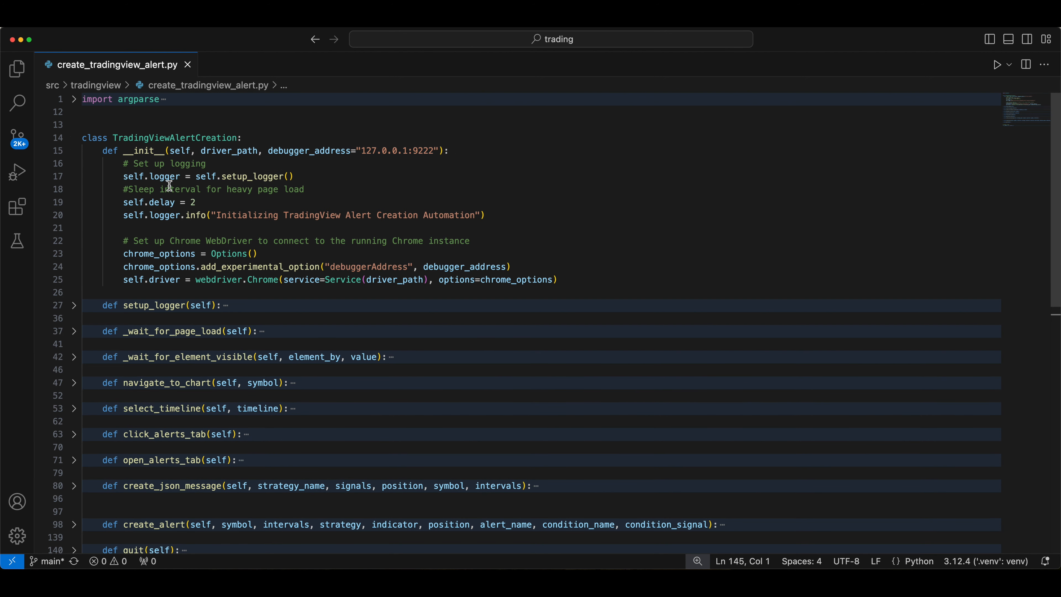
pyautogui.moveTo(163, 202)
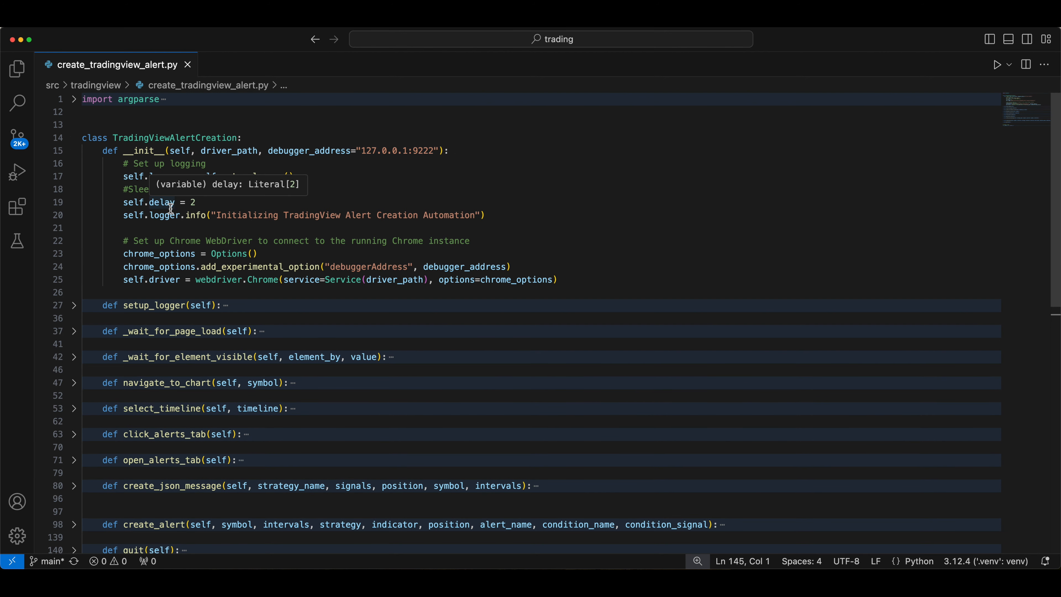
pyautogui.moveTo(181, 258)
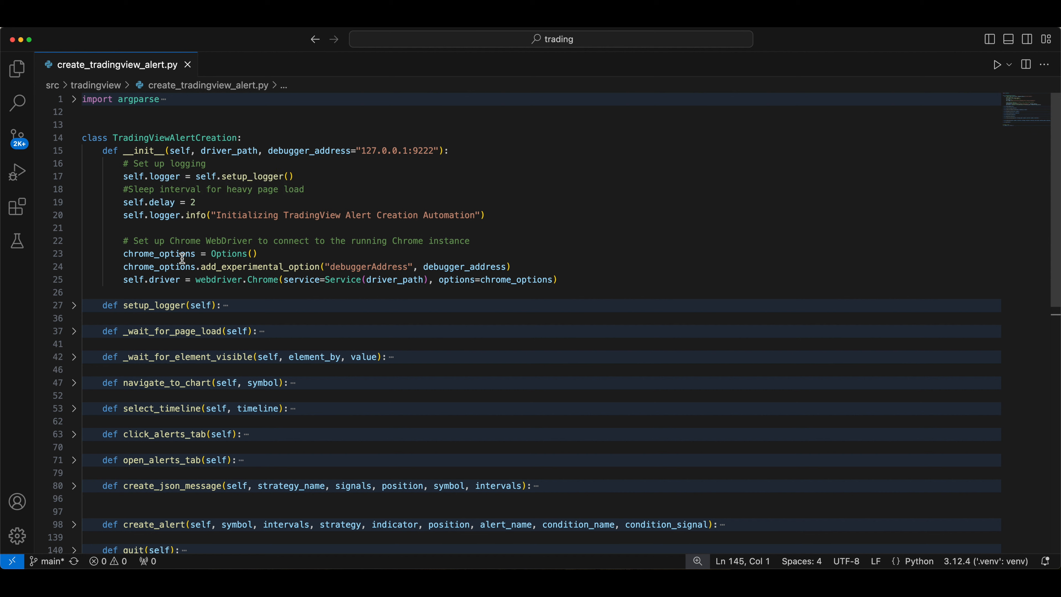
pyautogui.moveTo(343, 279)
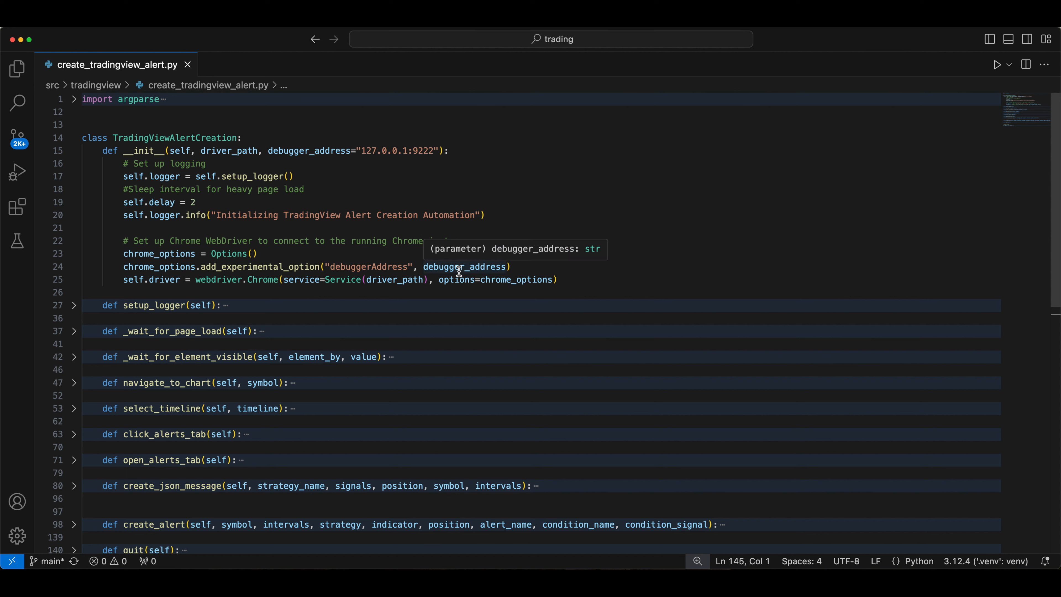
pyautogui.moveTo(464, 267)
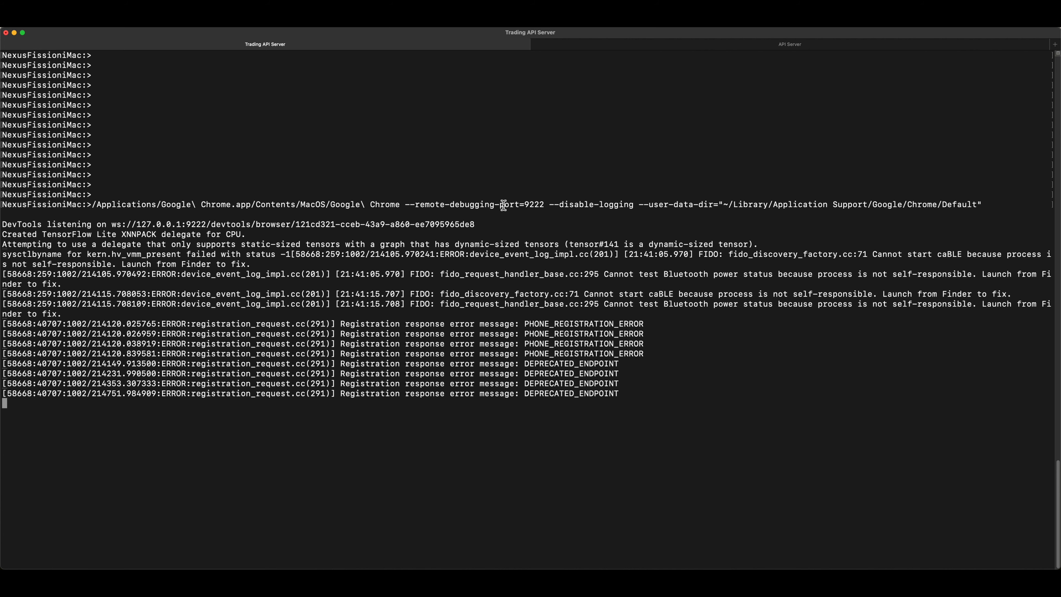
pyautogui.doubleClick(470, 204)
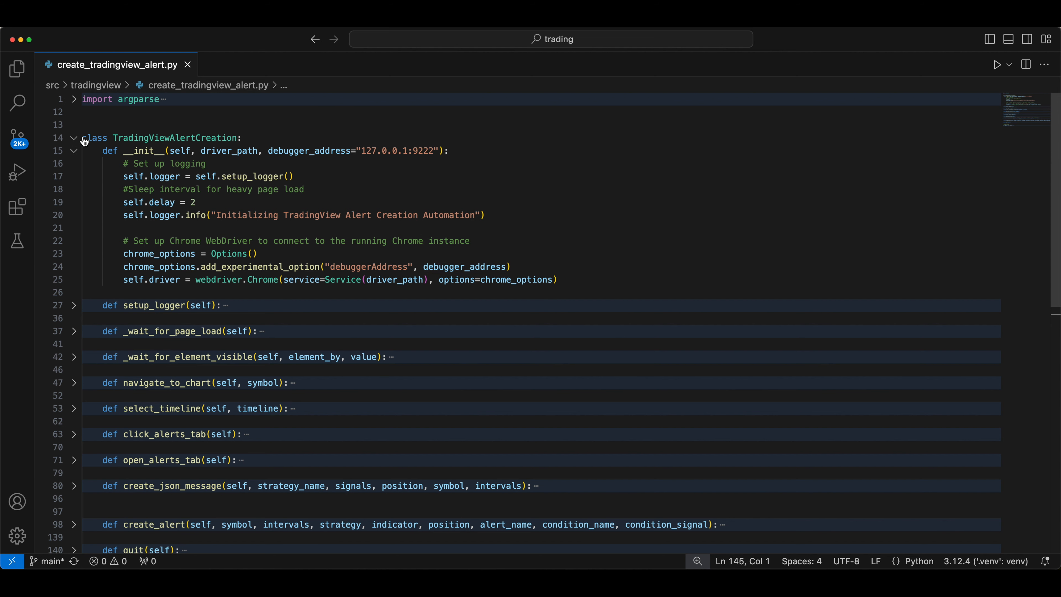
pyautogui.moveTo(75, 151)
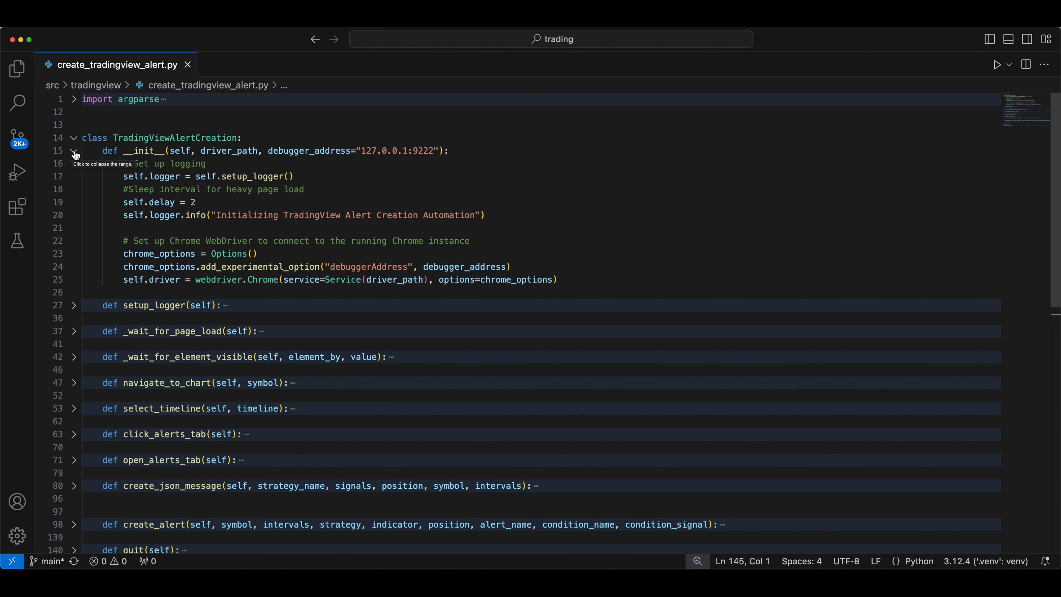
# - Fold the constructor, setup_logger, _wait_for_page_load and _wait_for_element_visible methods after a quick look
pyautogui.click(73, 150)
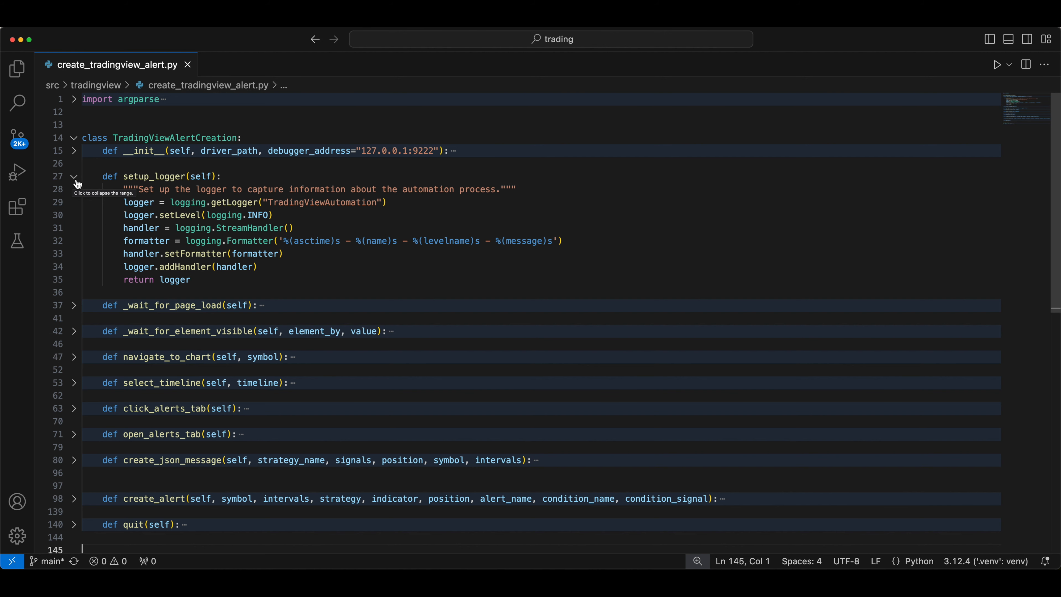
pyautogui.click(74, 177)
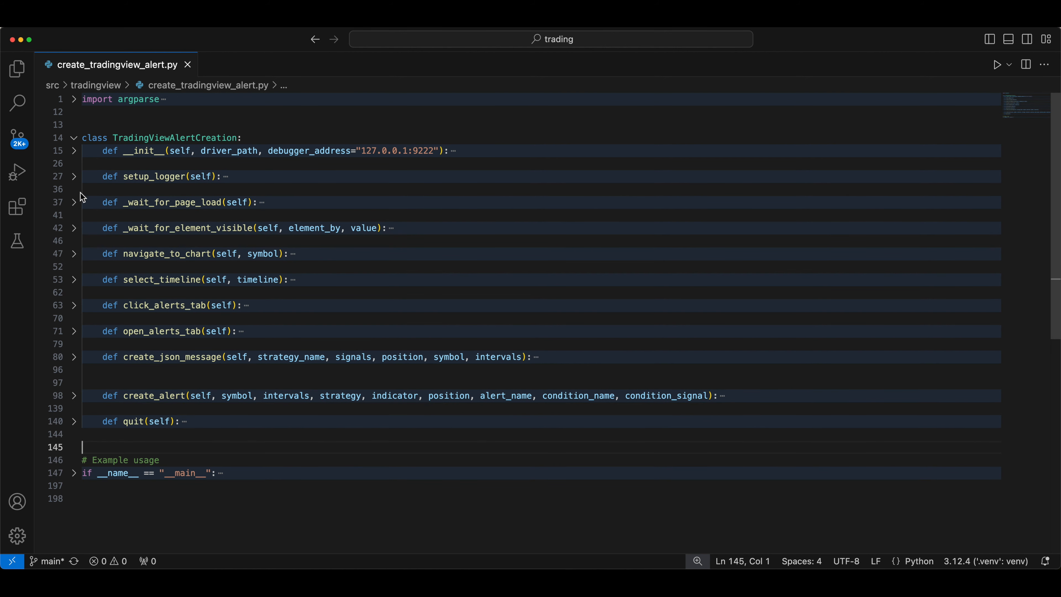
pyautogui.click(73, 202)
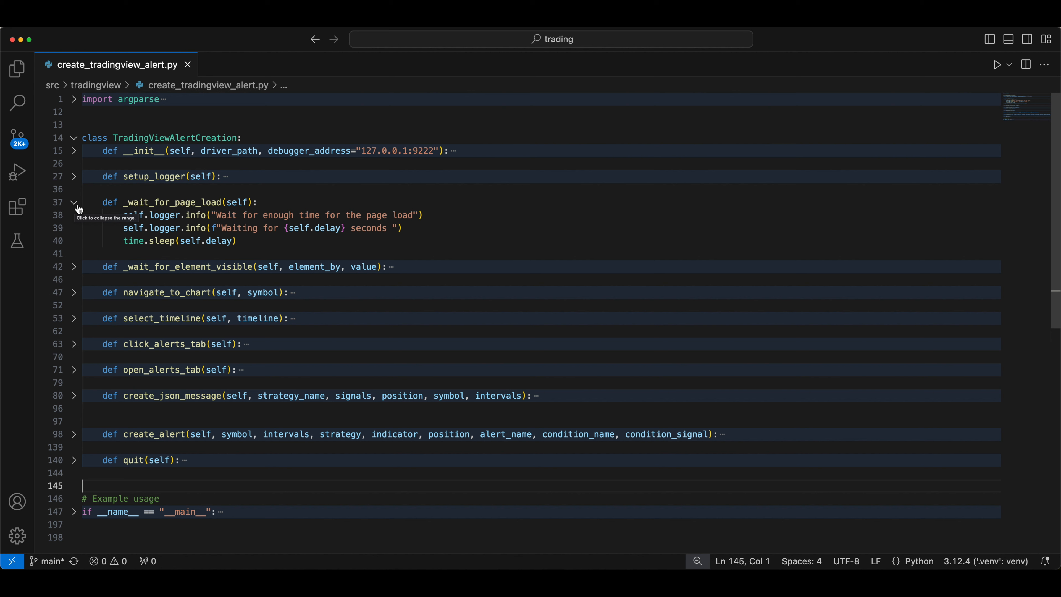
pyautogui.moveTo(264, 240)
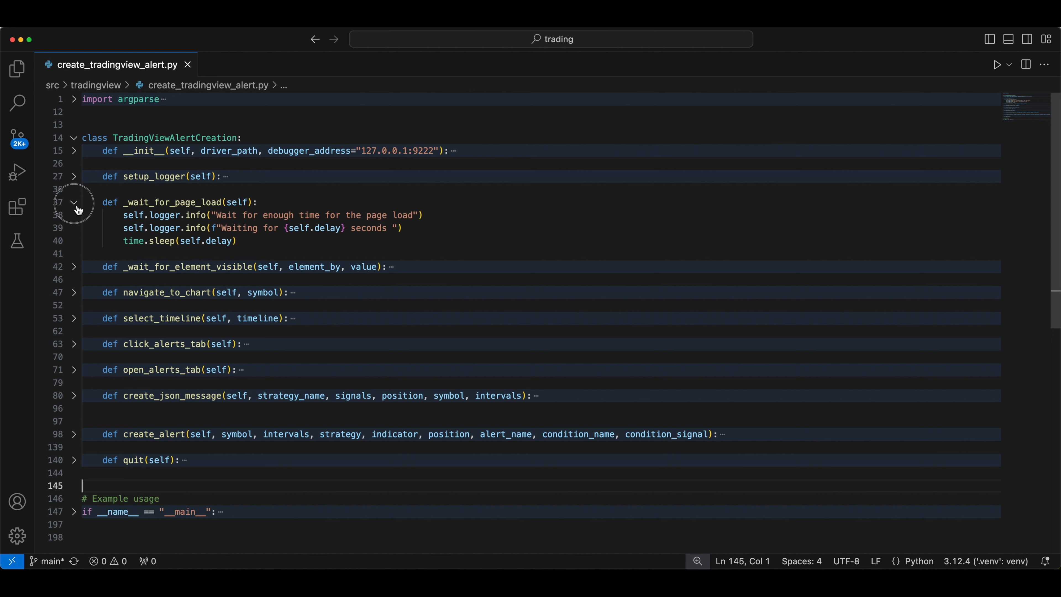
pyautogui.click(73, 202)
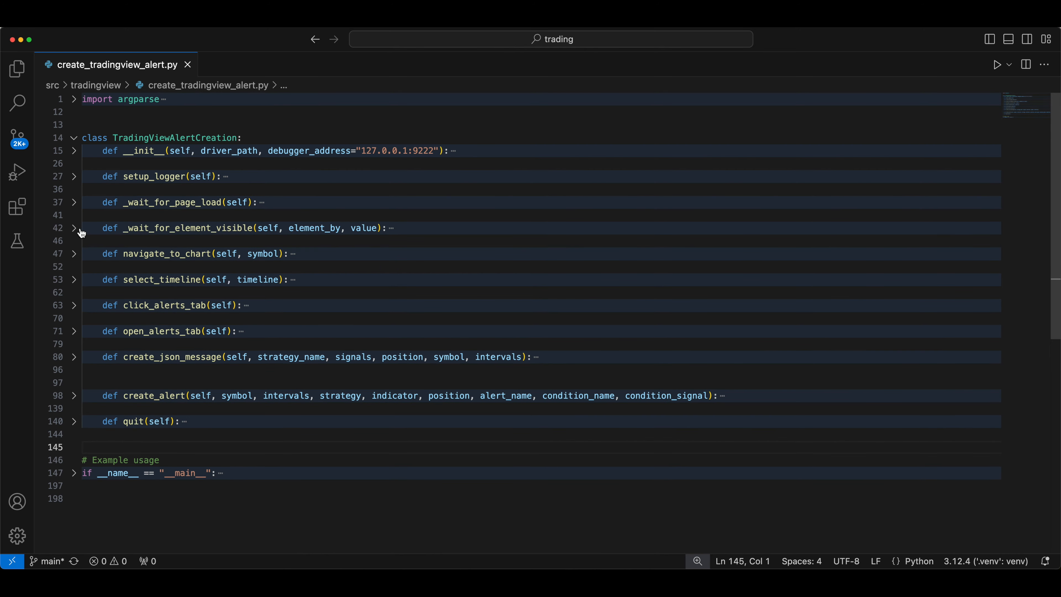
pyautogui.click(73, 228)
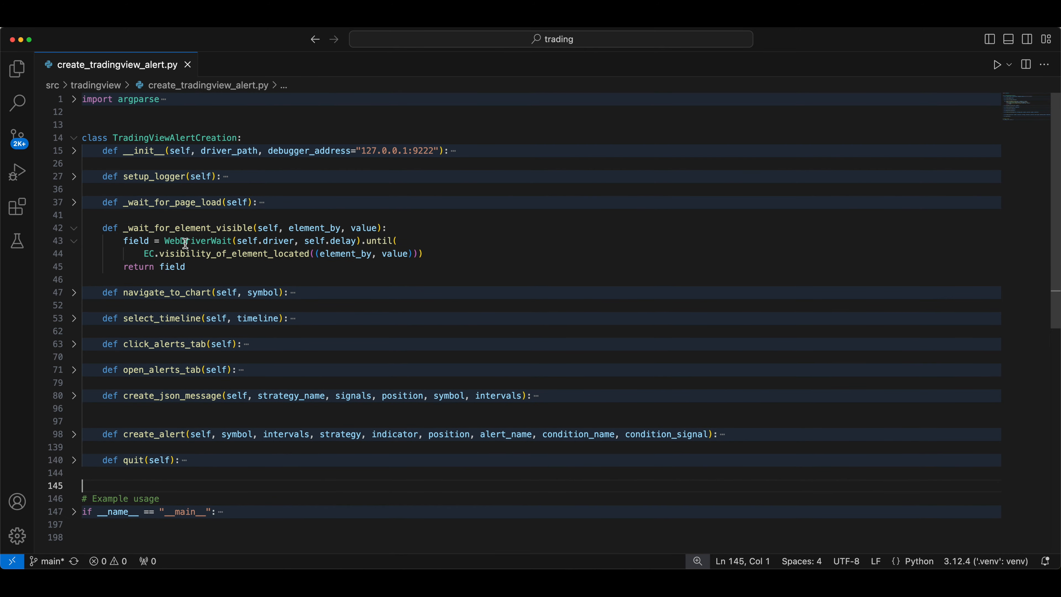
pyautogui.moveTo(316, 227)
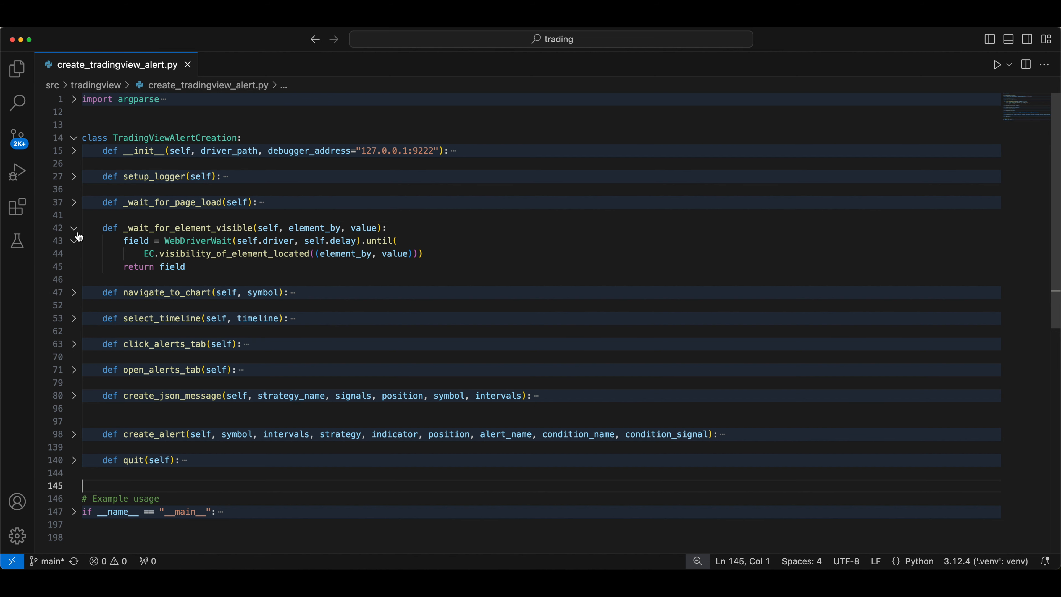
pyautogui.click(74, 228)
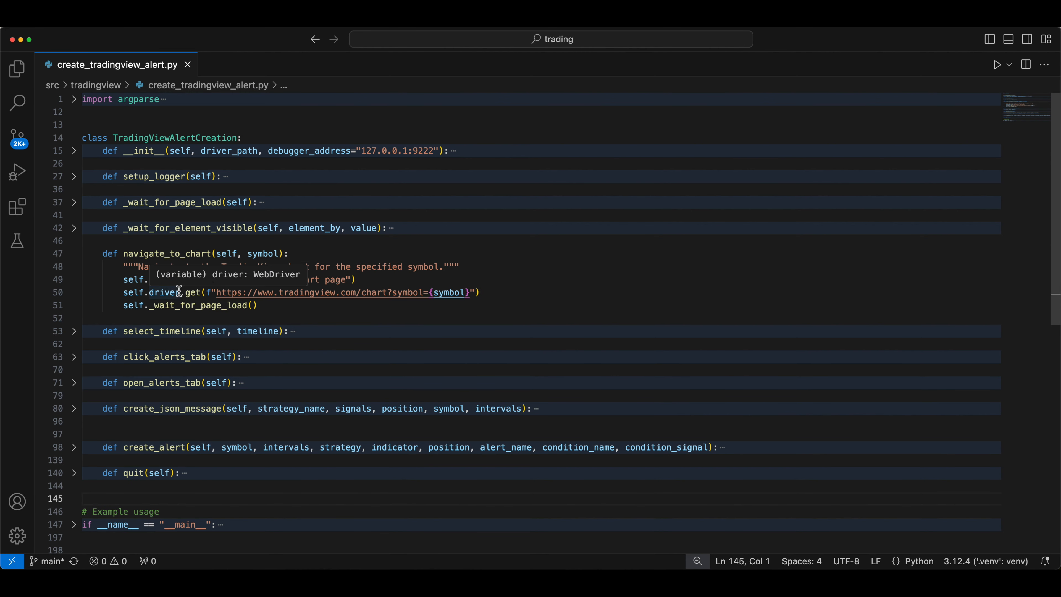
pyautogui.moveTo(251, 306)
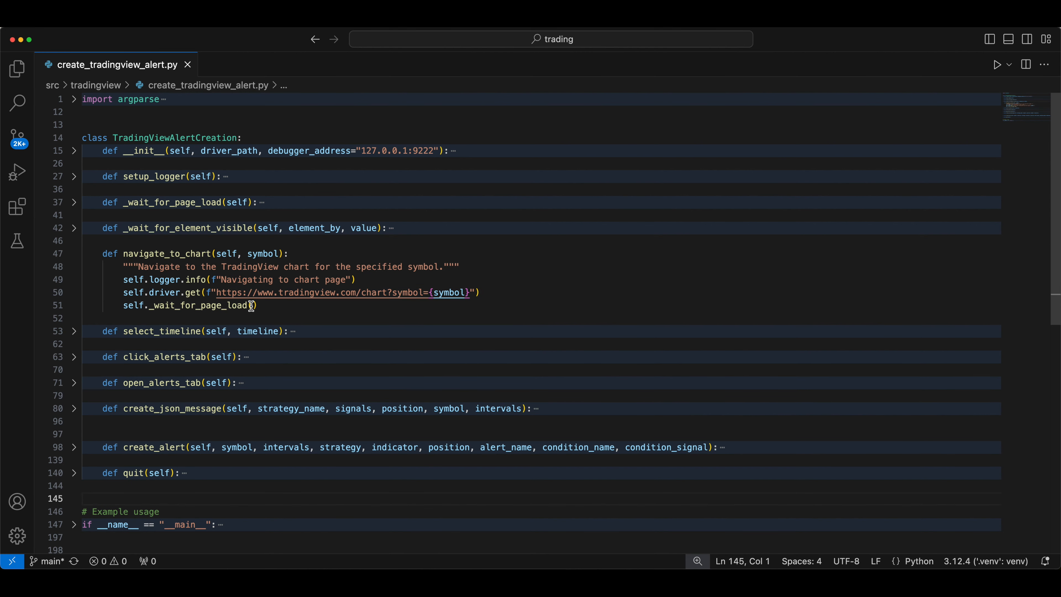
pyautogui.moveTo(86, 257)
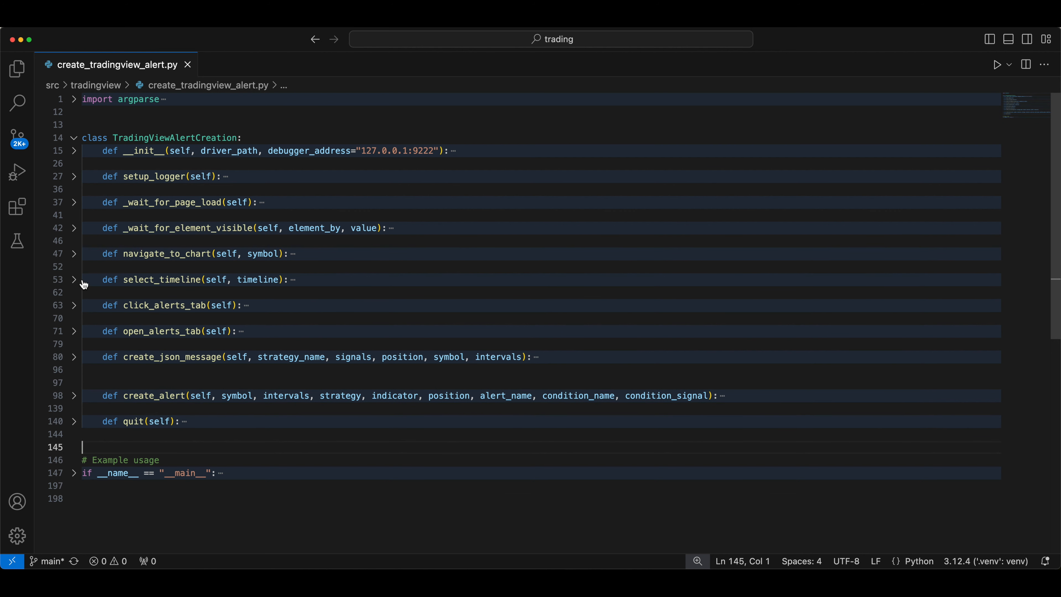
# - Expand the select_timeline method, then switch over to the TradingView SPY chart
pyautogui.click(73, 279)
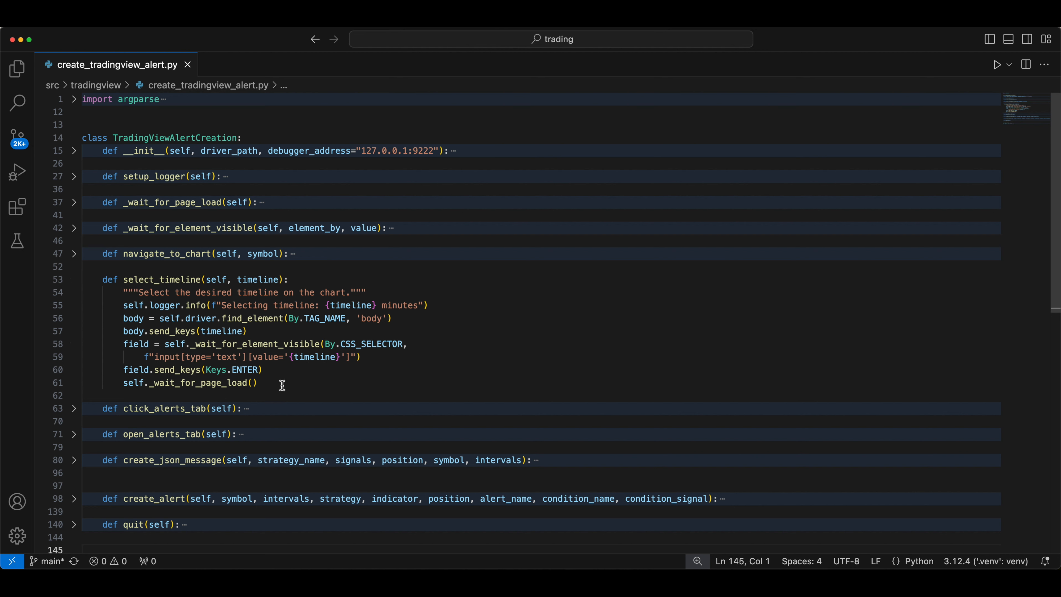
pyautogui.moveTo(259, 279)
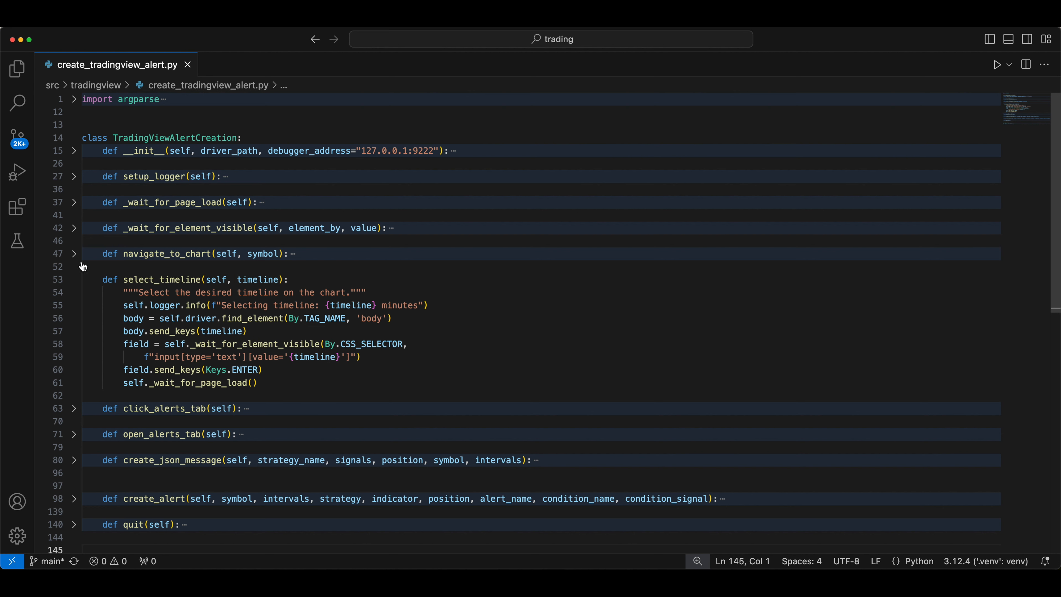
pyautogui.moveTo(350, 364)
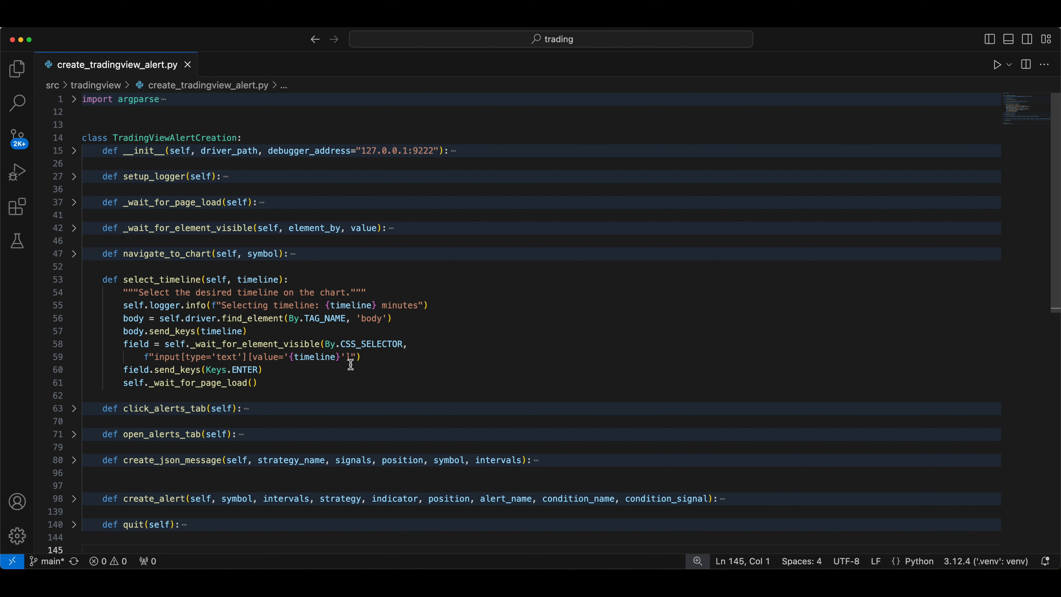
pyautogui.press('cmd+tab')
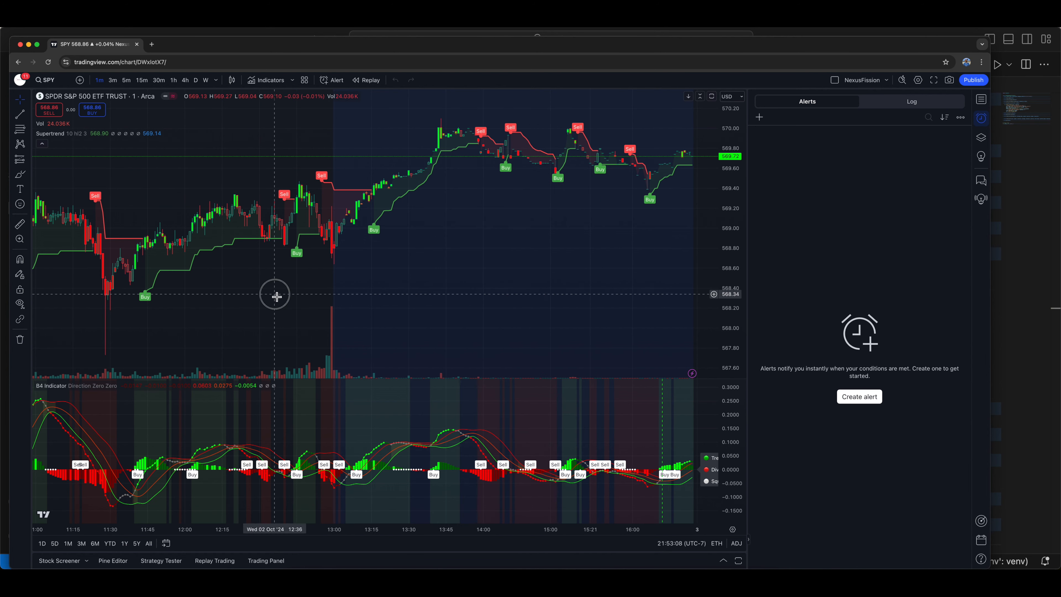
# - Change the SPY chart interval to 30 minutes by typing, then to 5 minutes
pyautogui.write('5')
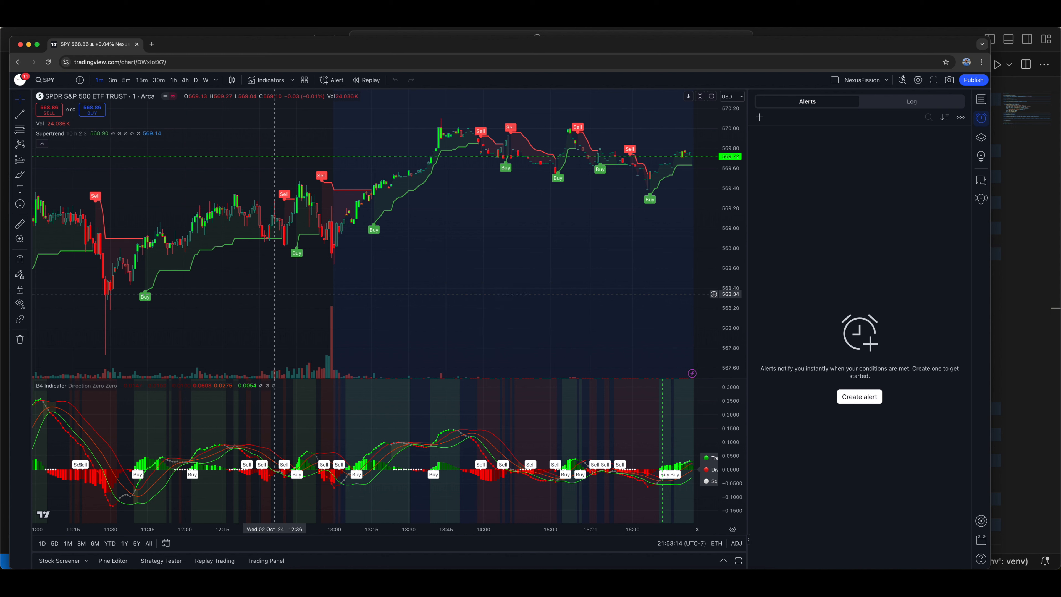
pyautogui.write('3')
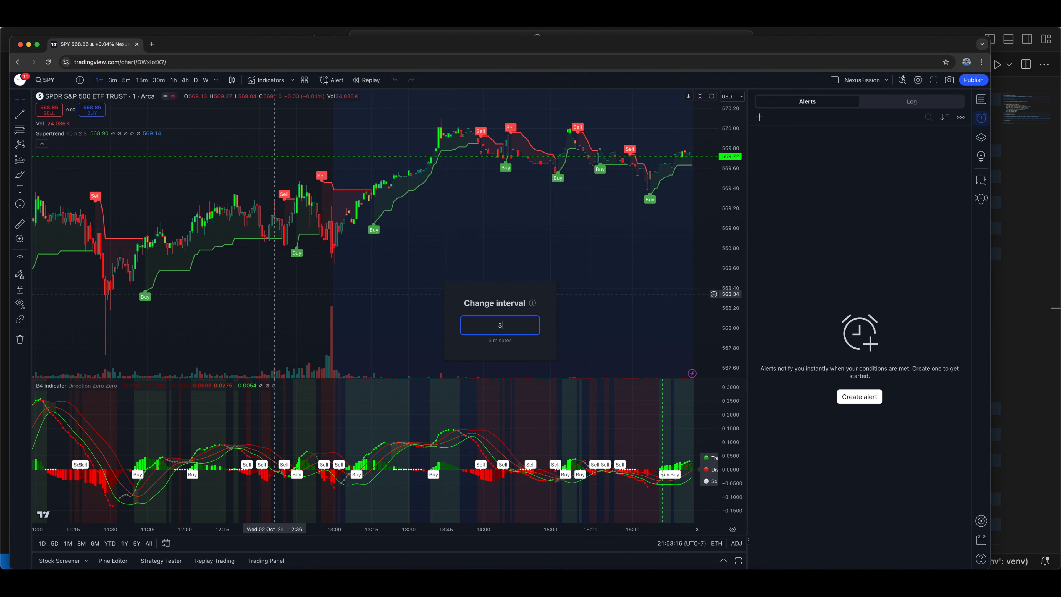
pyautogui.write('0')
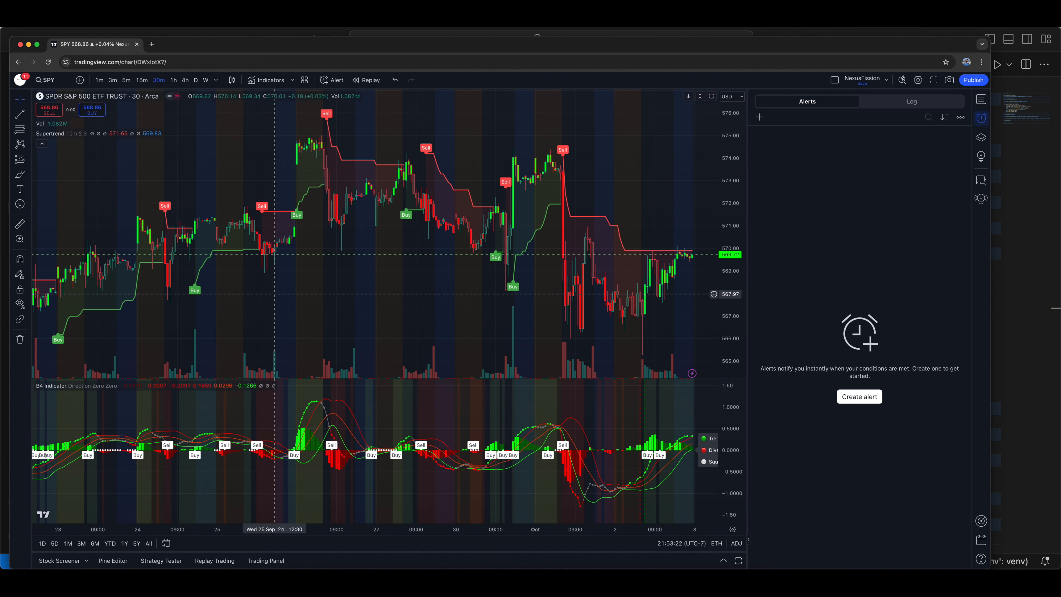
pyautogui.click(125, 79)
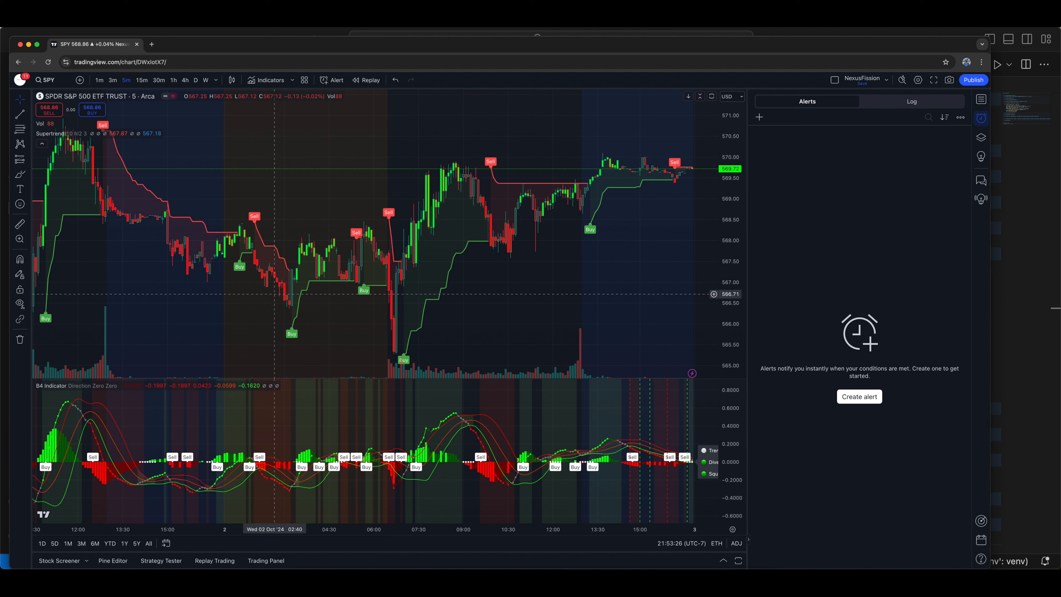
pyautogui.moveTo(269, 238)
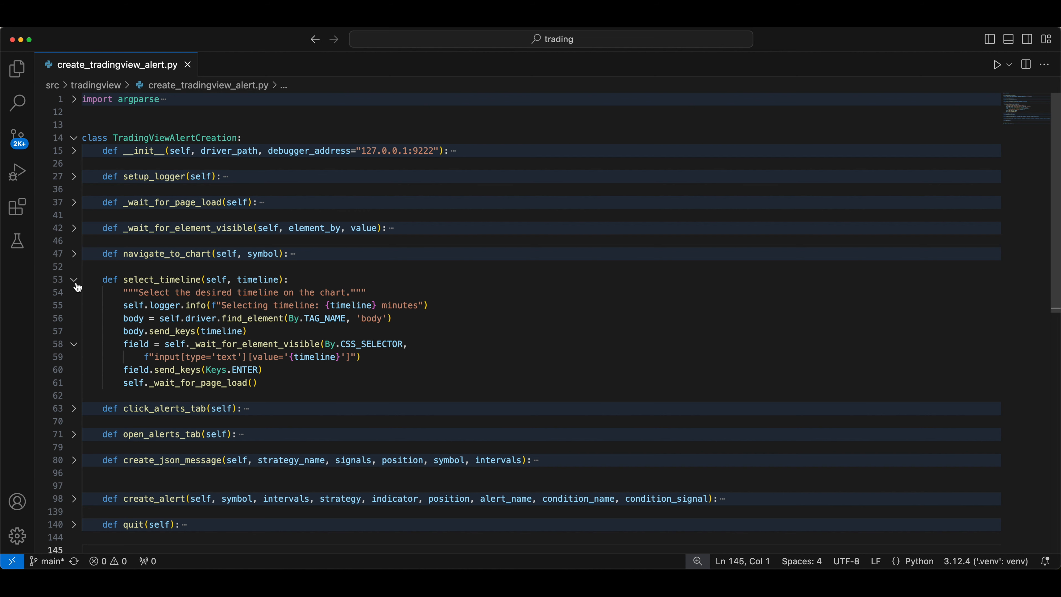
# - Fold select_timeline, unfold click_alerts_tab, and check the Alerts side panel in TradingView
pyautogui.click(74, 280)
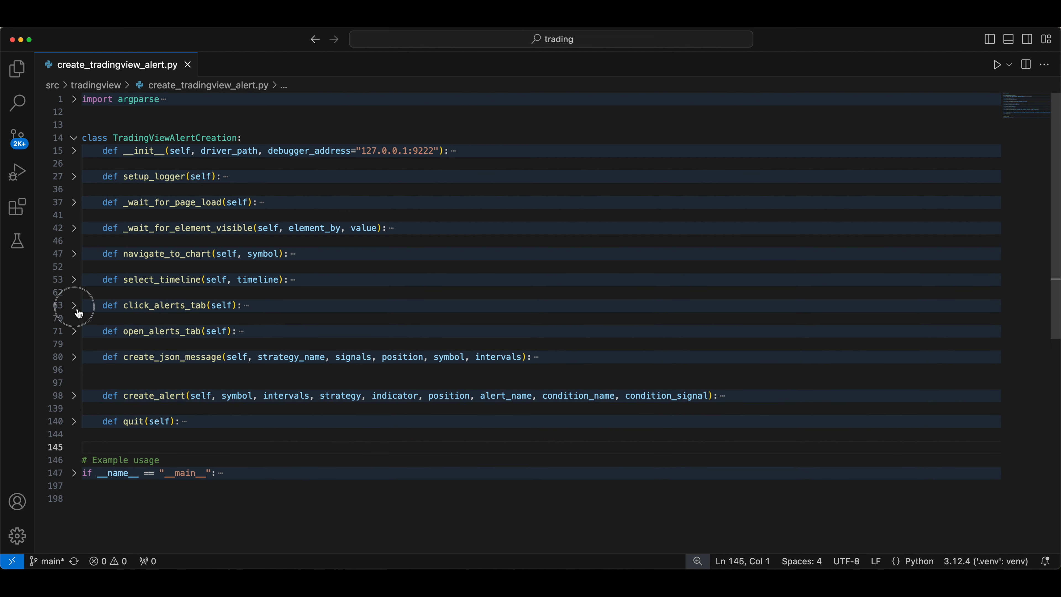
pyautogui.click(74, 305)
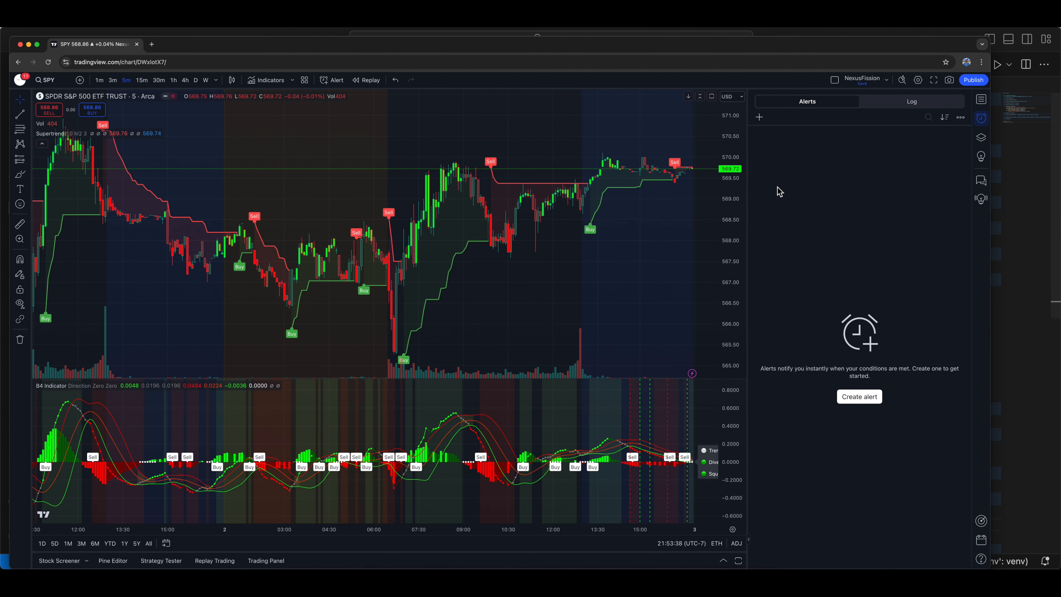
pyautogui.click(980, 100)
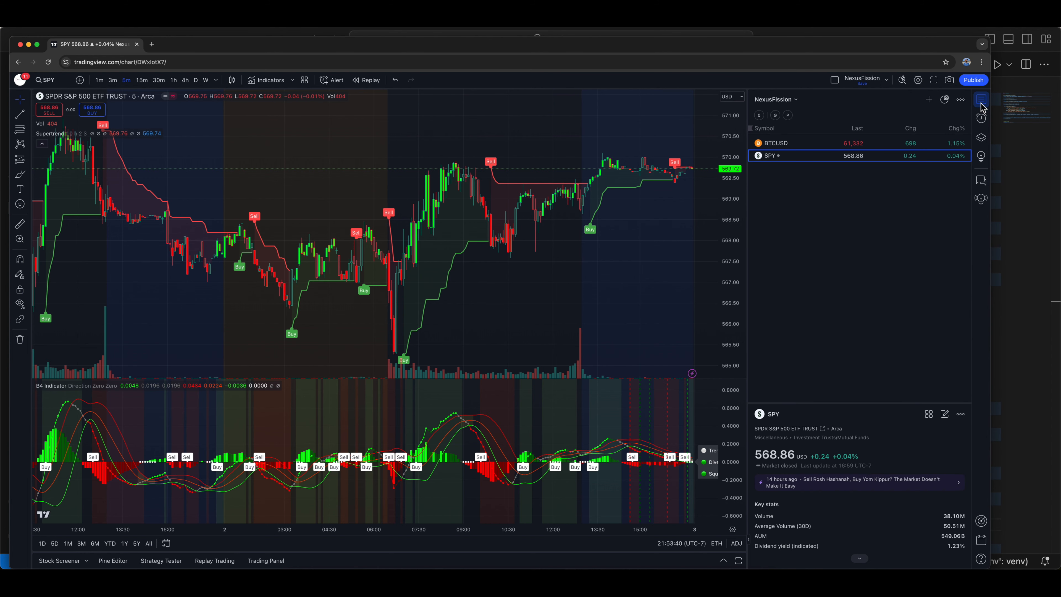
pyautogui.click(980, 118)
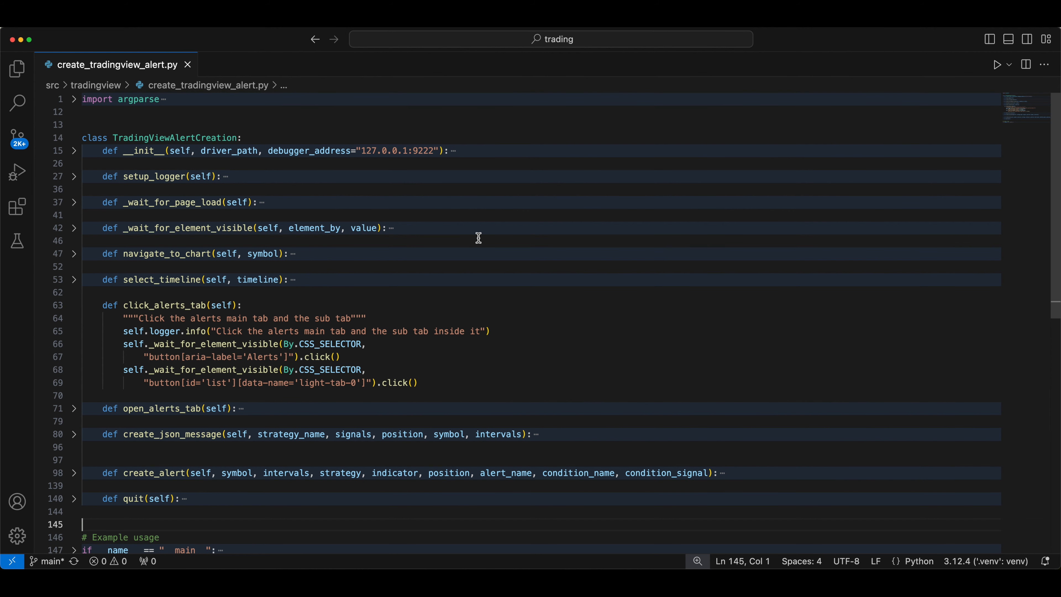
pyautogui.moveTo(73, 314)
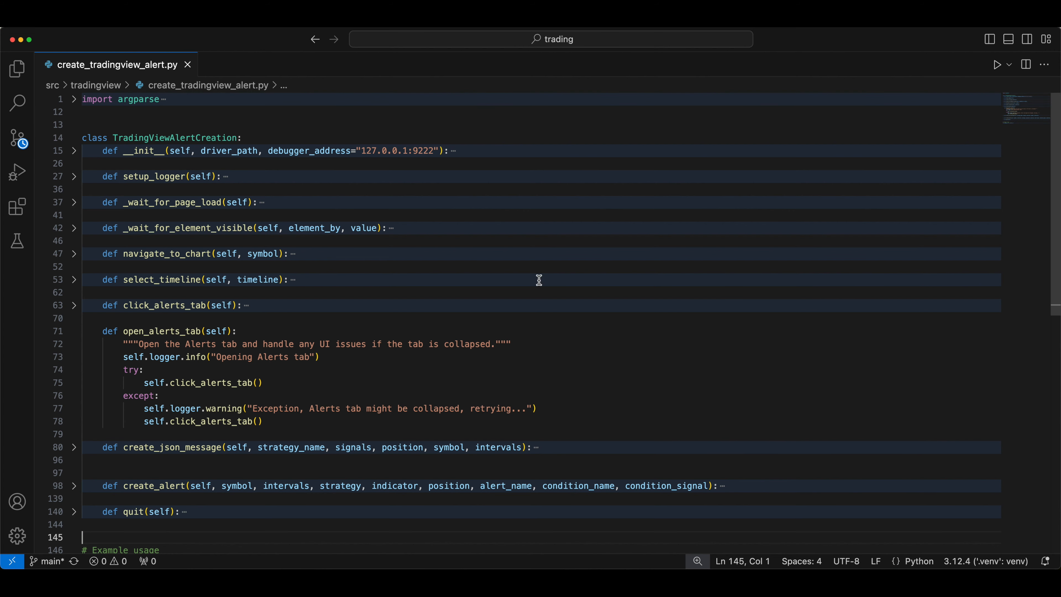
# - Unfold the create_alert method to review its alert-creation steps
pyautogui.click(73, 331)
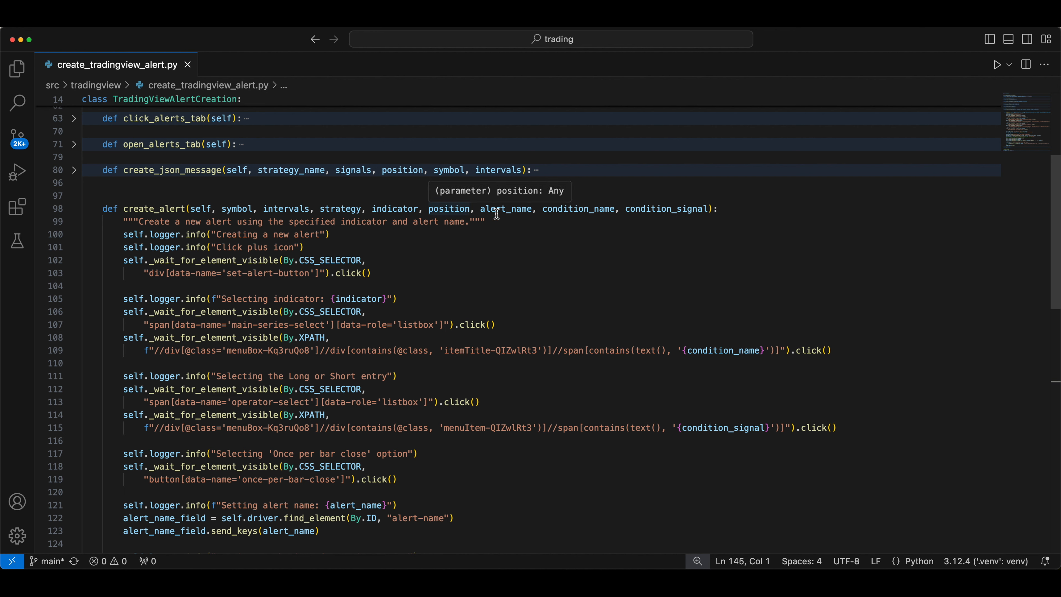
pyautogui.moveTo(666, 208)
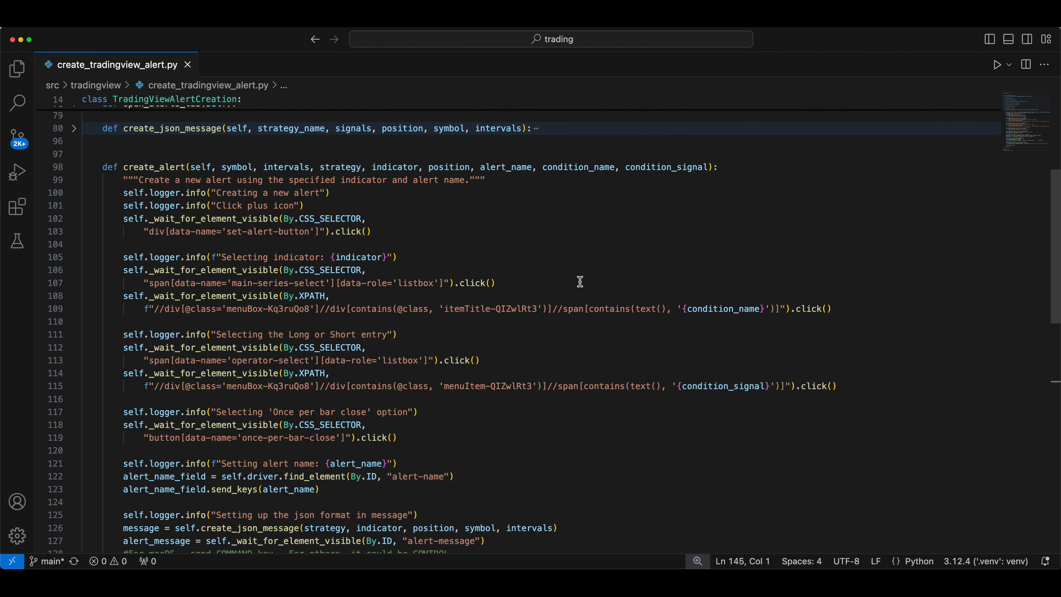
pyautogui.moveTo(262, 211)
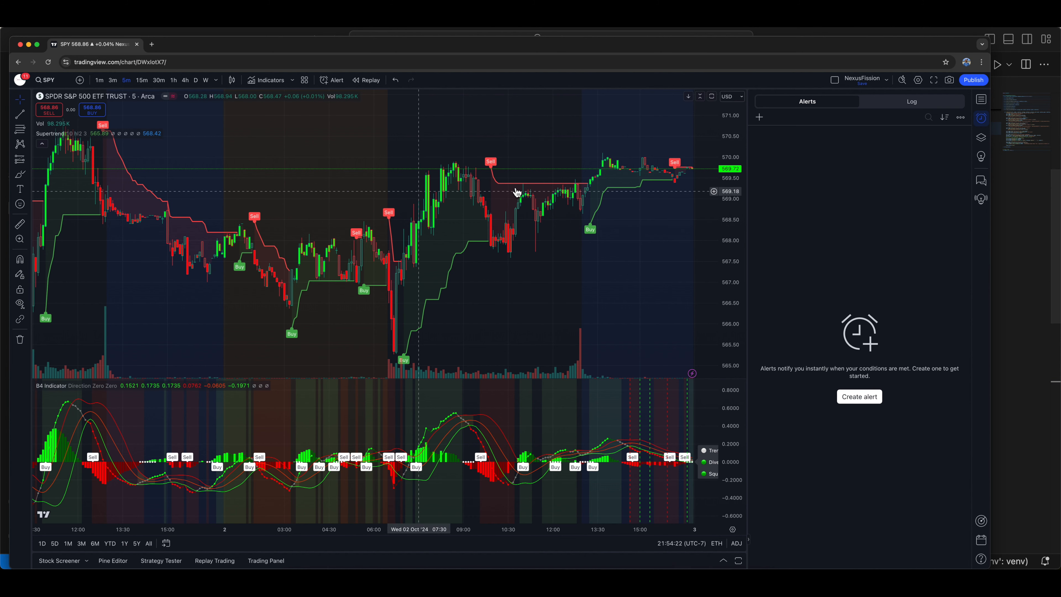
# - Start a new SPY alert with the Supertrend (10, hl2, 3) SuperTrend Buy condition, then return to the editor
pyautogui.click(758, 117)
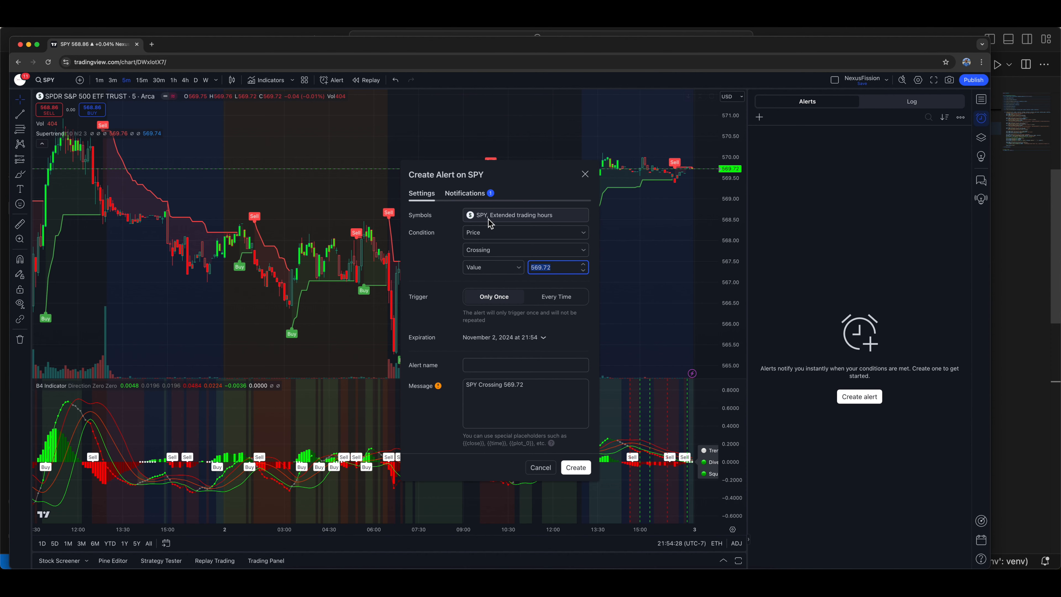
pyautogui.click(525, 232)
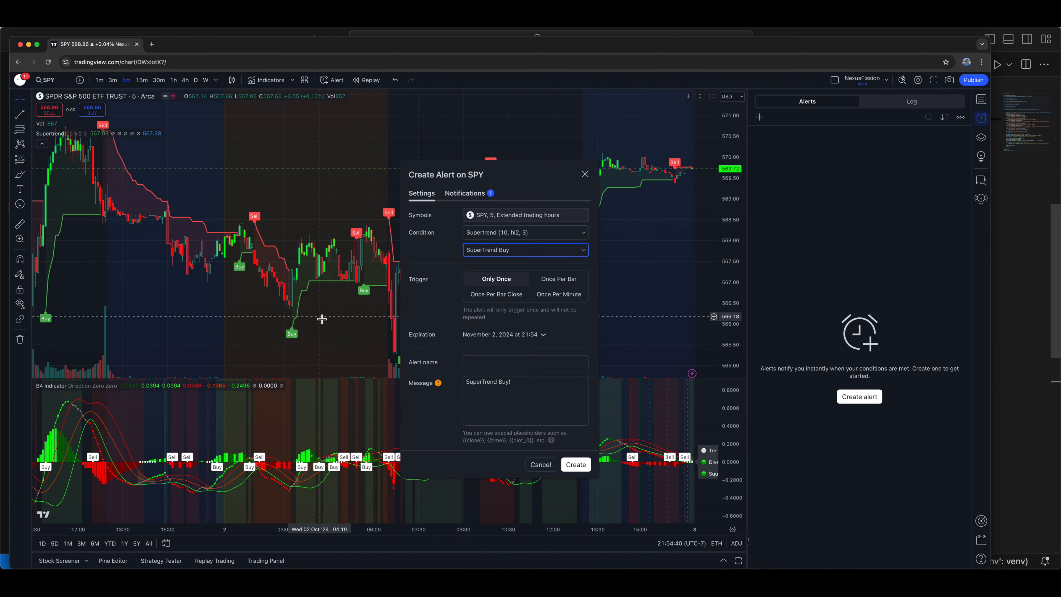
pyautogui.click(496, 293)
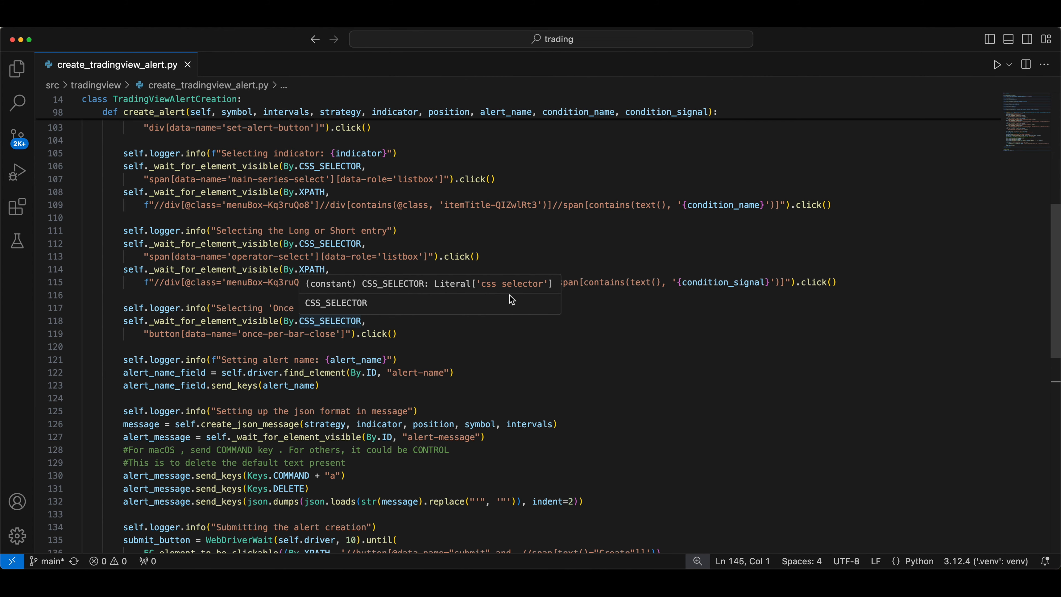
# - Unfold create_json_message to show the JSON alert fields, with the alert set to Once Per Bar Close
pyautogui.scroll(-3)
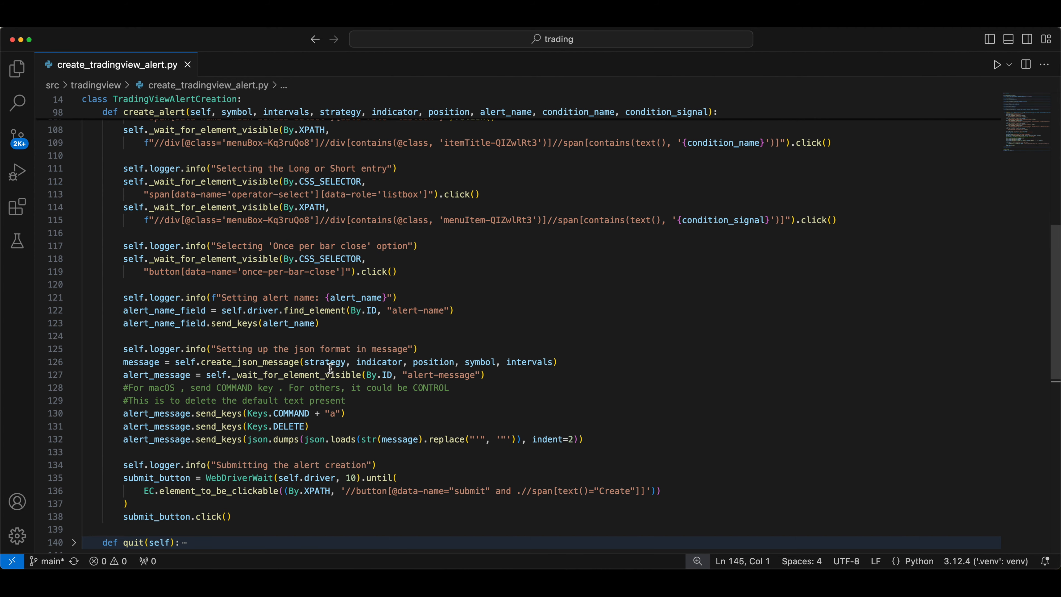
pyautogui.moveTo(314, 235)
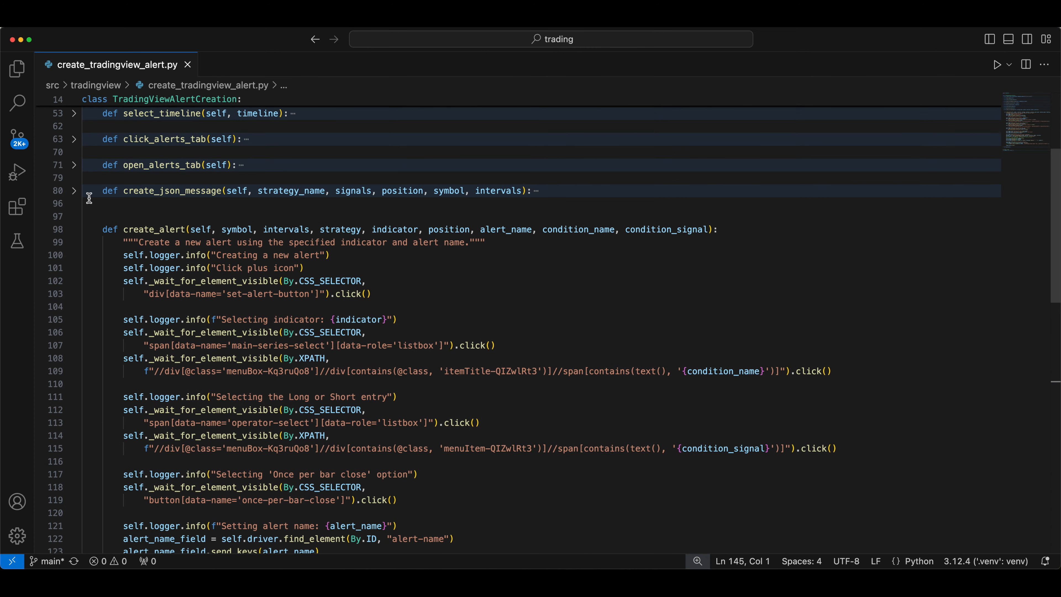
pyautogui.click(74, 190)
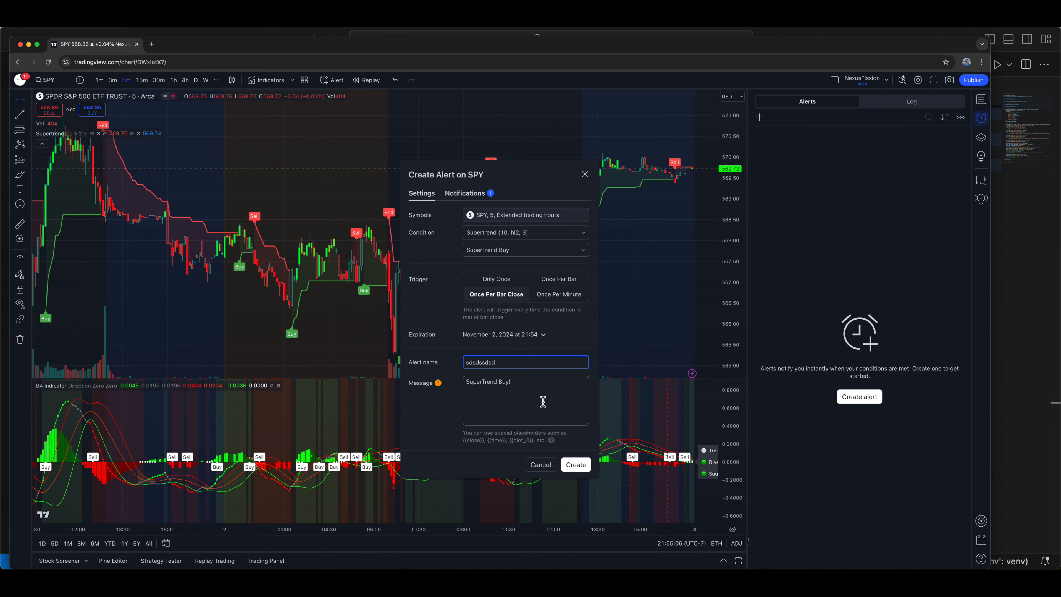
pyautogui.click(525, 399)
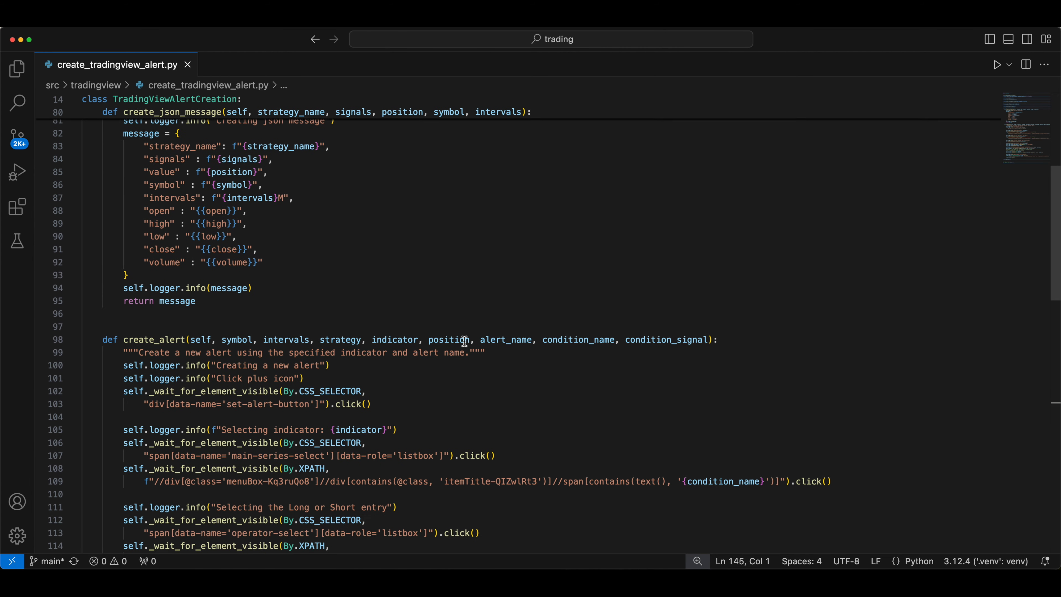
# - Unfold the quit method, bring the __main__ buy/sell alert loop into view, and move to the terminal
pyautogui.scroll(-3)
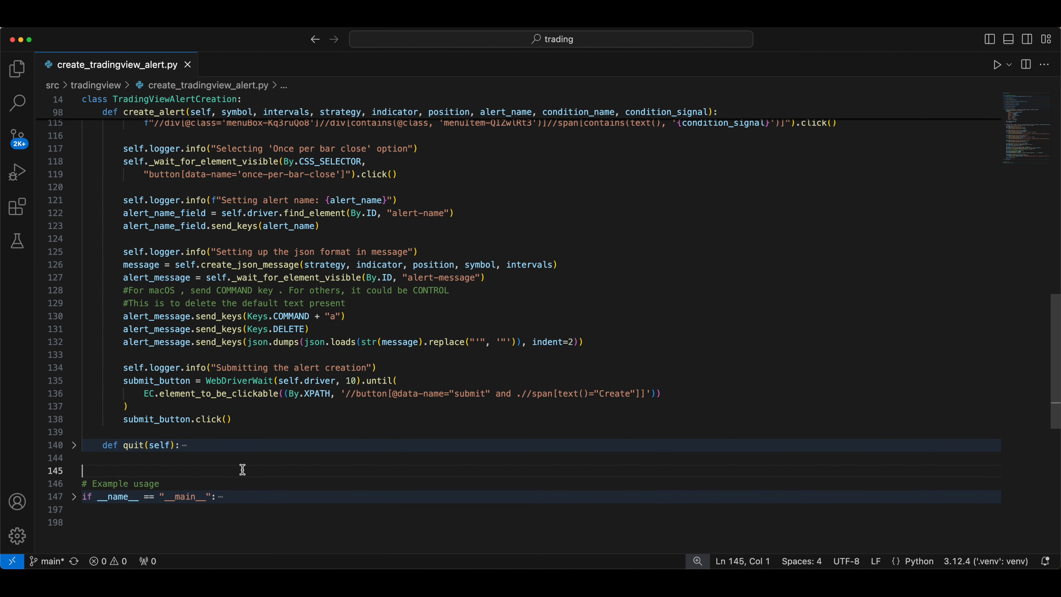
pyautogui.click(74, 444)
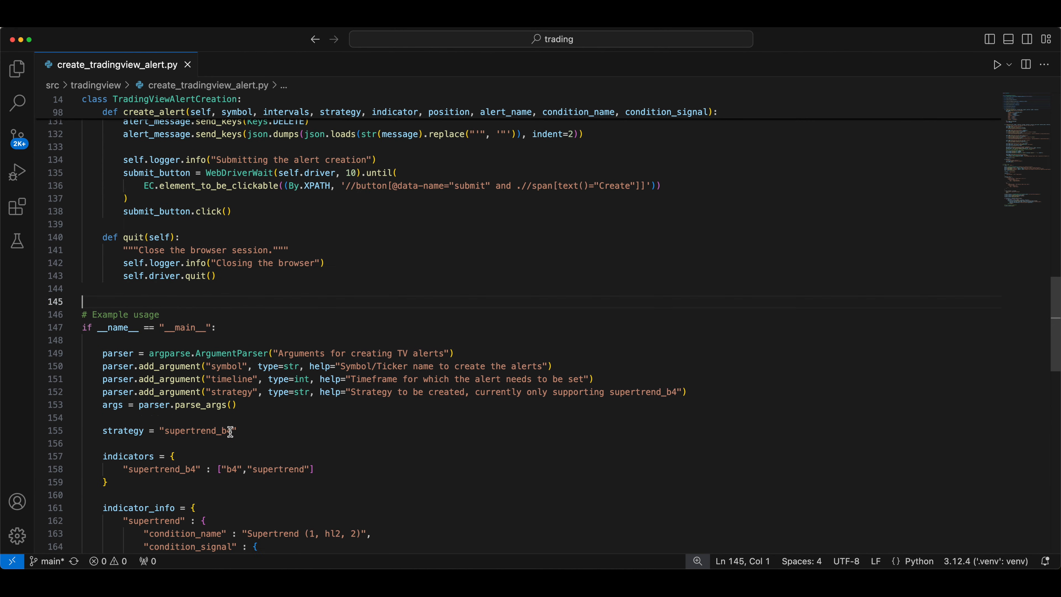
pyautogui.scroll(-3)
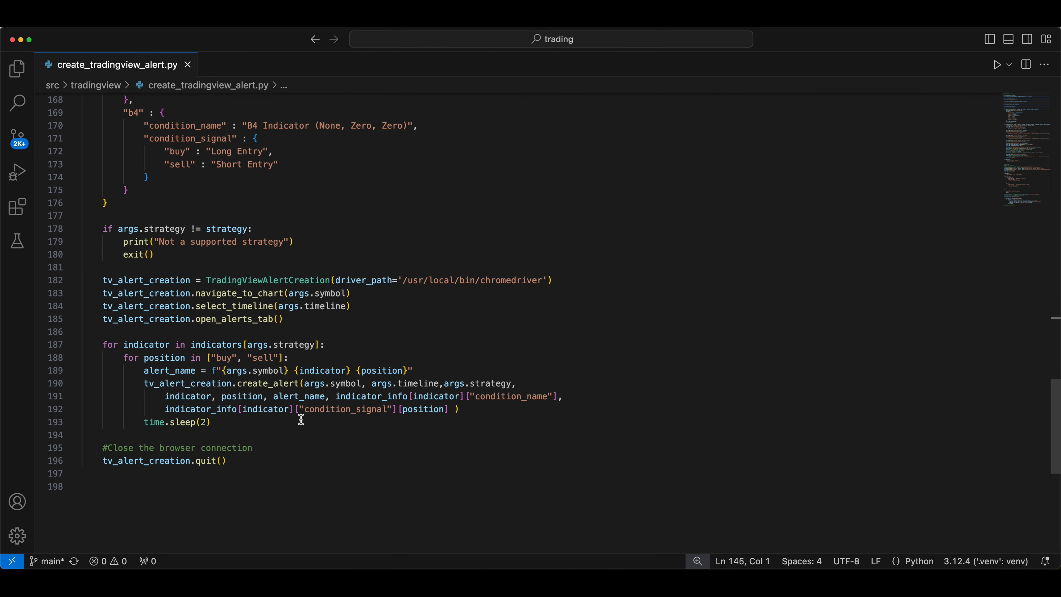
pyautogui.moveTo(168, 358)
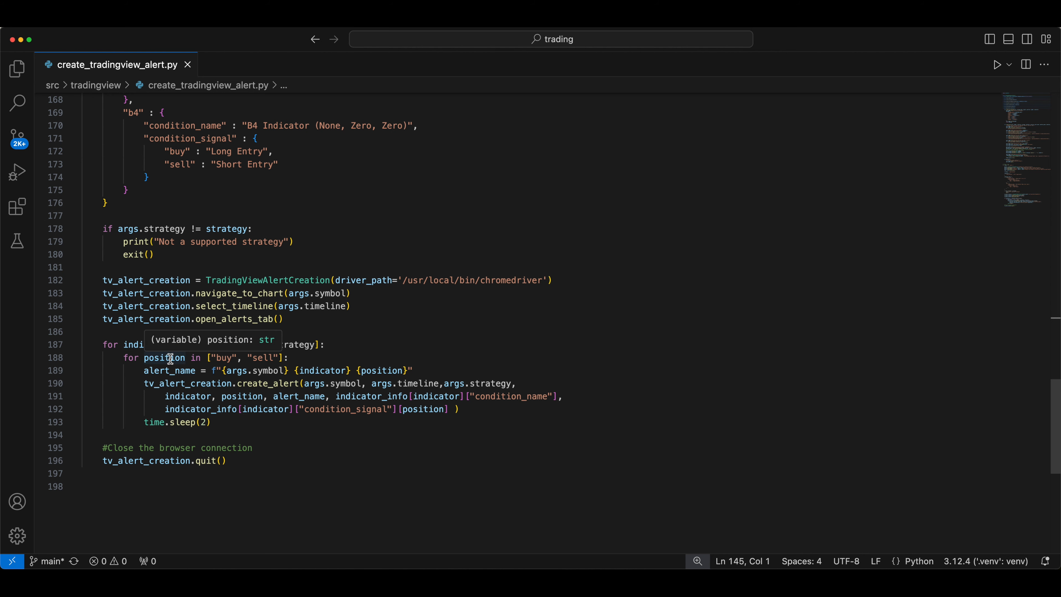
pyautogui.moveTo(295, 298)
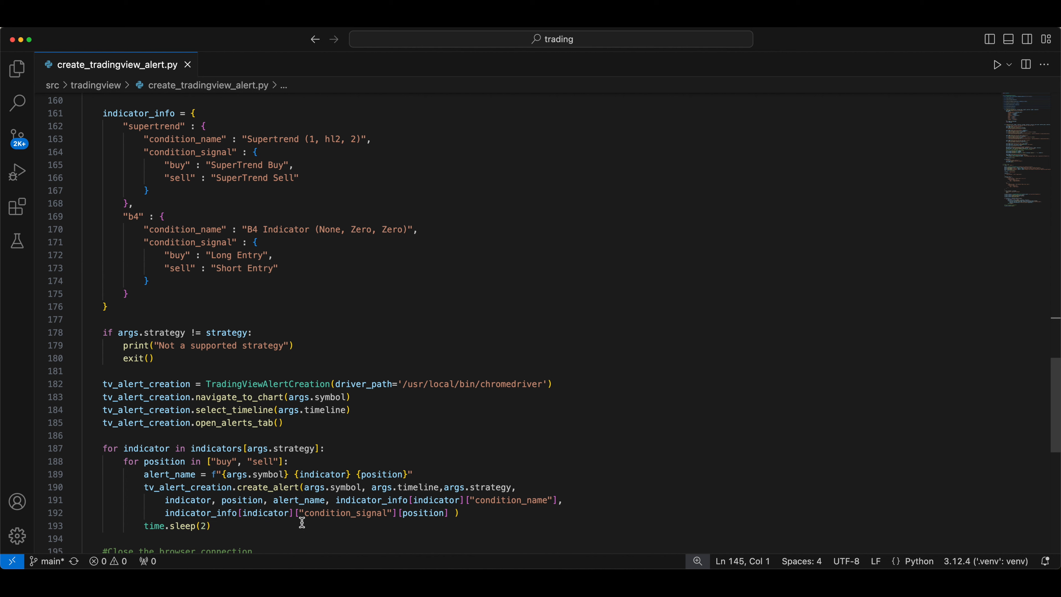
pyautogui.moveTo(279, 486)
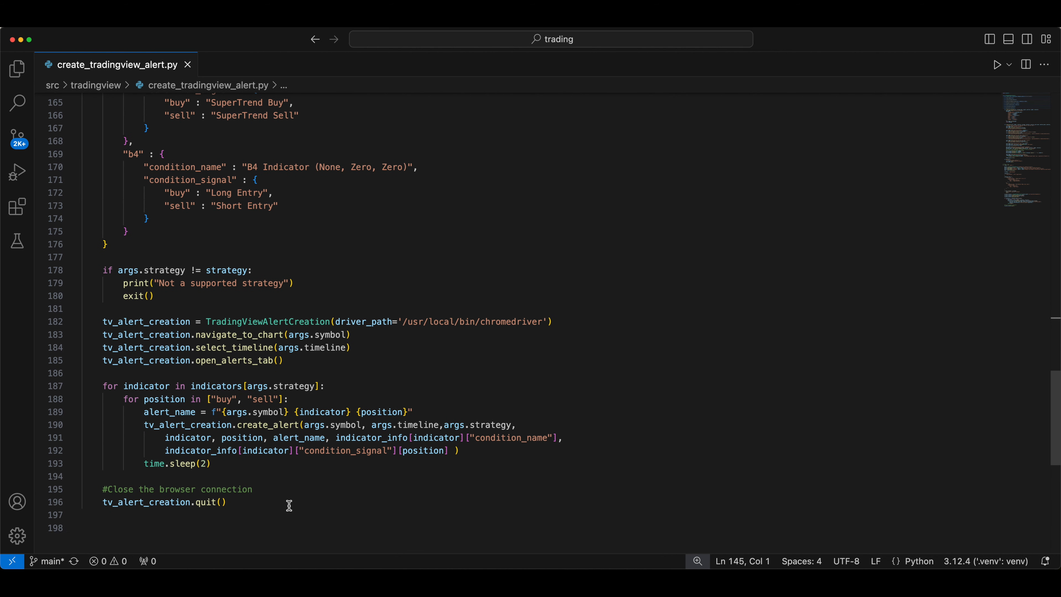
pyautogui.click(221, 502)
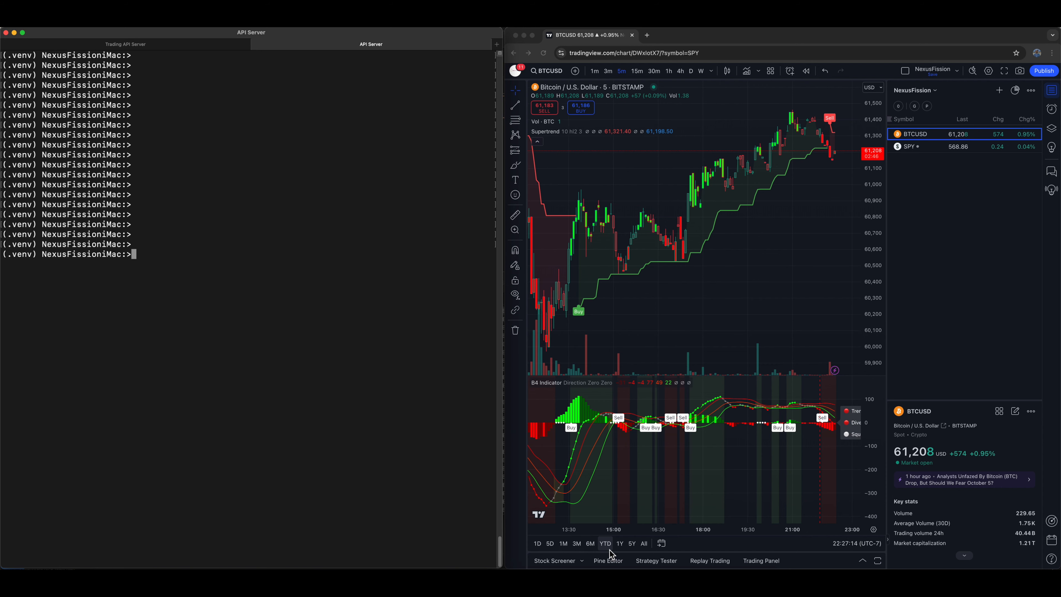
# - Run python create_tradingview_alert.py "SPY" 5 "supertrend_b4" from the terminal
pyautogui.write('p')
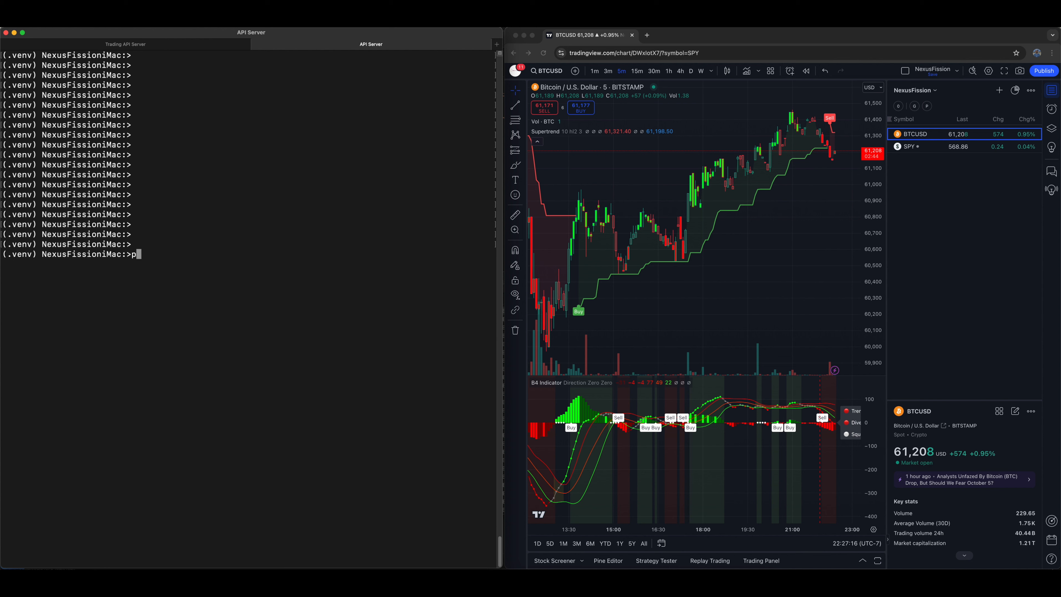
pyautogui.write('ython create_tradingview_alert.py')
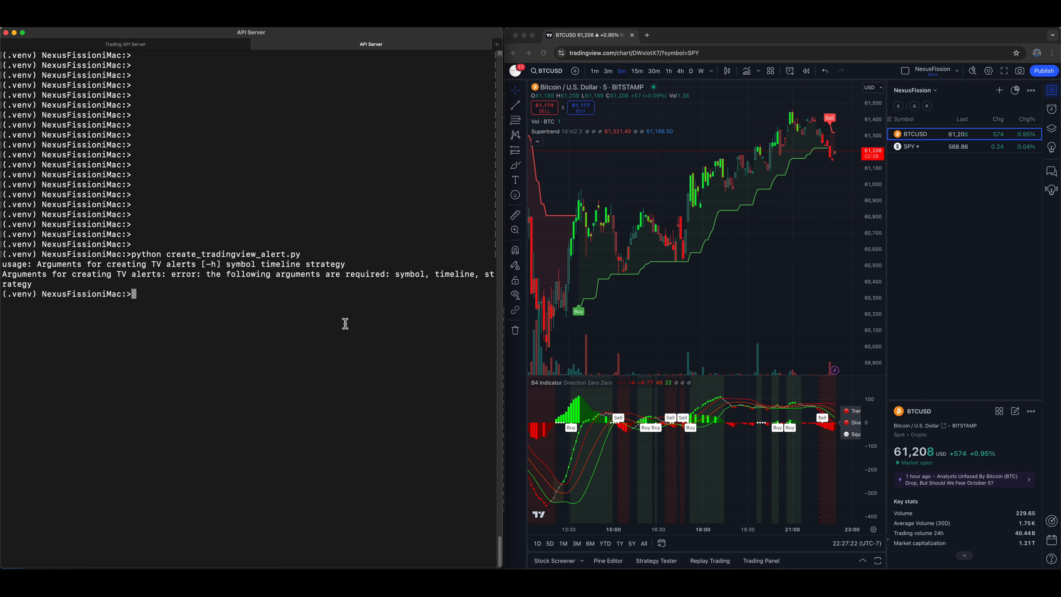
pyautogui.write('python create_tradingview_alert.py')
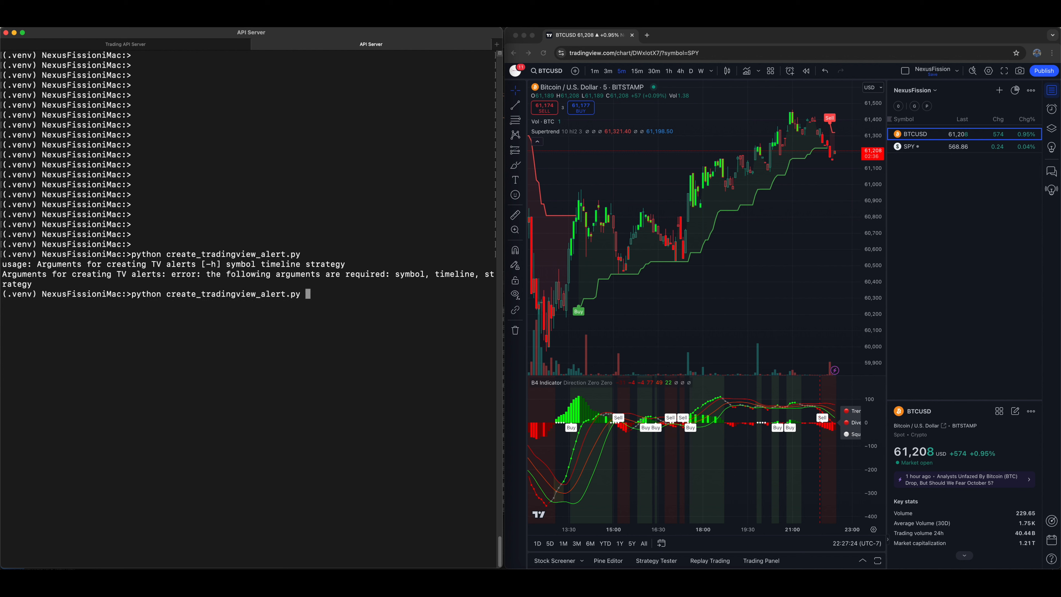
pyautogui.write('"SPY"')
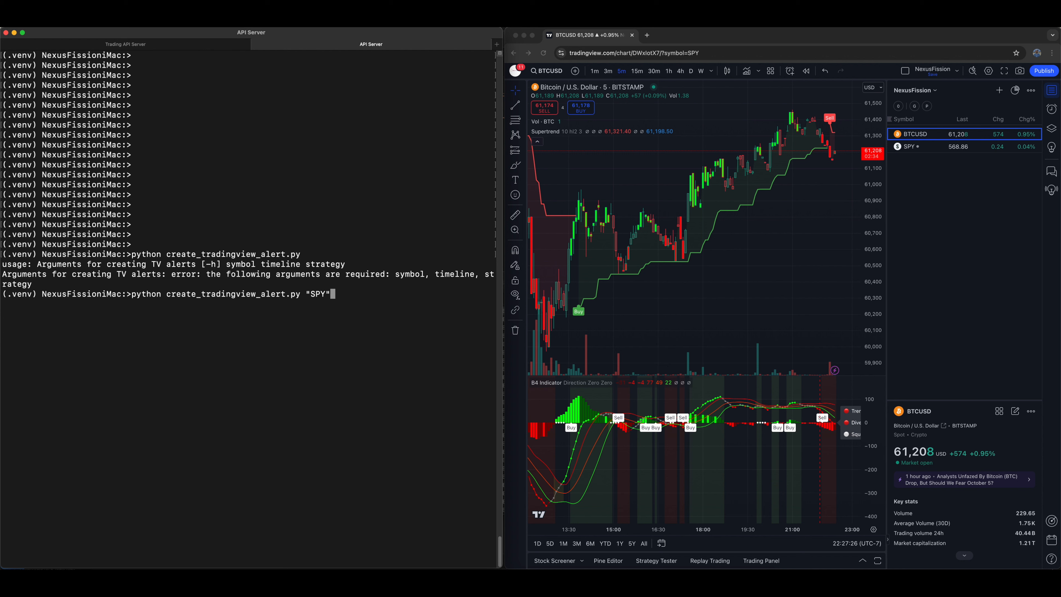
pyautogui.write('5')
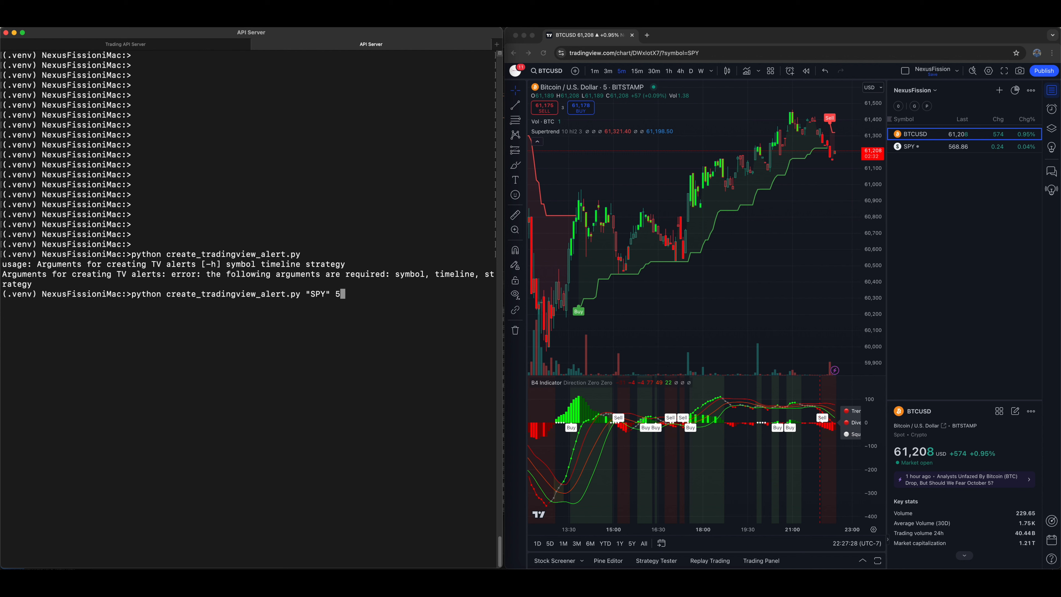
pyautogui.write('"super')
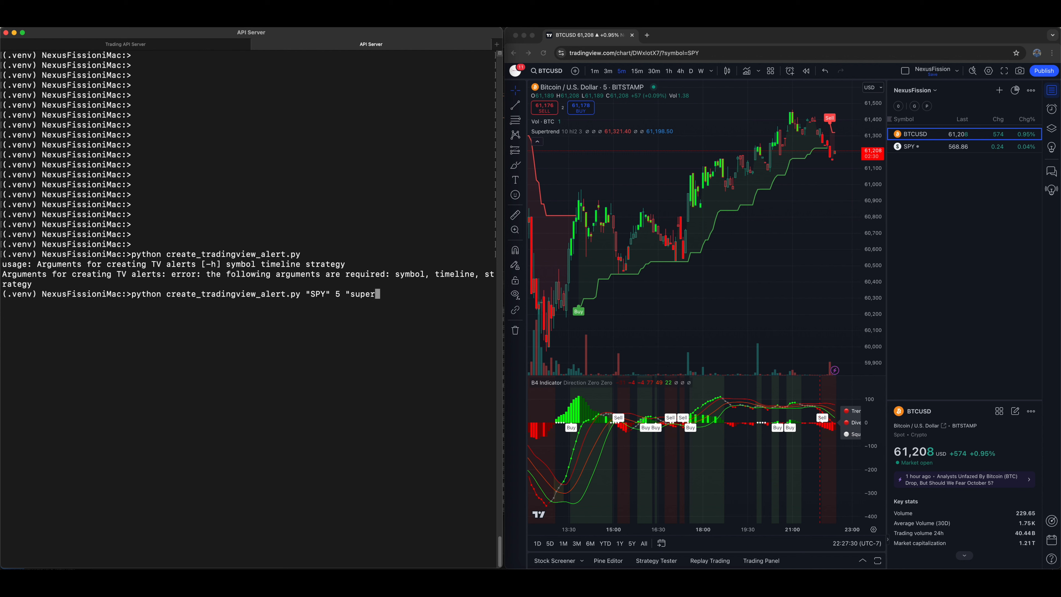
pyautogui.write('trend_')
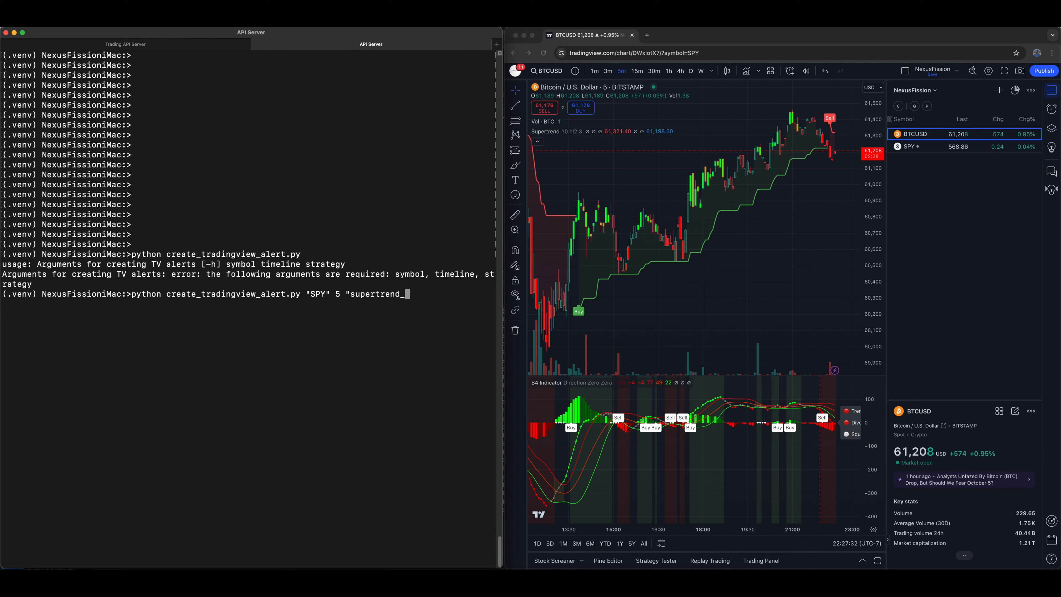
pyautogui.write('b4')
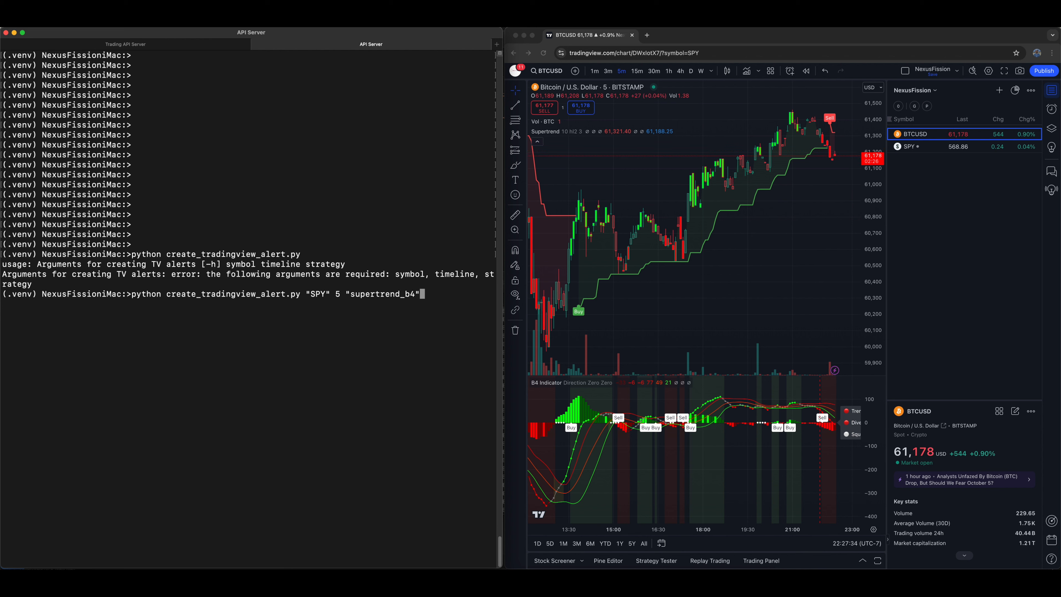
pyautogui.press('enter')
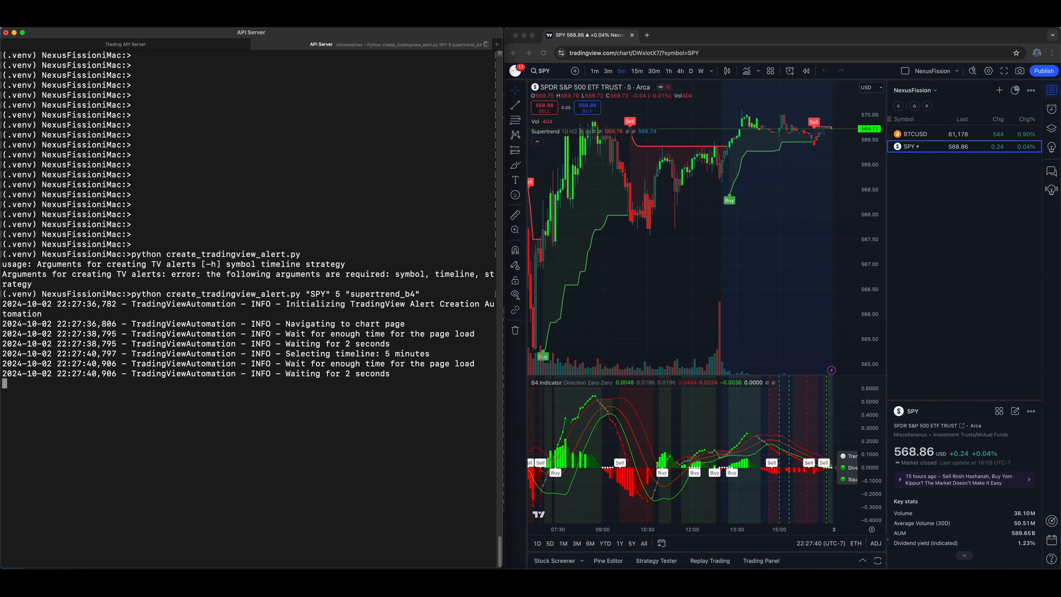
# - Let the script submit the SPY alerts and confirm supertrend buy/sell and b4 buy/sell show as active
pyautogui.click(1050, 108)
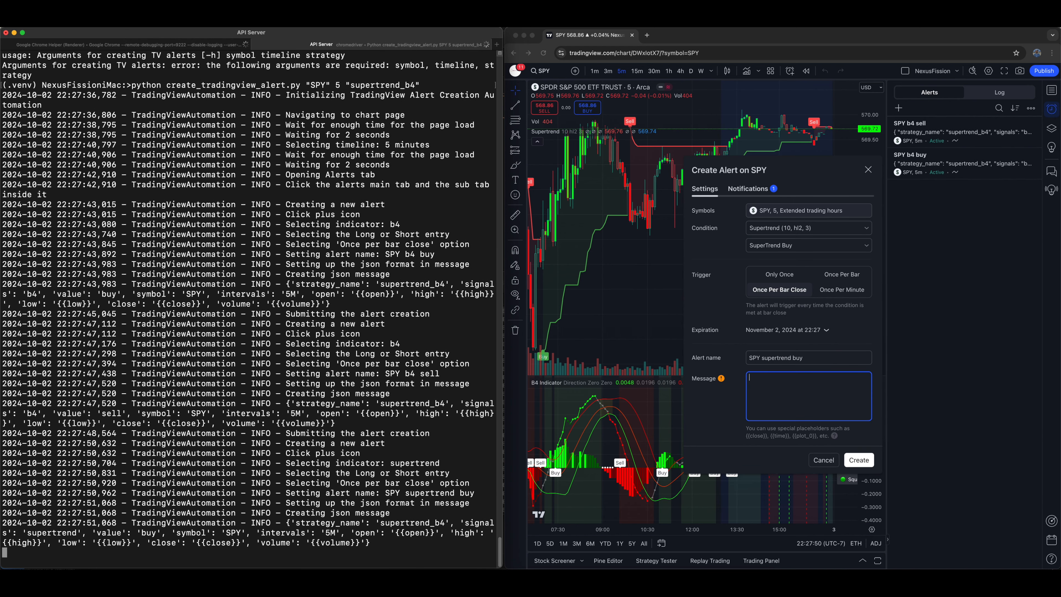
pyautogui.click(858, 460)
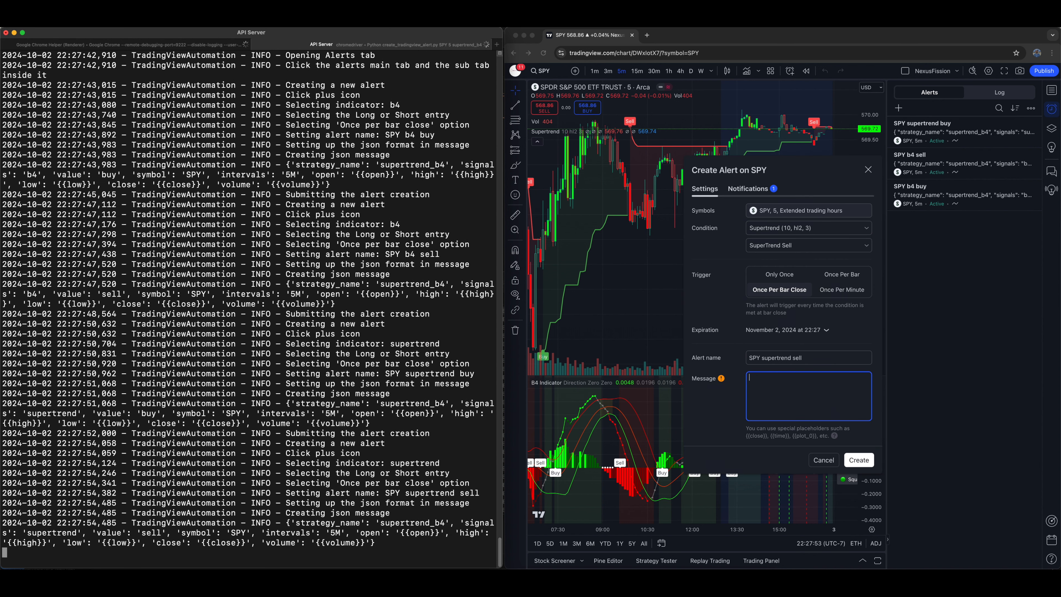
pyautogui.click(858, 459)
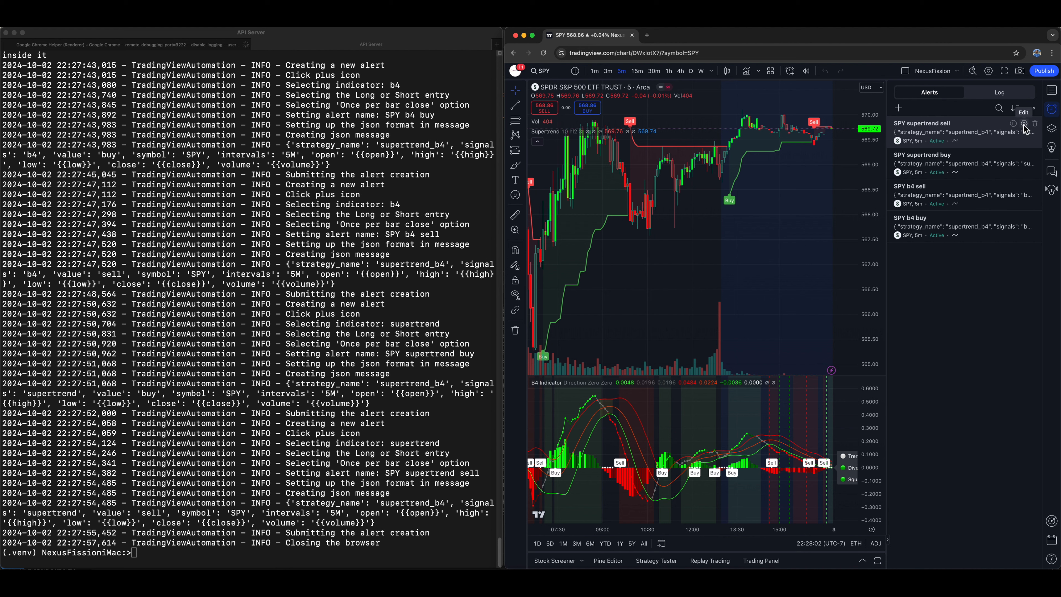
pyautogui.click(1023, 123)
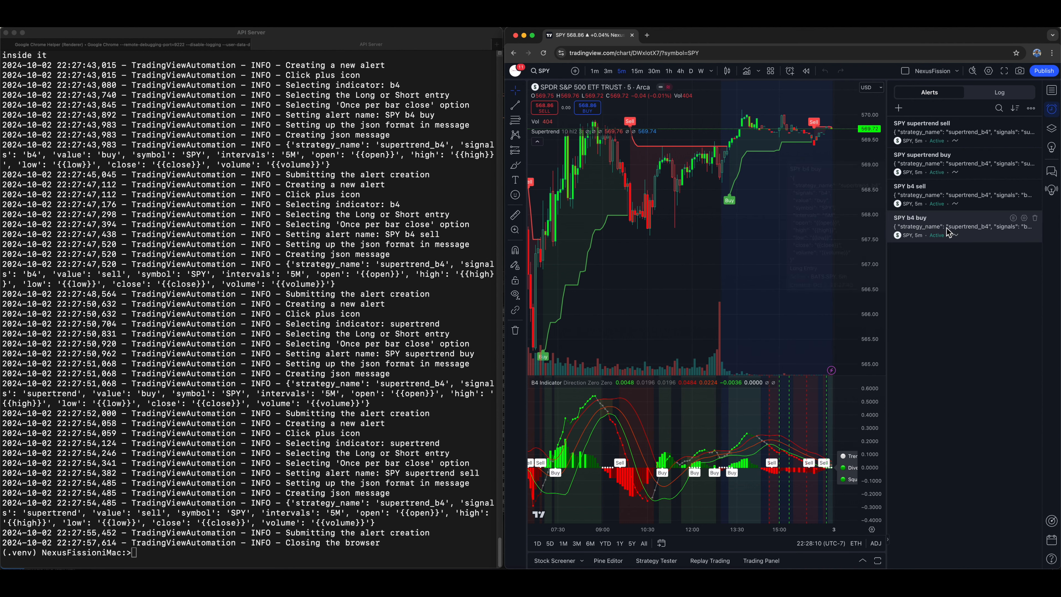
pyautogui.moveTo(940, 199)
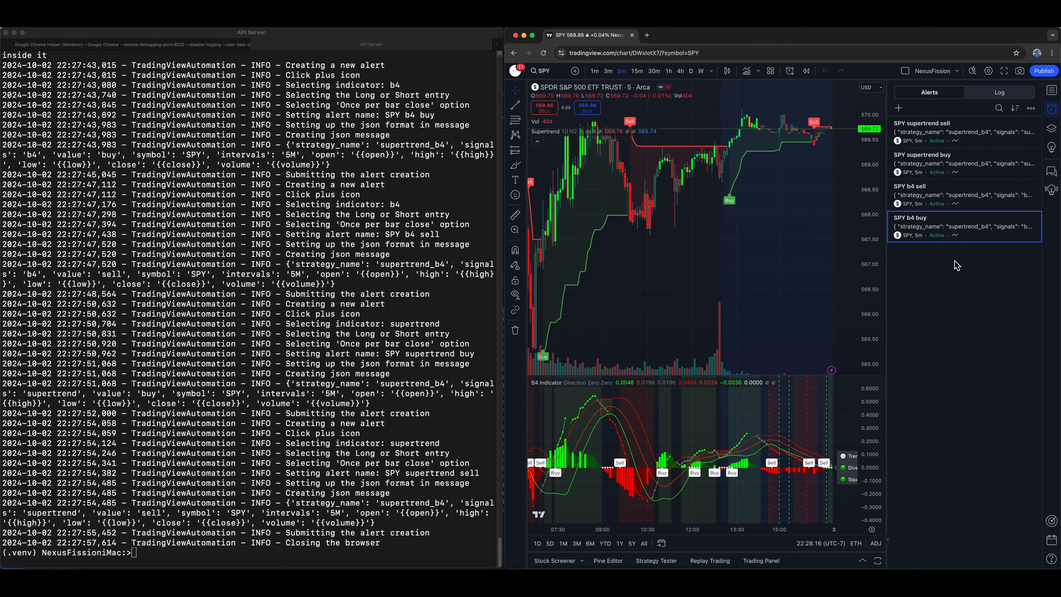
pyautogui.moveTo(344, 331)
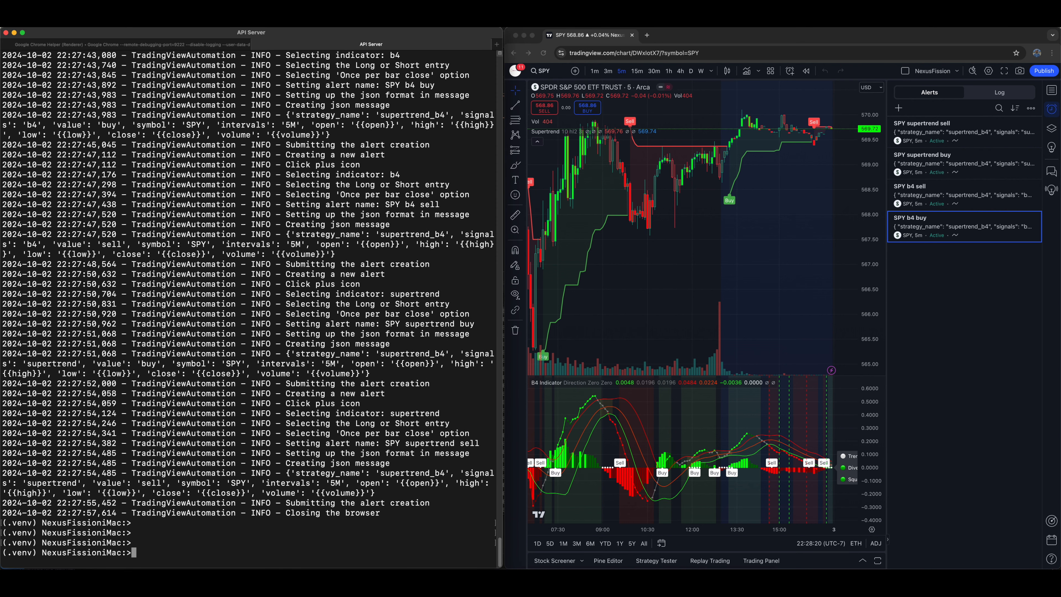
# - Rerun the script with AAPL so its supertrend and b4 buy/sell alerts get created
pyautogui.write('python create_tradingview_alert.py "SPY" 5 "supertrend_b4"')
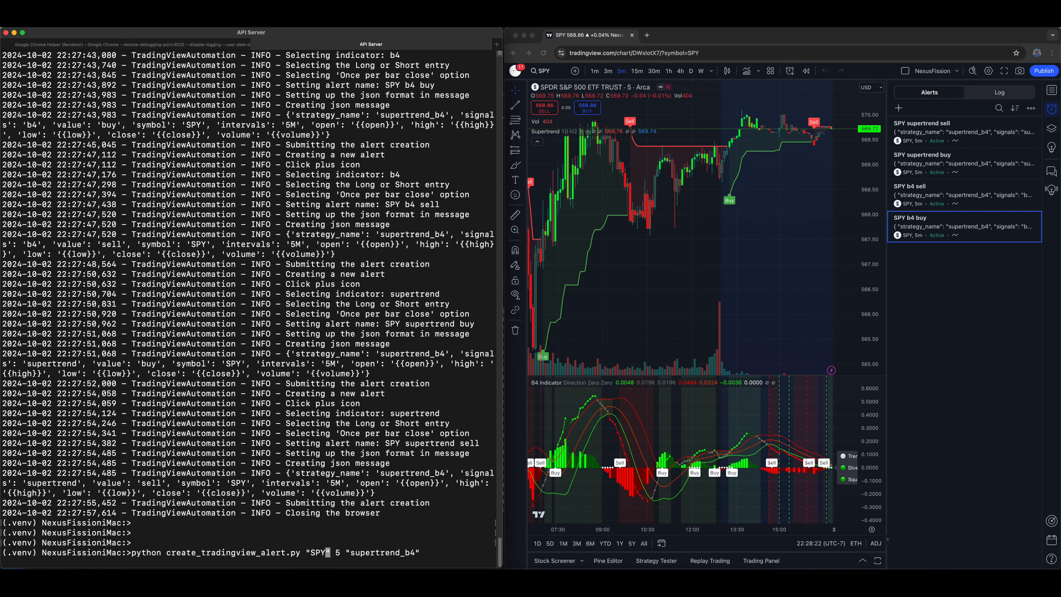
pyautogui.write('AAPL')
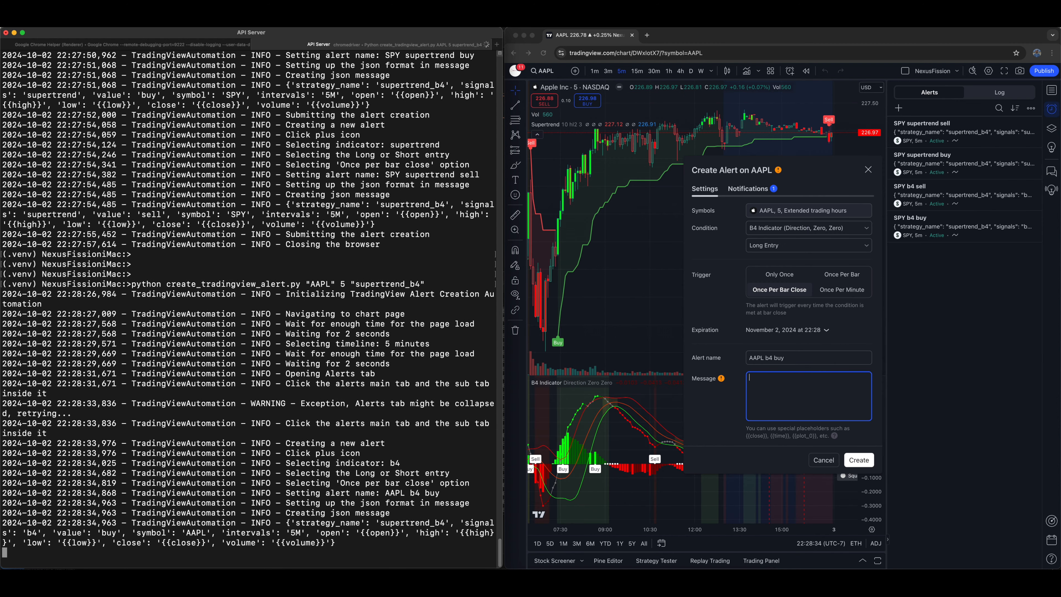
pyautogui.click(858, 459)
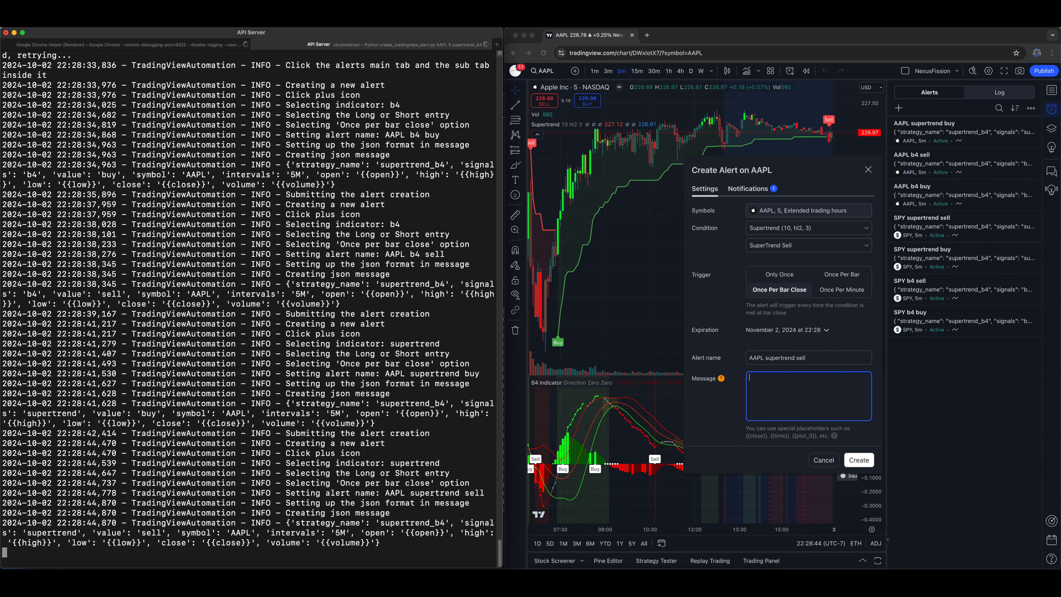
pyautogui.click(858, 459)
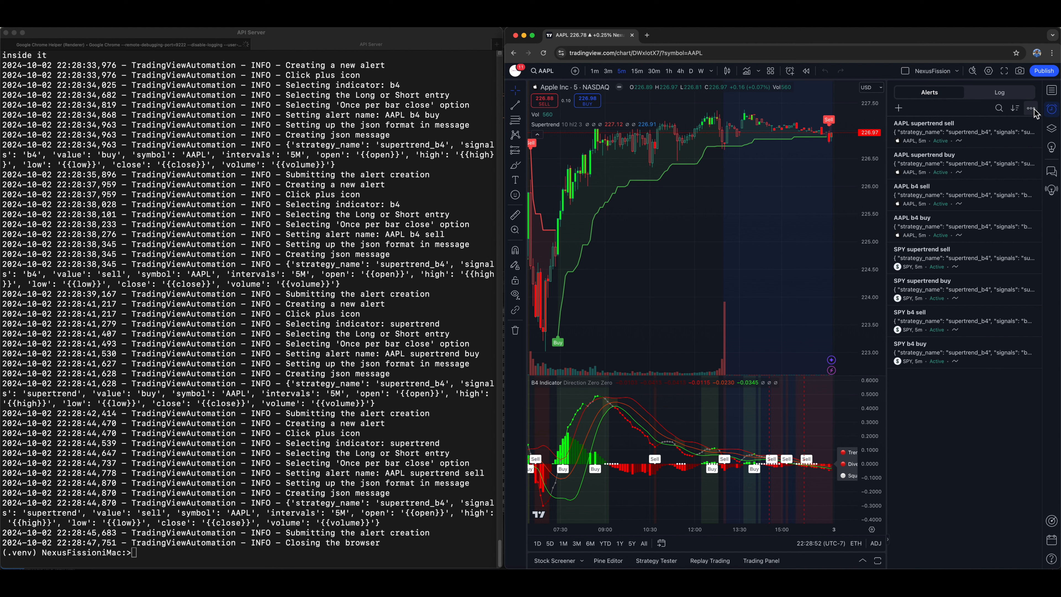
# - Stop all eight SPY and AAPL alerts from the alert list's options menu
pyautogui.click(1031, 109)
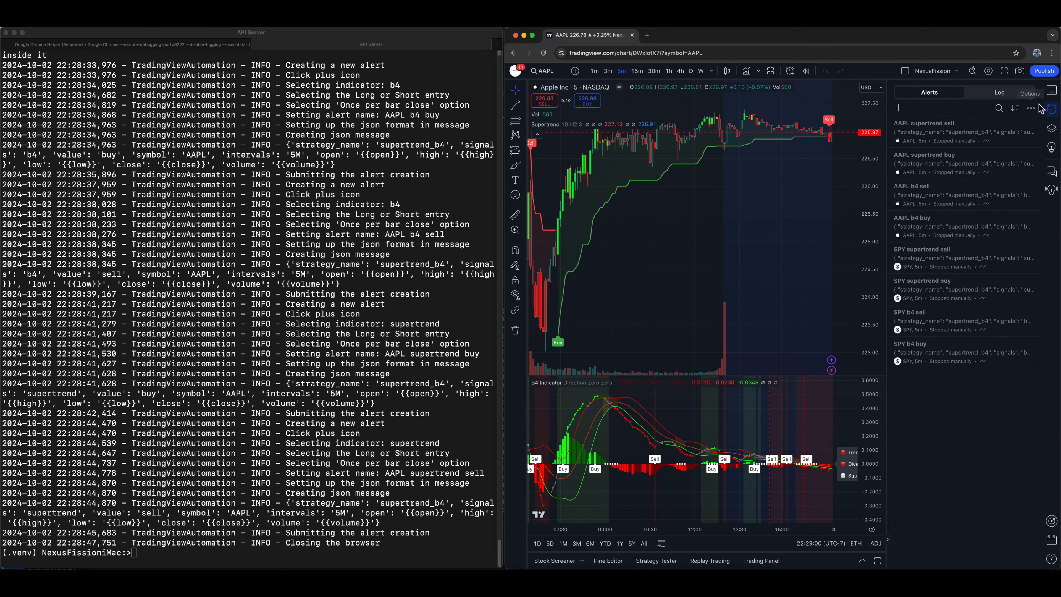
pyautogui.click(1031, 108)
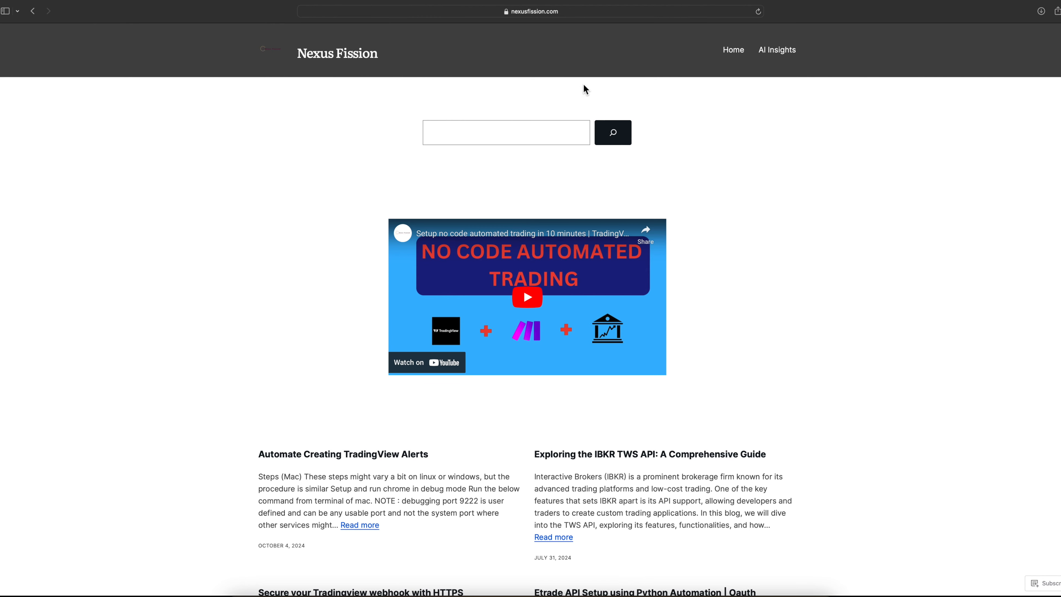
# - Open the 'Automate Creating TradingView Alerts' blog post and scroll through its script to the SPY example command
pyautogui.click(531, 12)
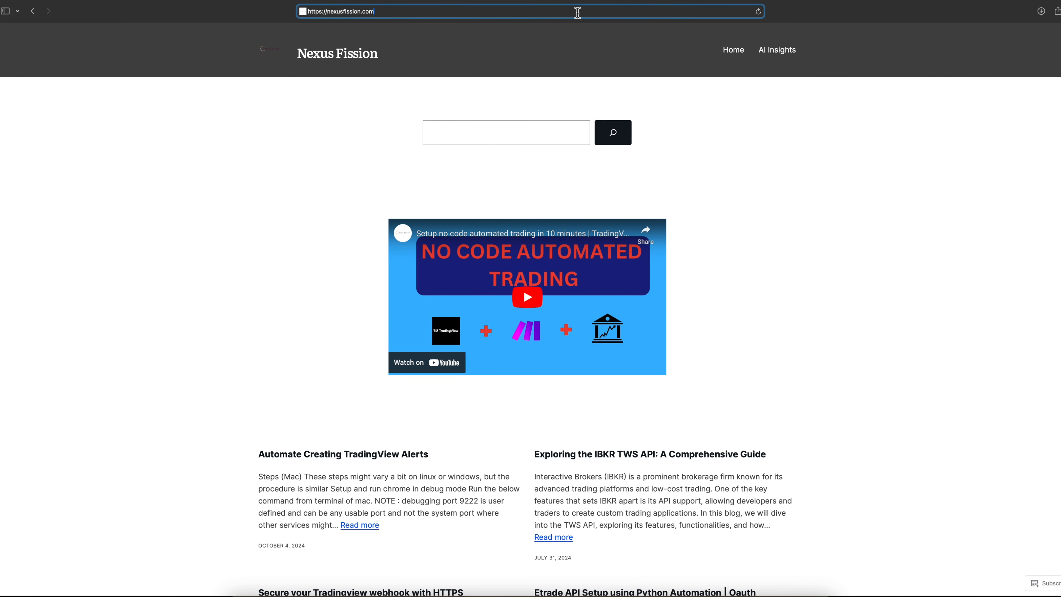
pyautogui.scroll(-3)
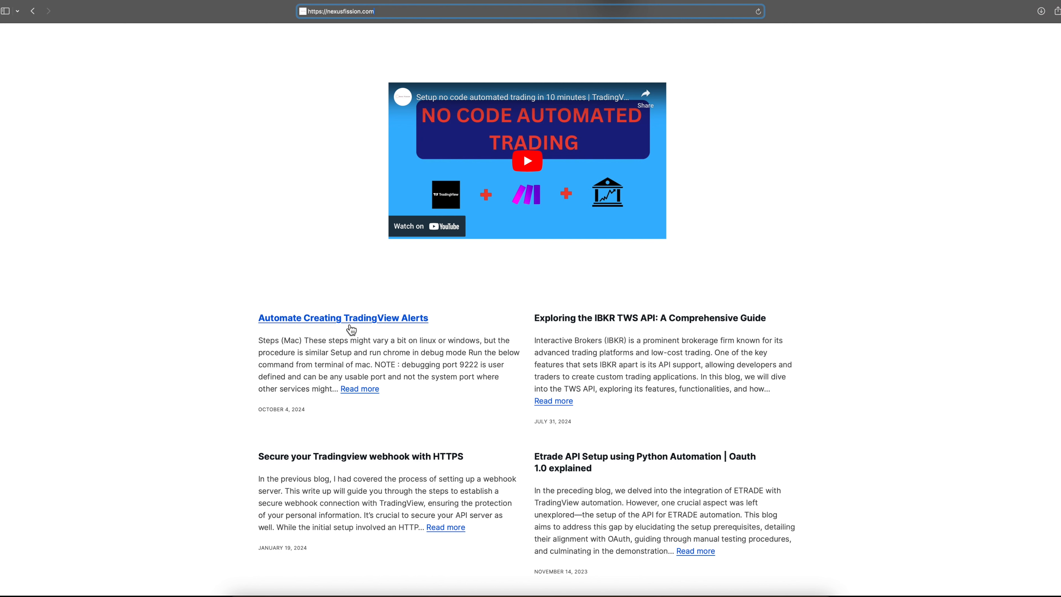
pyautogui.click(342, 318)
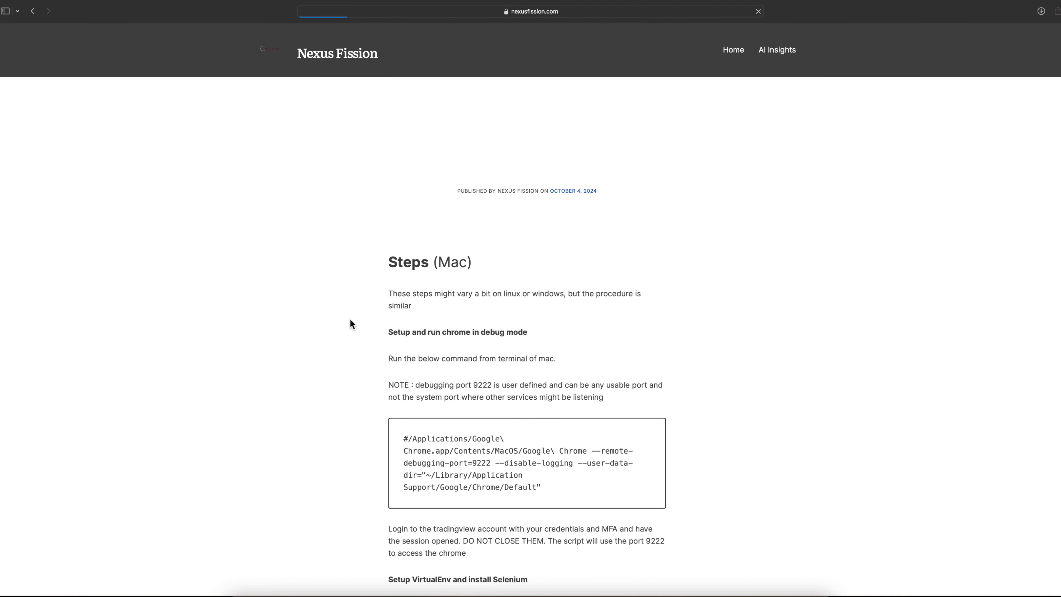
pyautogui.scroll(-3)
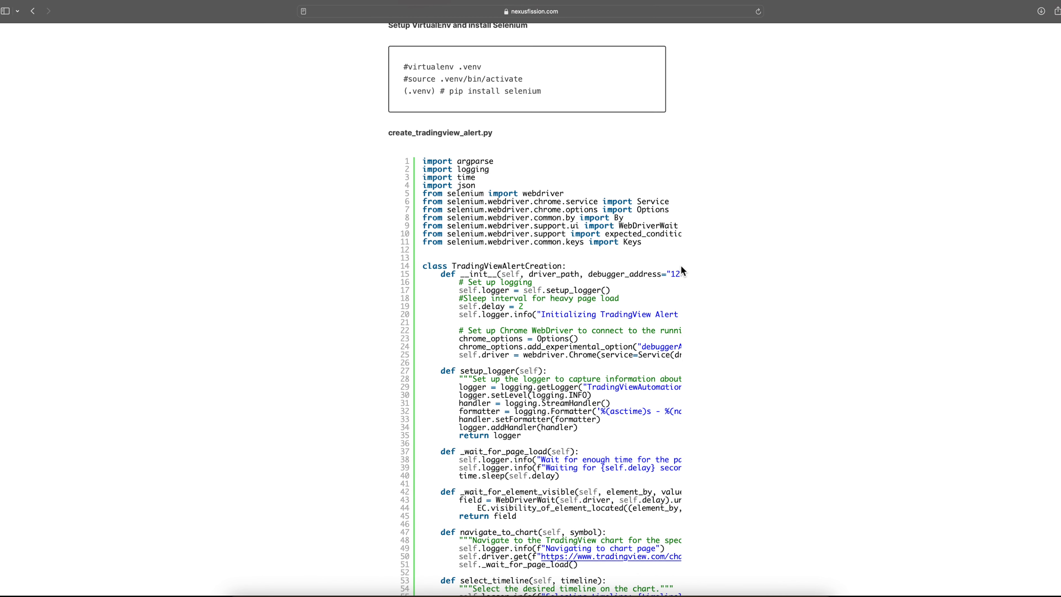
pyautogui.scroll(-3)
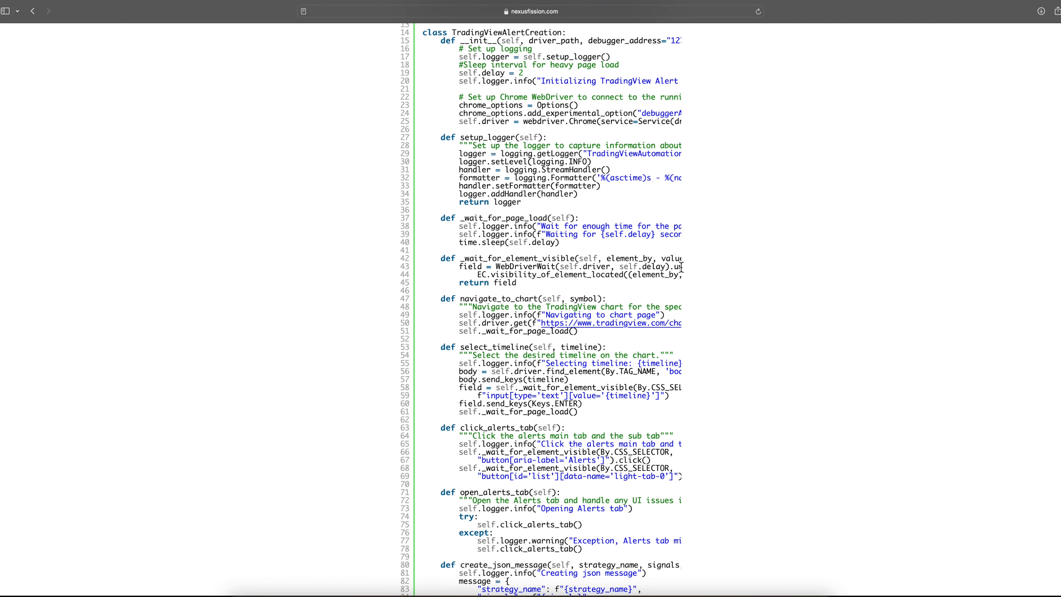
pyautogui.scroll(-3)
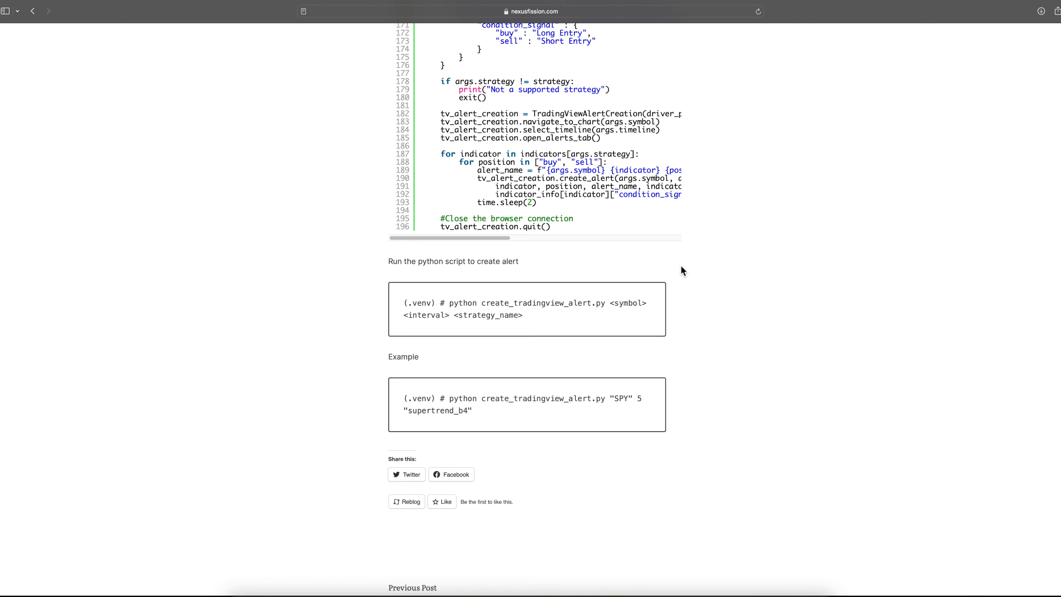